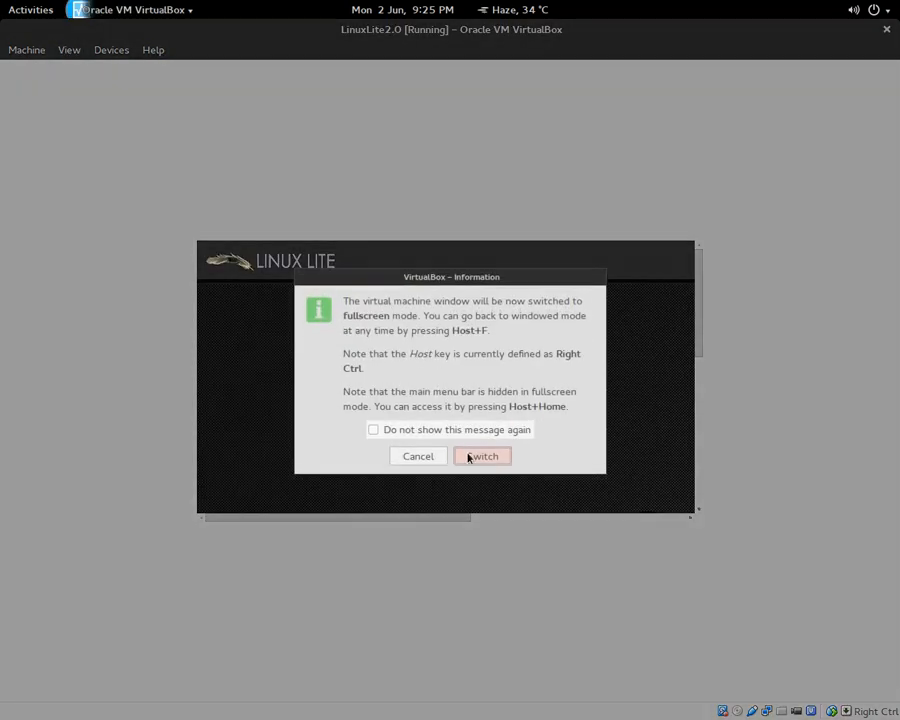
Confirm the fullscreen prompt so the Linux Lite VM fills the display
click(482, 456)
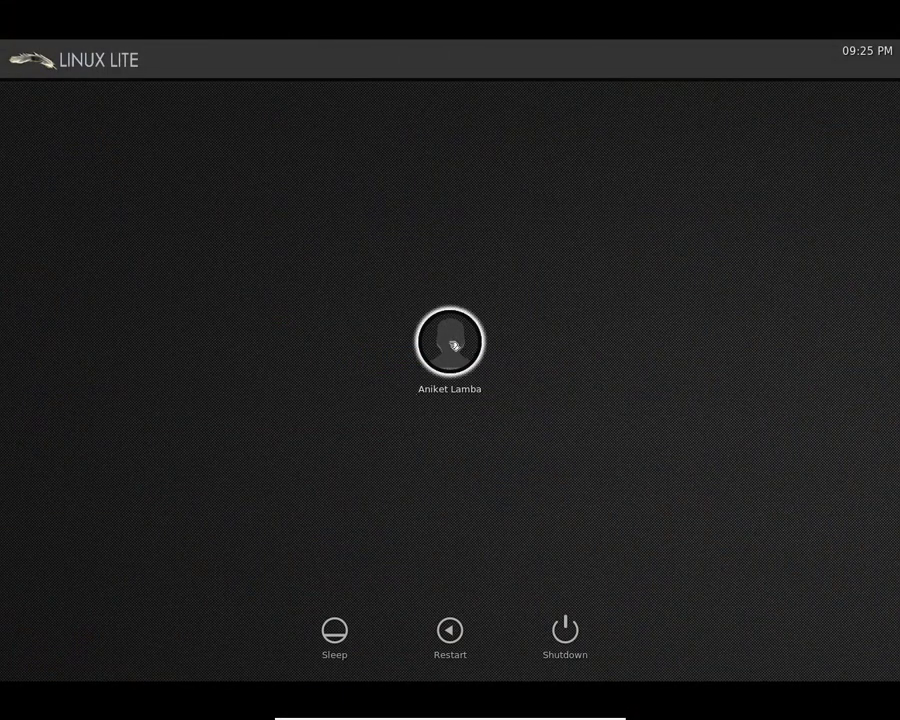
mouse_move(238, 294)
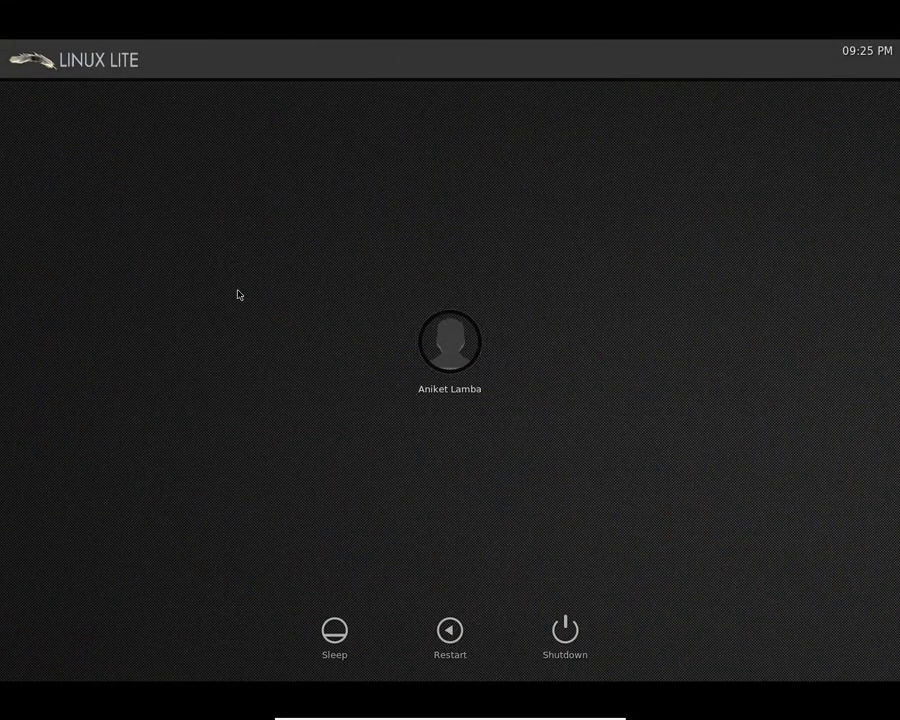
Sign in through the login screen to reach the Xfce desktop
click(448, 342)
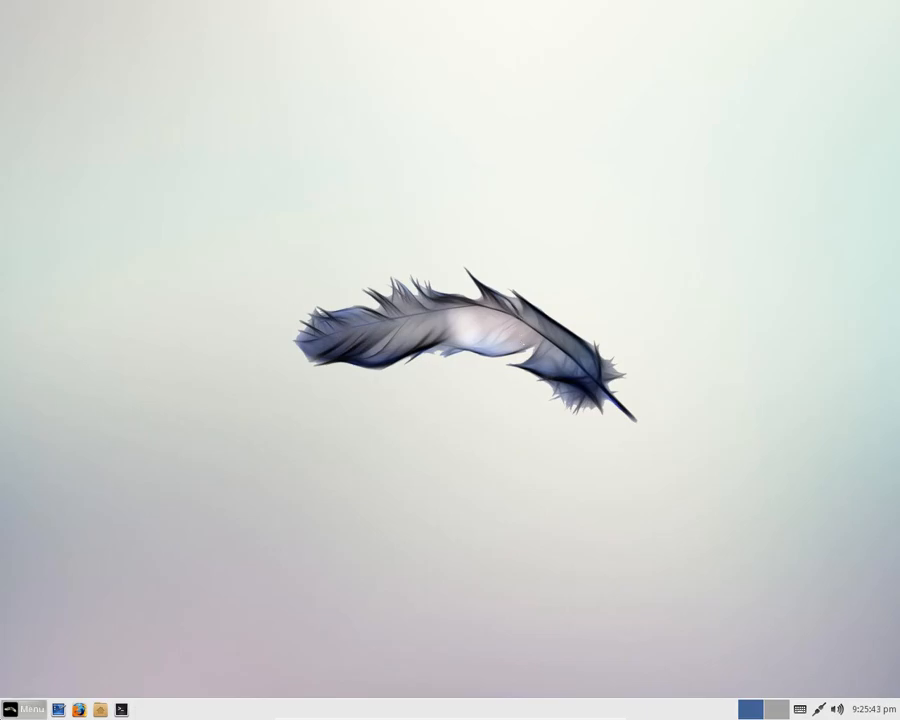
mouse_move(520, 208)
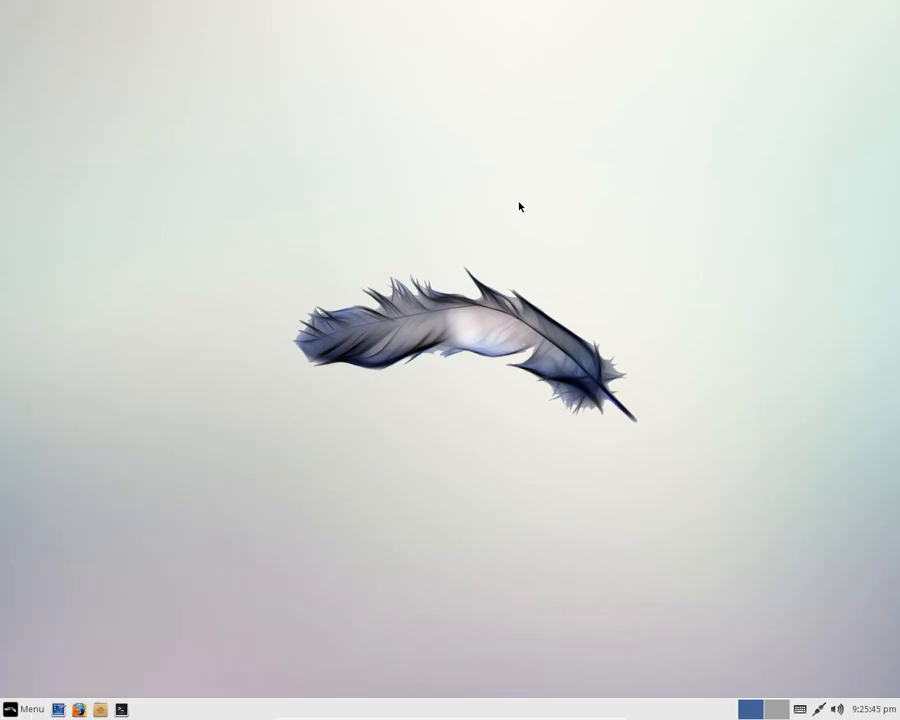
Launch System Information from the Whisker menu's System category
right_click(520, 206)
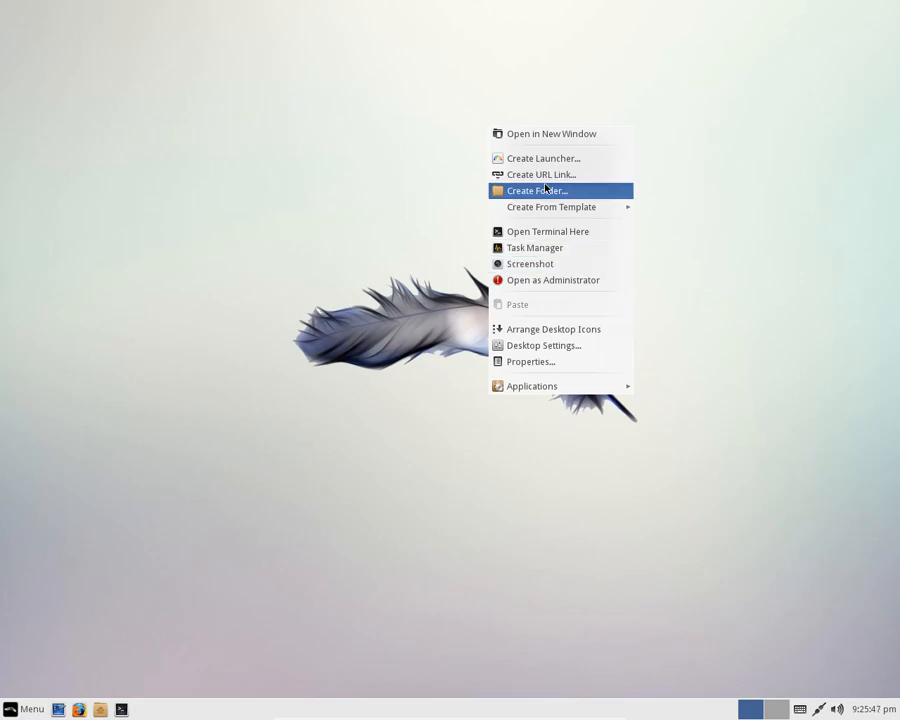
click(32, 708)
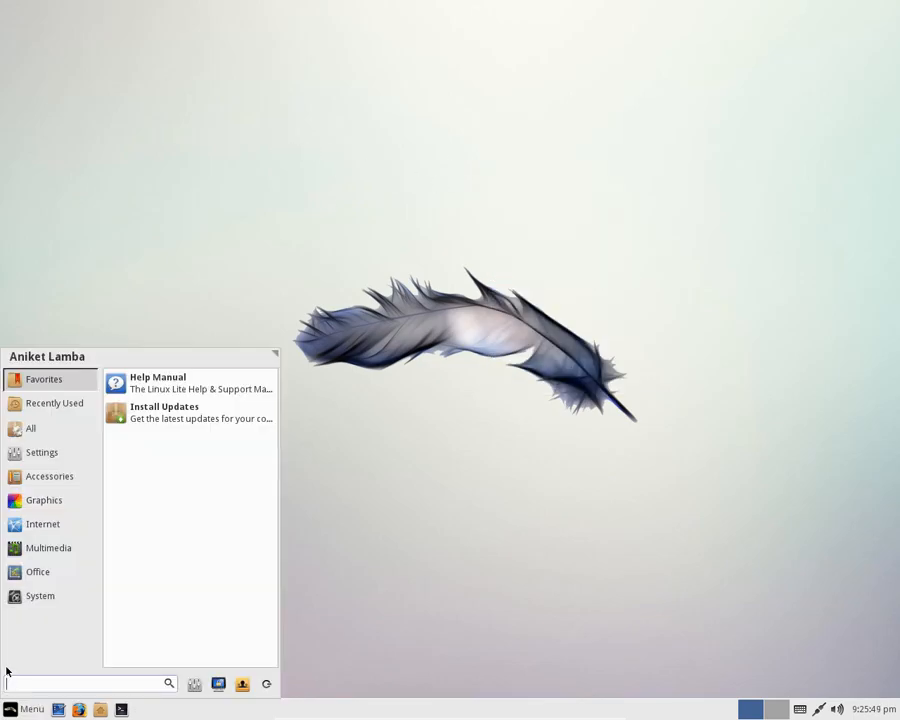
click(40, 596)
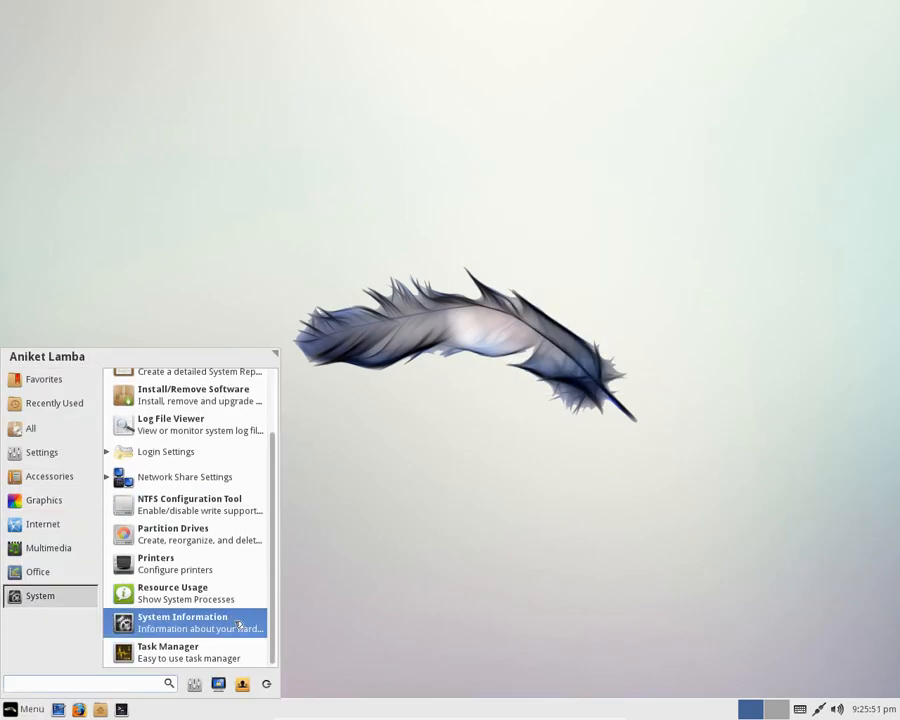
click(188, 622)
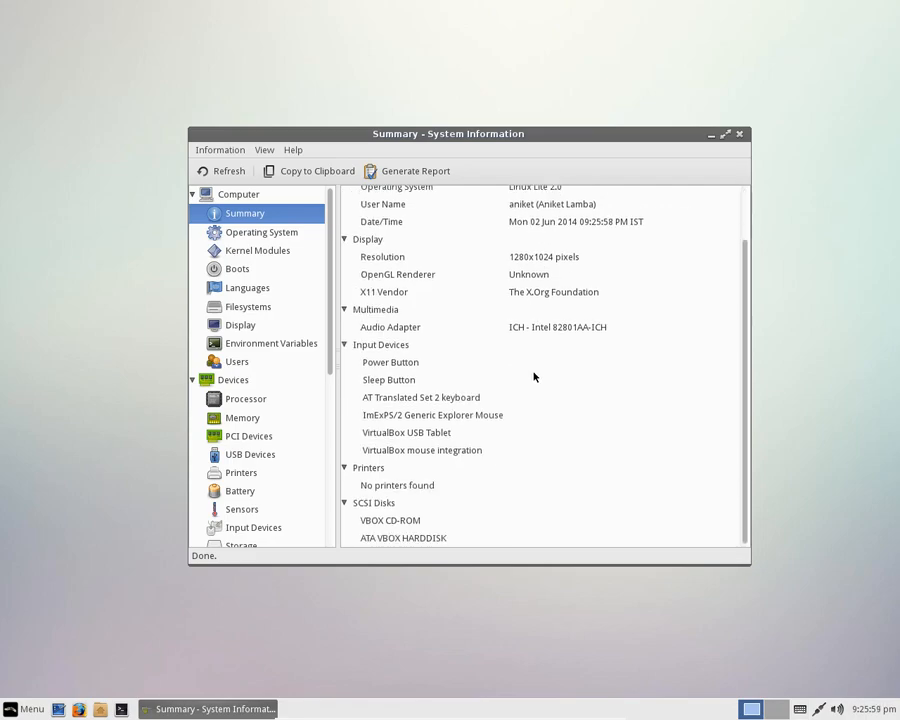
Show the Operating System page with kernel 3.13.0-24-generic, Linux Lite 2.0 and Xfce 4
click(262, 232)
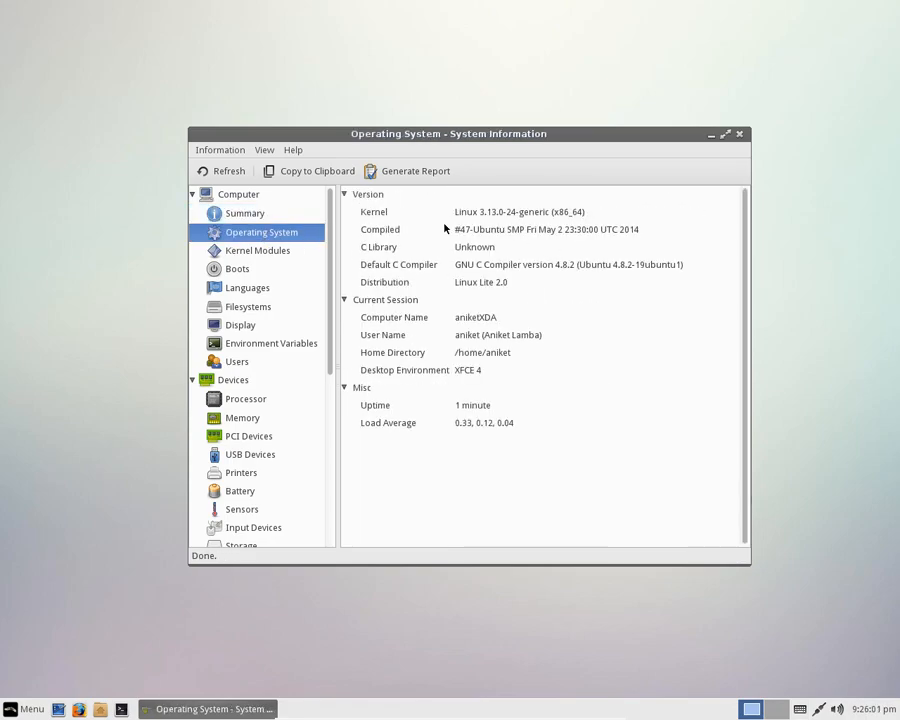
mouse_move(532, 236)
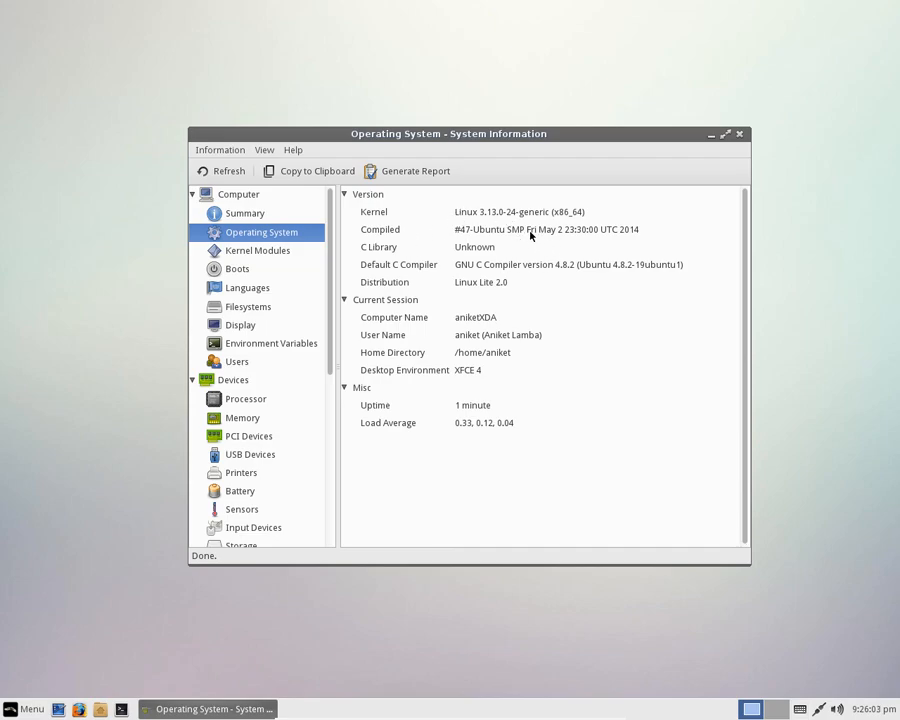
mouse_move(512, 248)
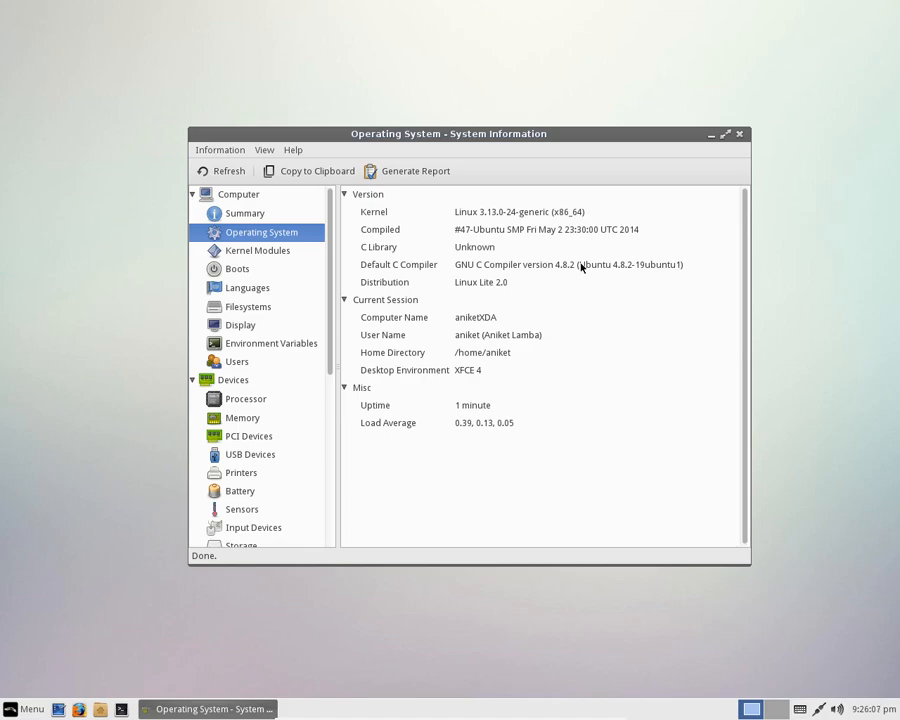
mouse_move(592, 244)
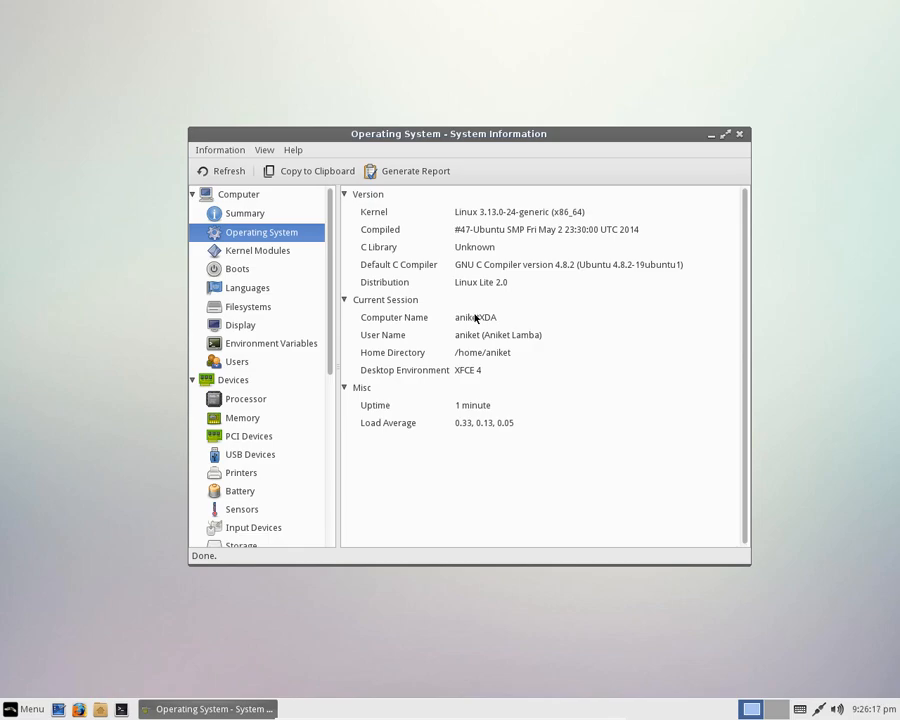
mouse_move(576, 300)
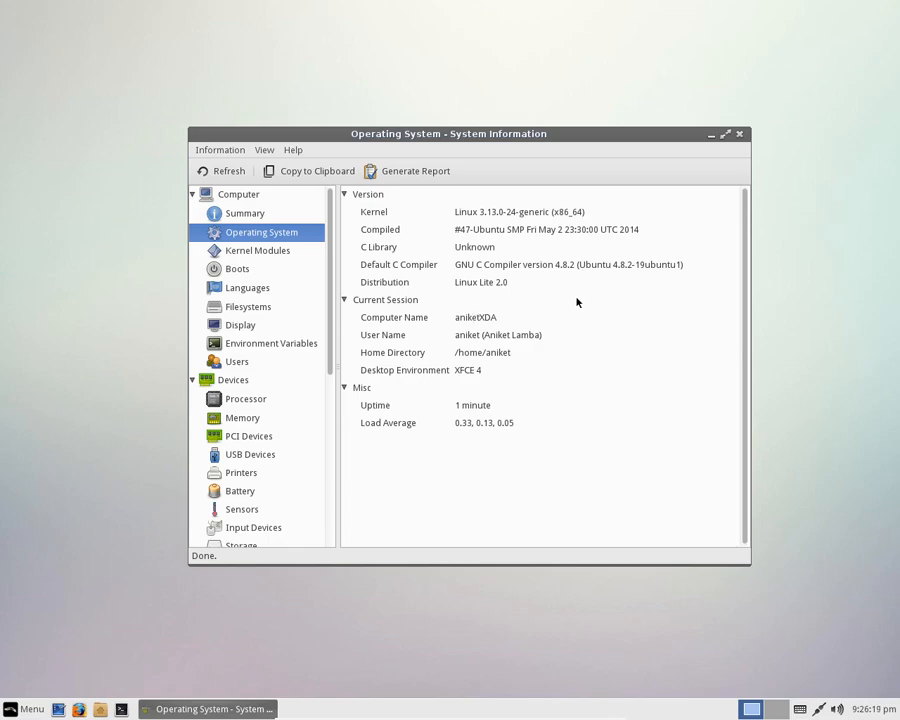
Review the Kernel Modules, Boots, Filesystems and Display pages
click(258, 250)
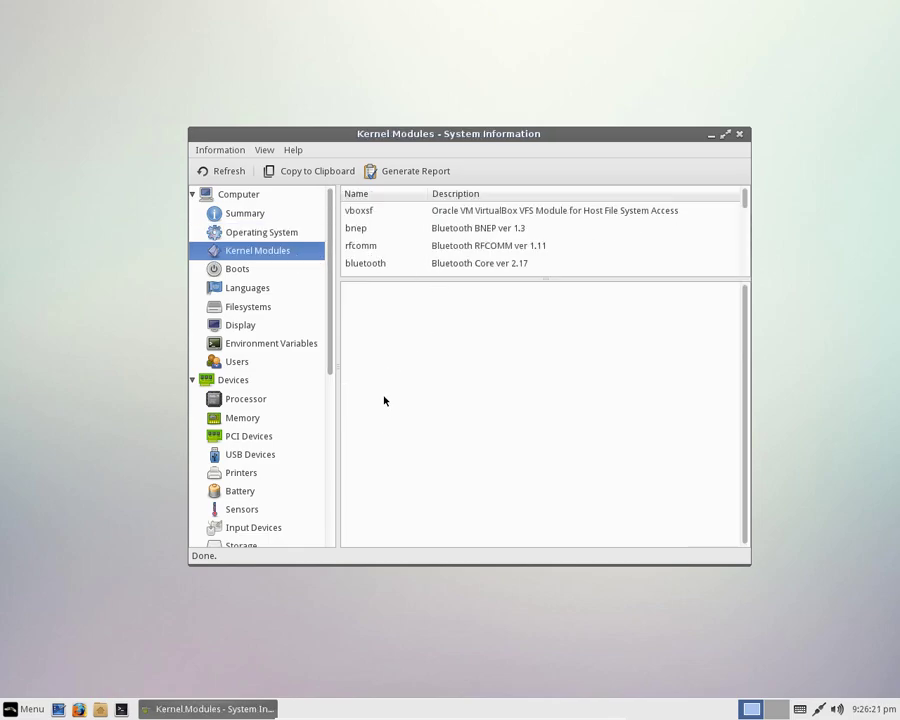
click(236, 268)
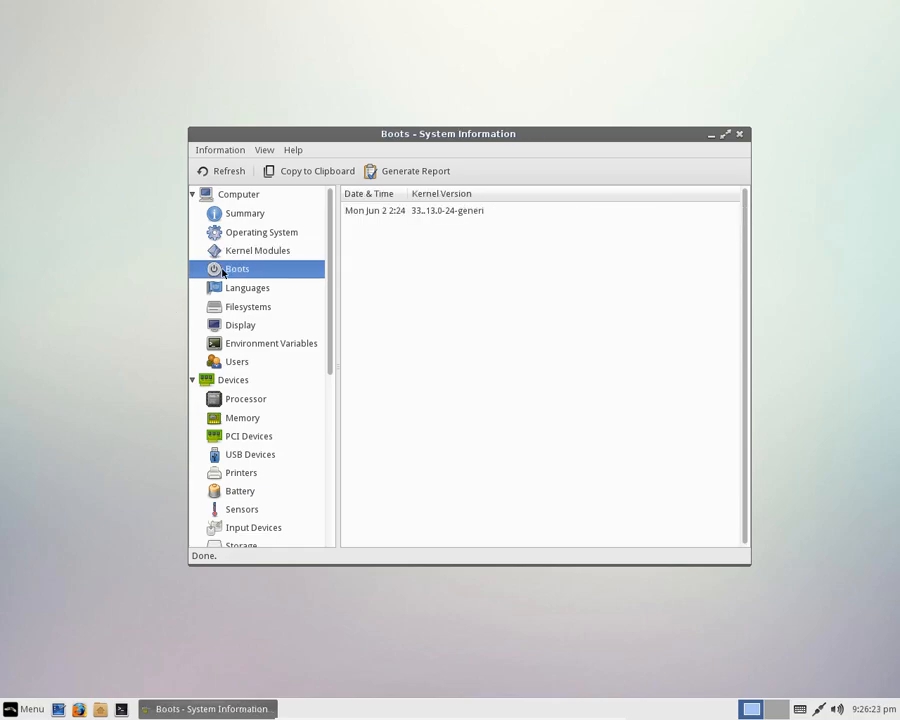
click(248, 306)
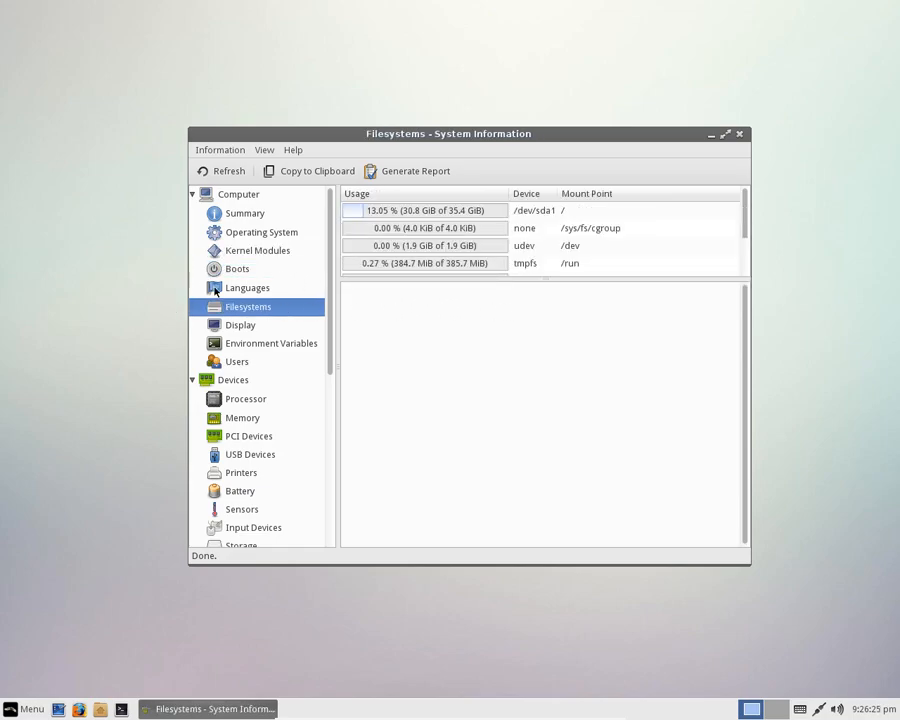
click(240, 324)
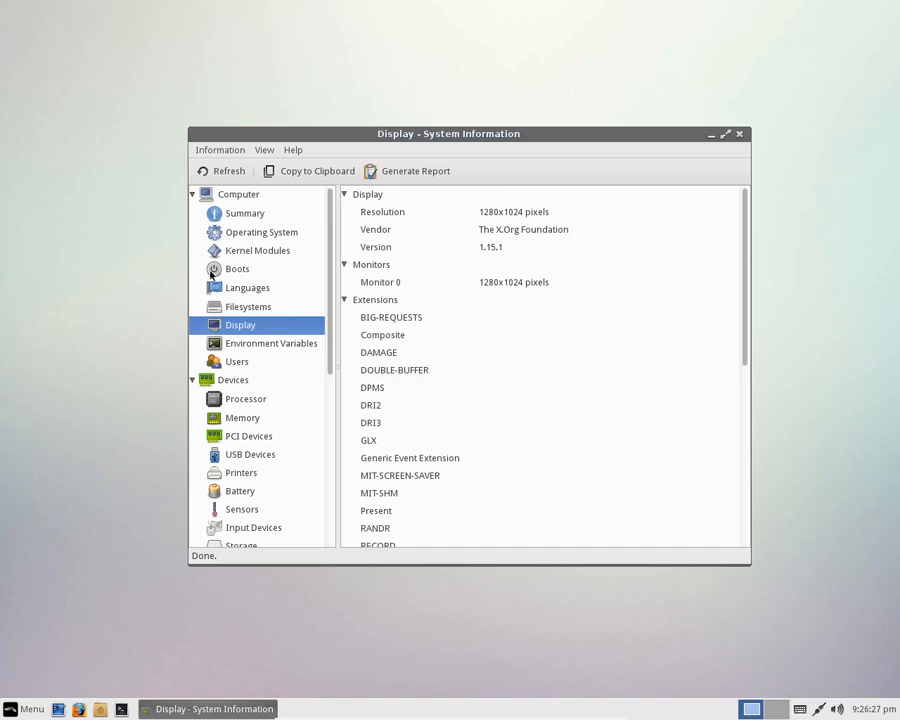
mouse_move(402, 240)
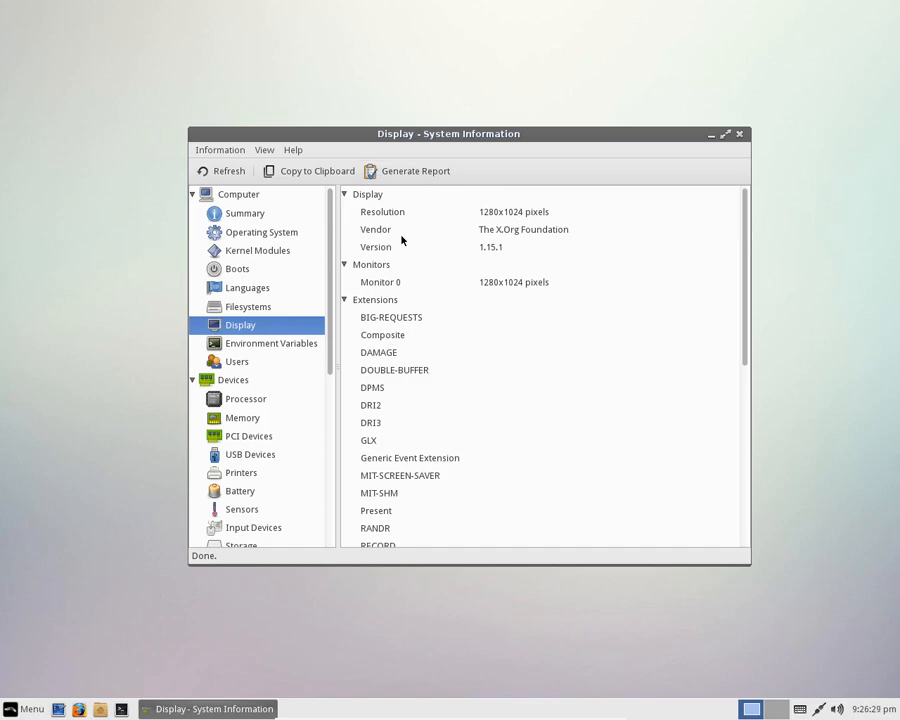
scroll(down, 3)
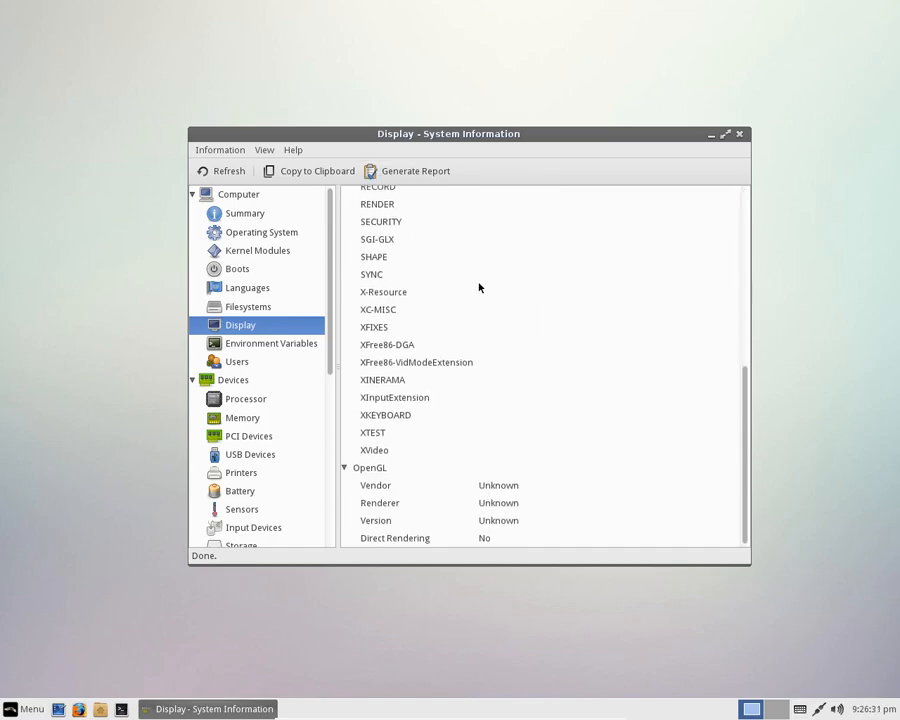
mouse_move(230, 398)
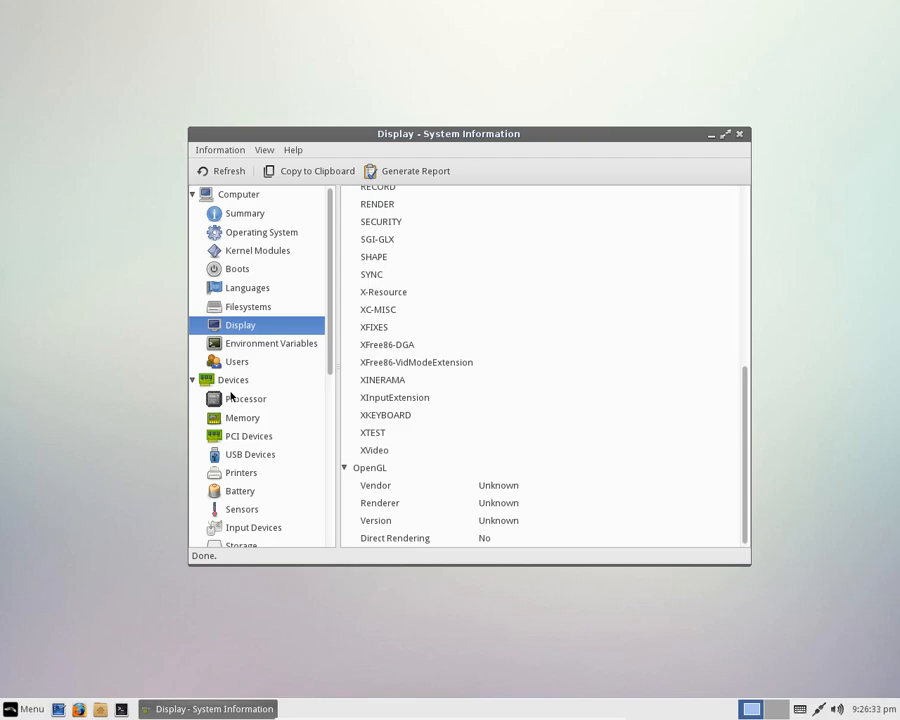
Review Input Devices and Battery, then return to the Summary page
click(244, 398)
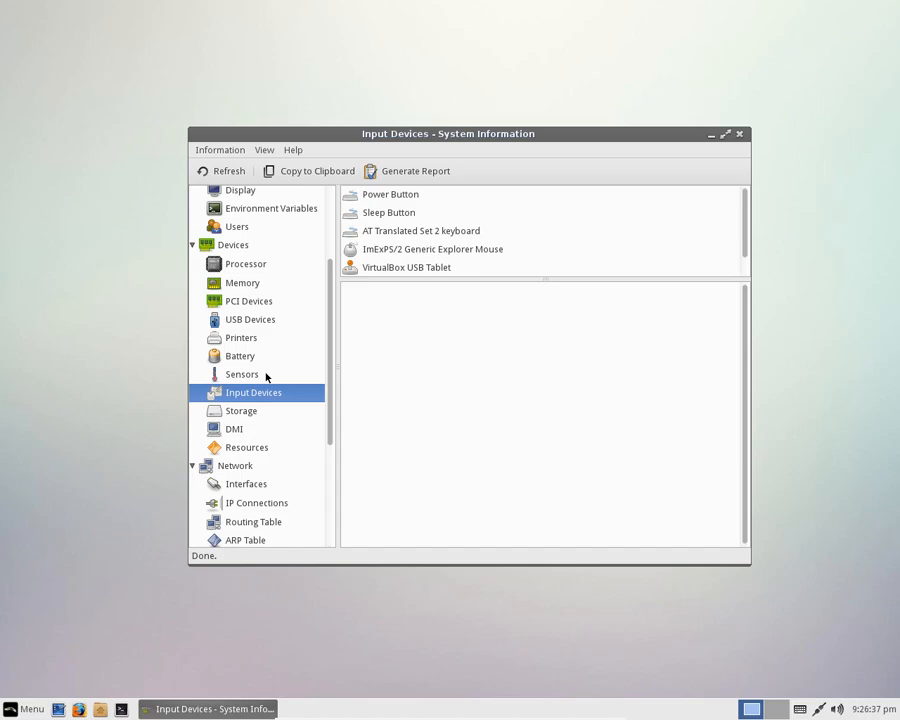
click(240, 356)
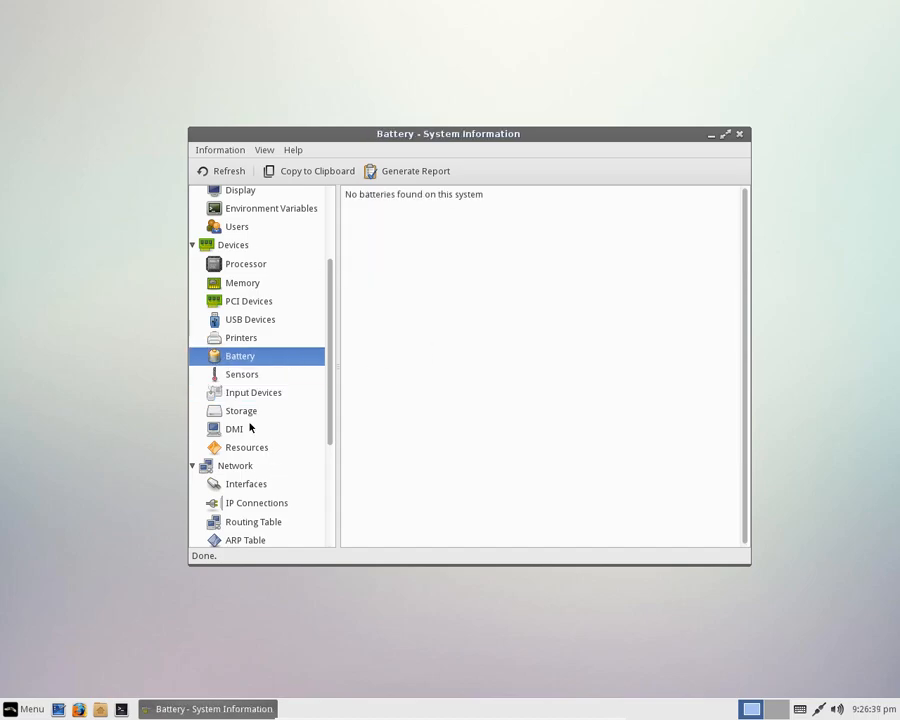
click(246, 484)
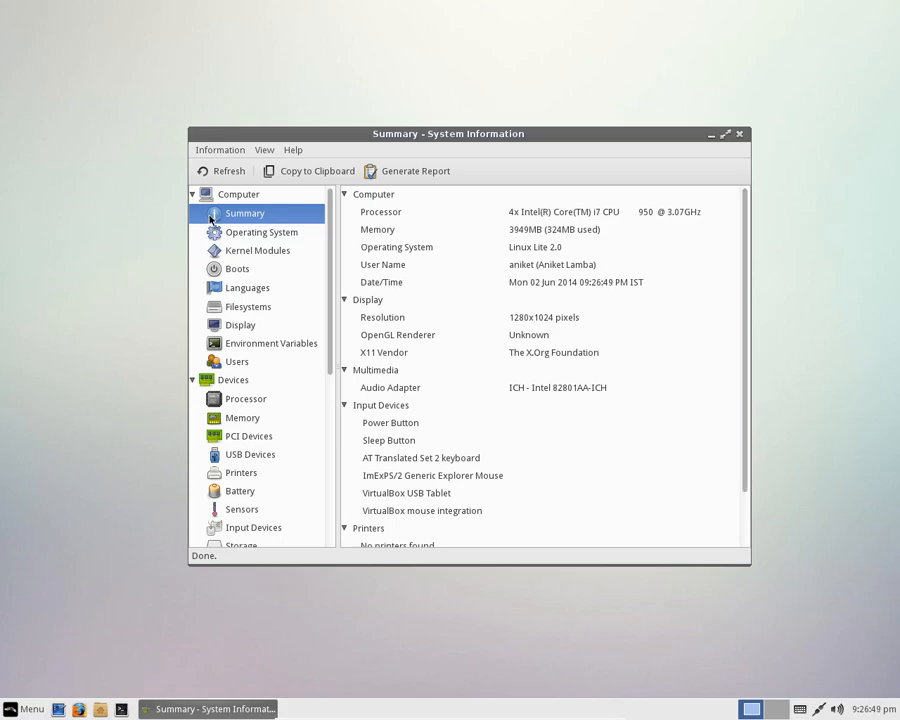
Close the System Information window
click(262, 232)
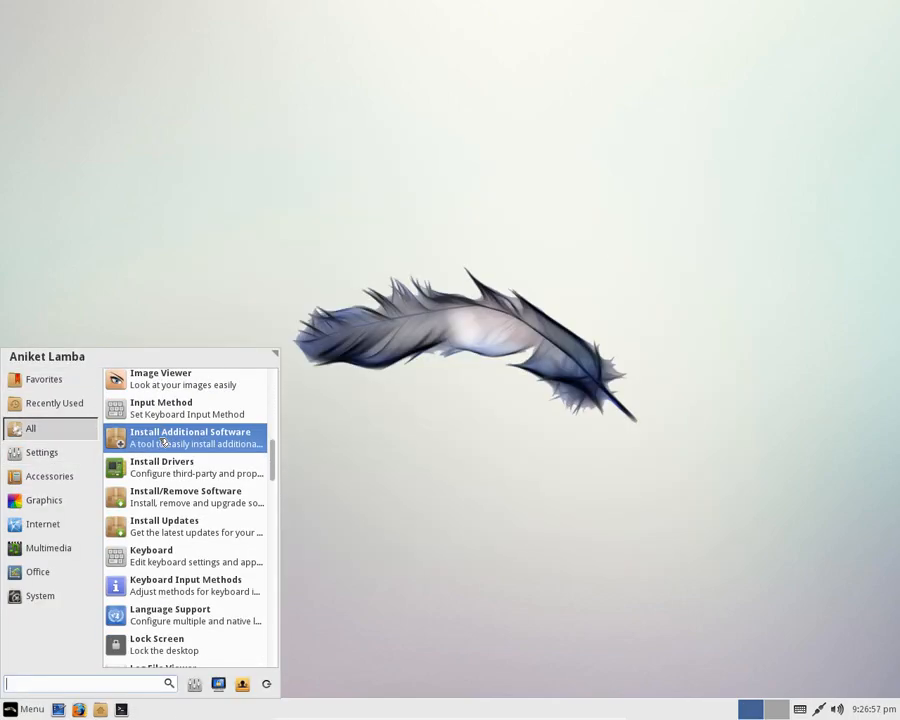
Scroll through the full All-category list of installed applications
scroll(down, 3)
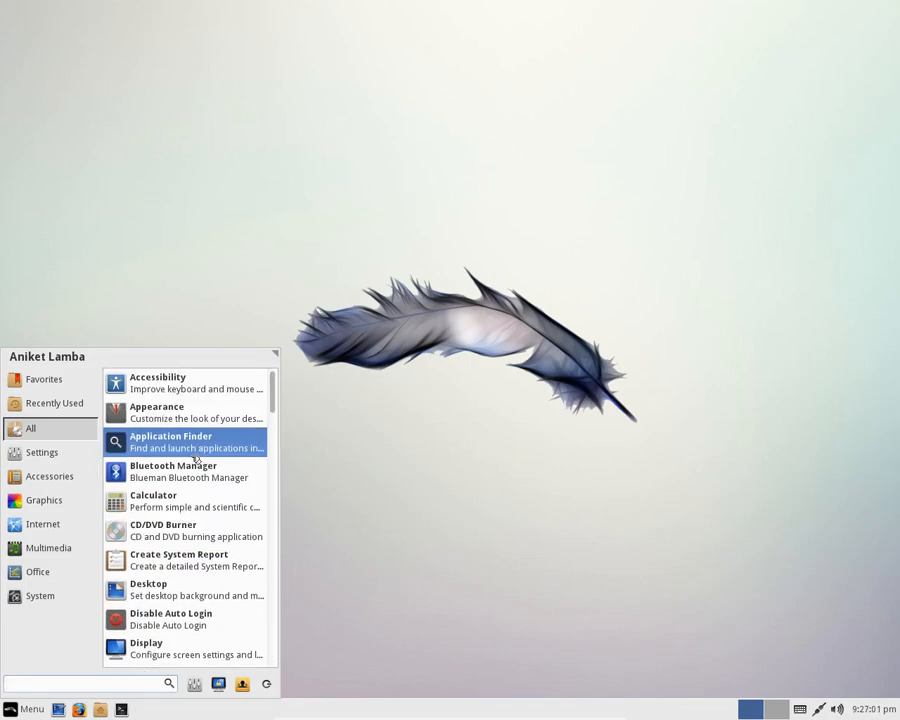
mouse_move(188, 482)
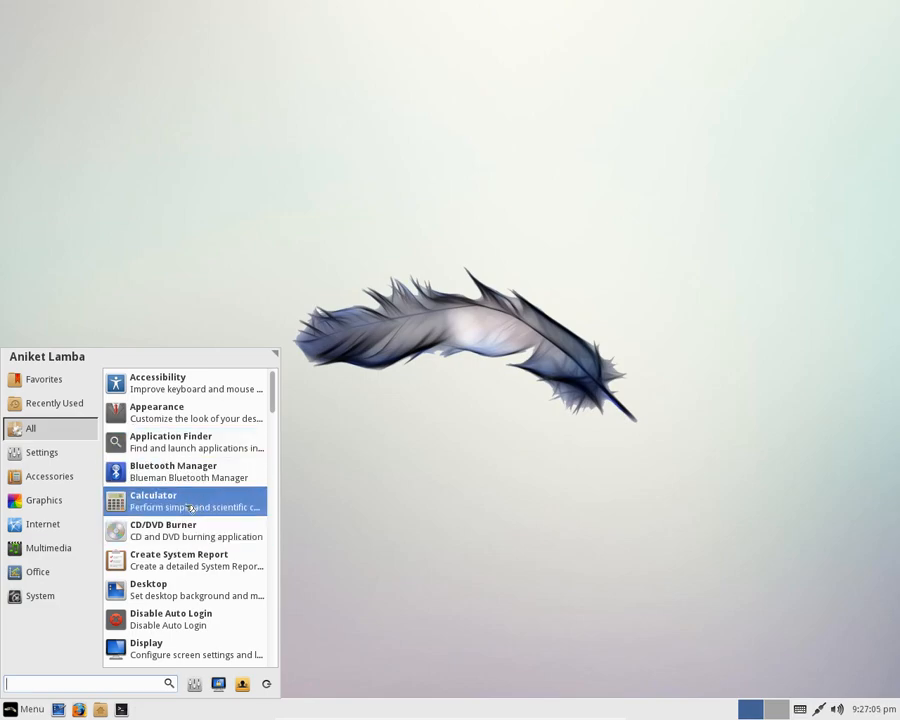
scroll(down, 3)
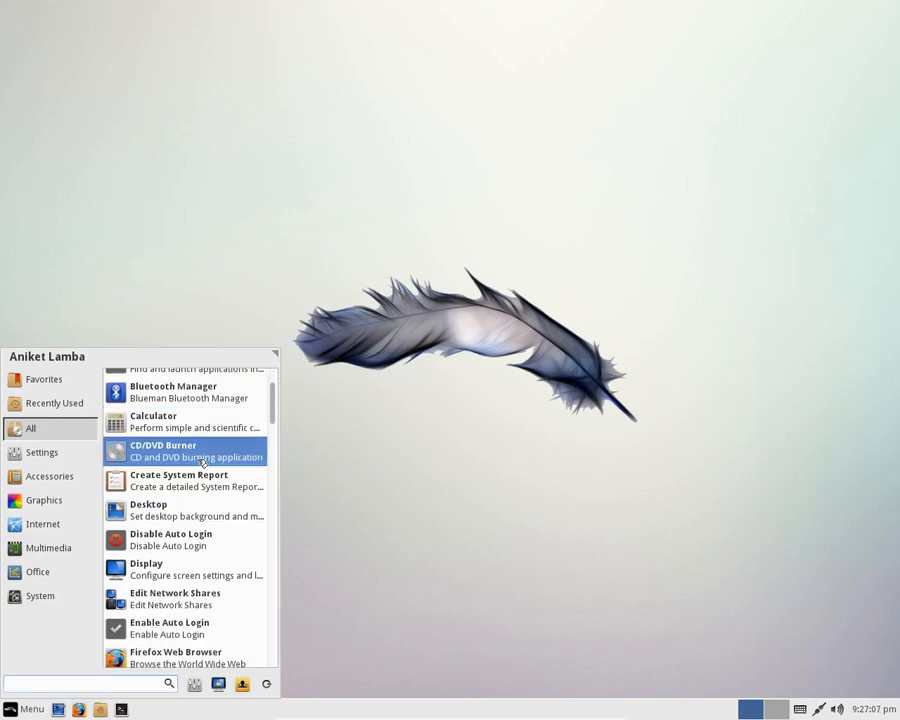
mouse_move(196, 510)
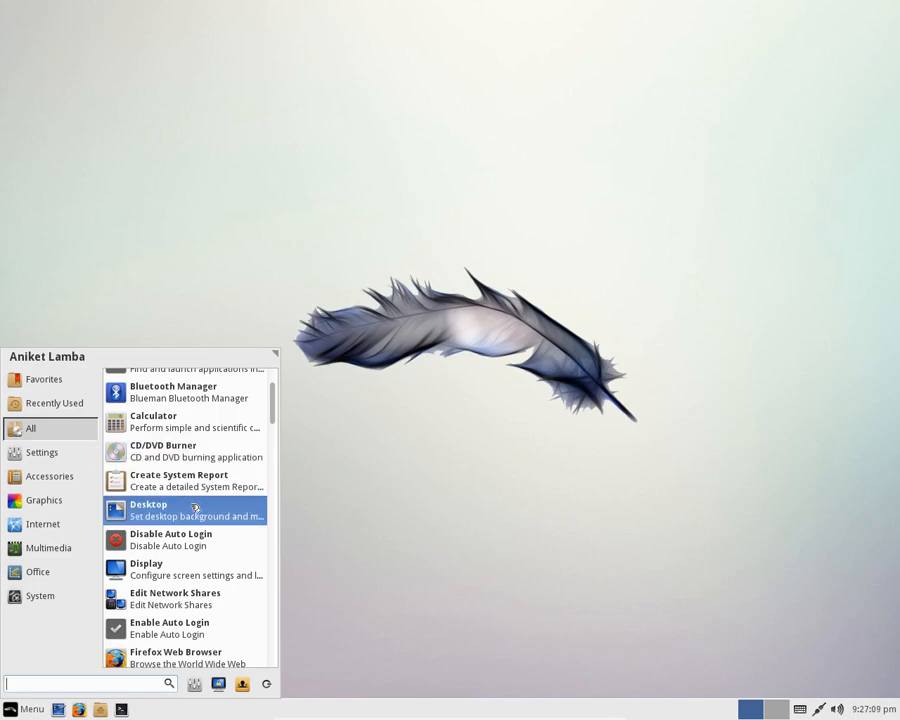
mouse_move(192, 510)
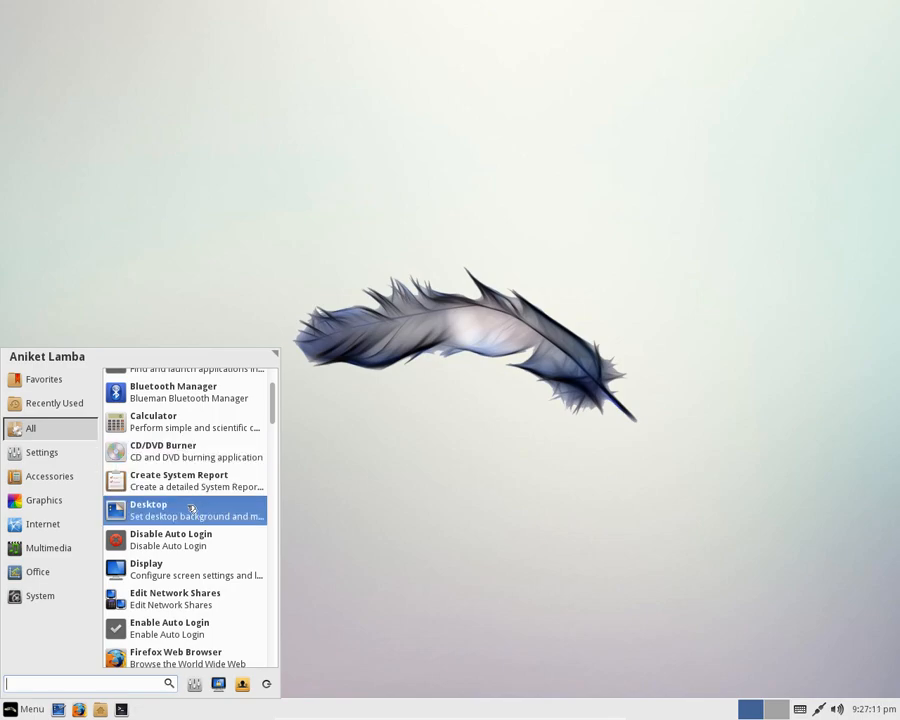
mouse_move(196, 568)
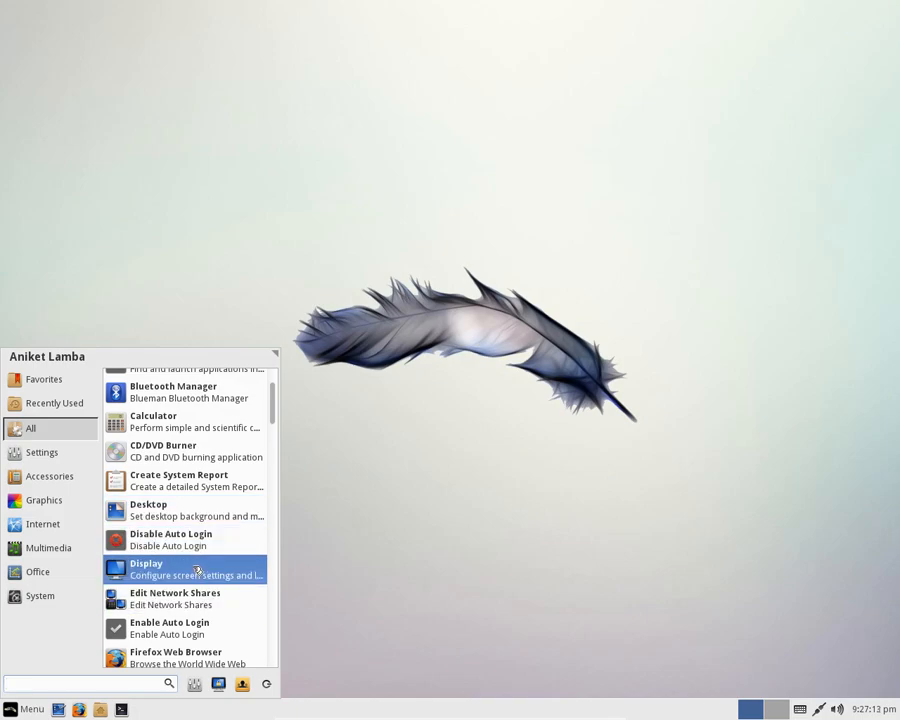
scroll(down, 3)
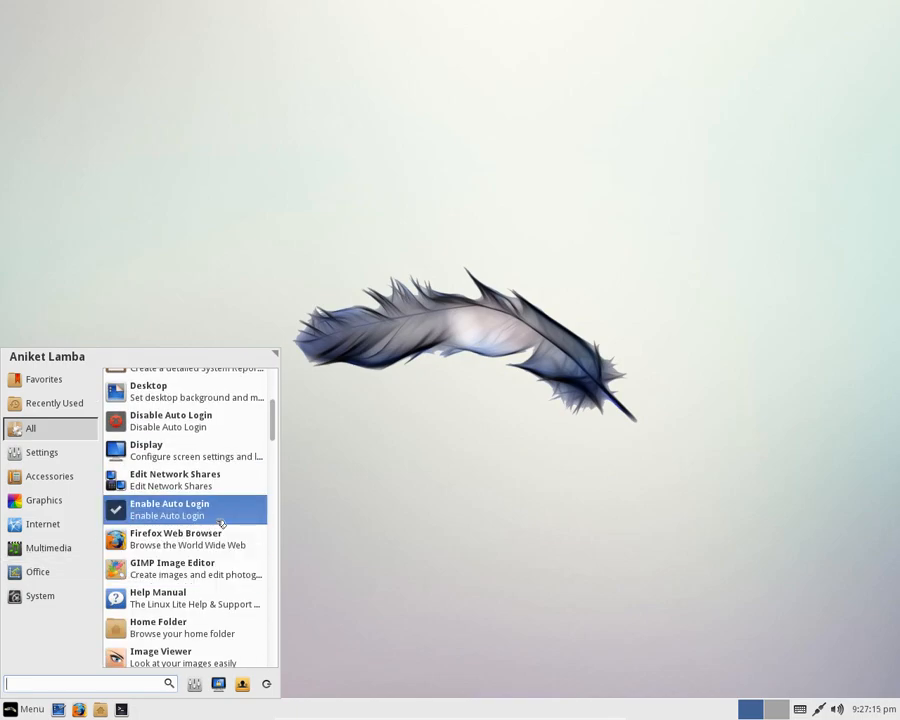
mouse_move(196, 568)
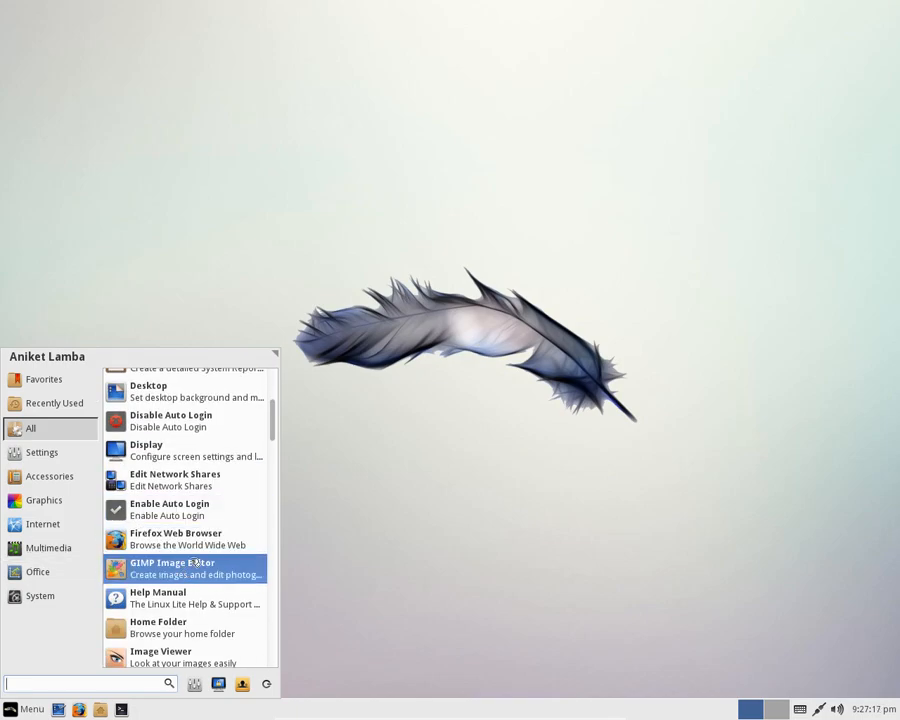
scroll(down, 3)
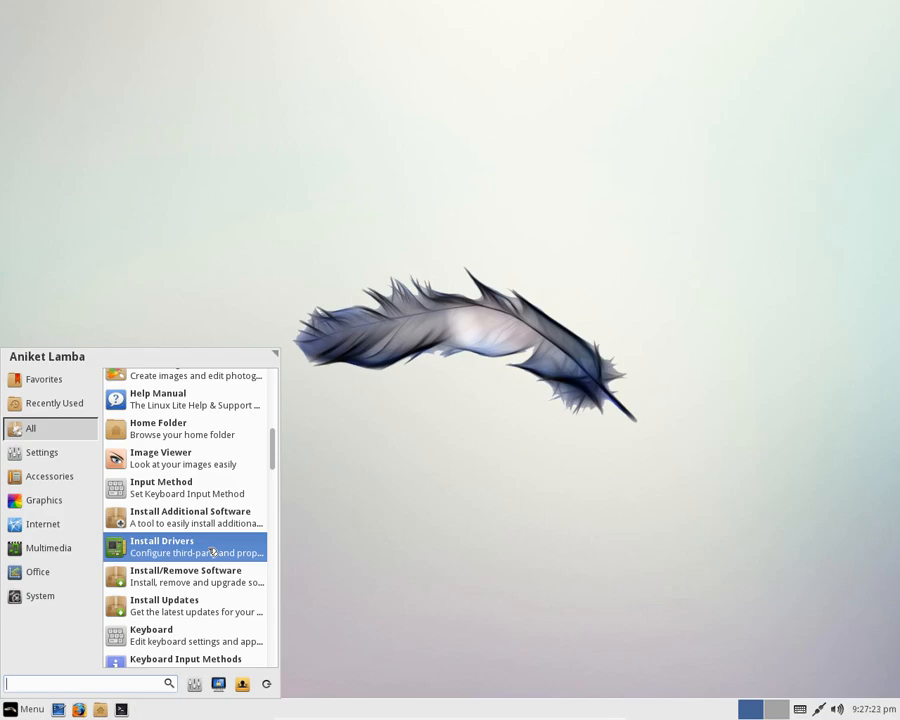
scroll(down, 3)
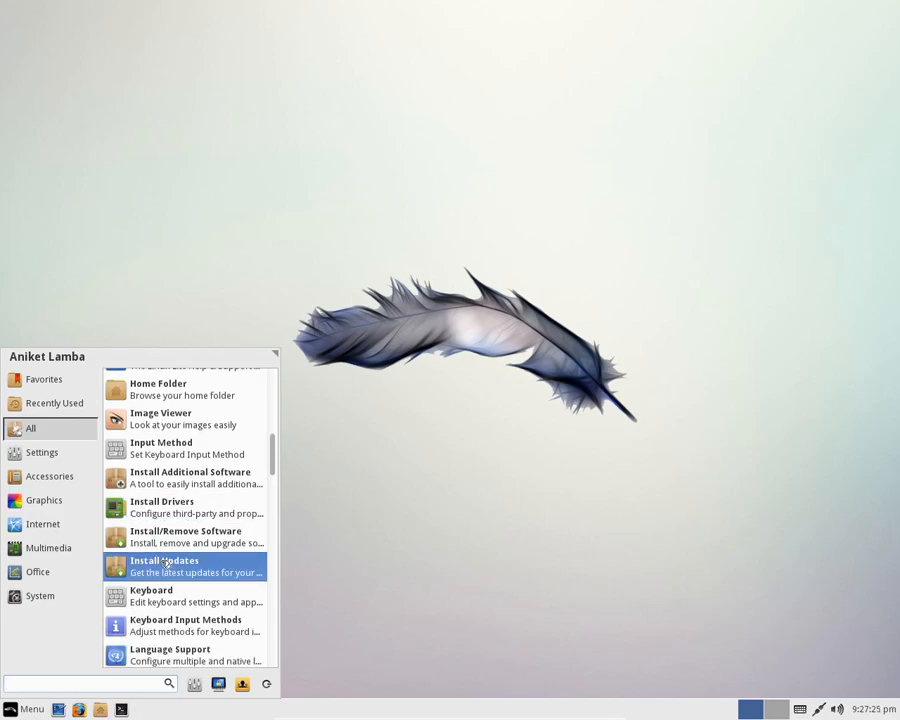
scroll(down, 3)
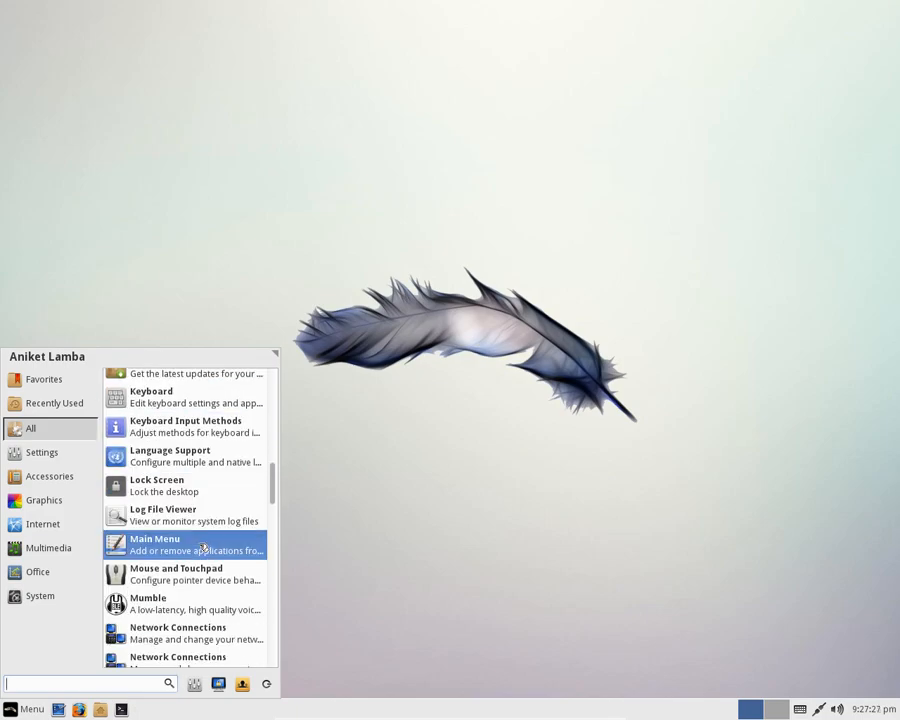
scroll(down, 3)
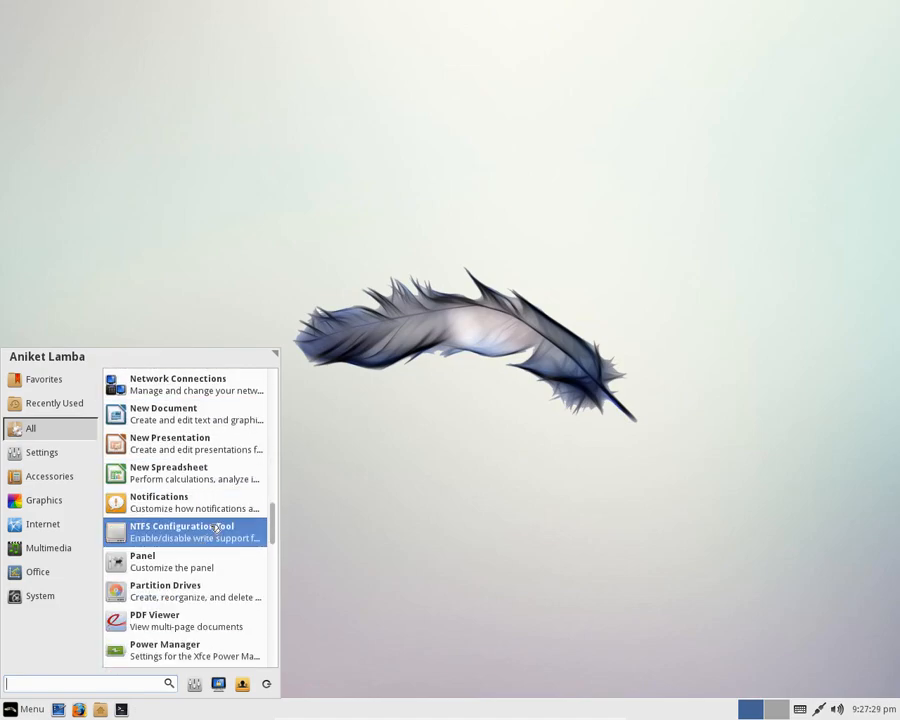
mouse_move(184, 444)
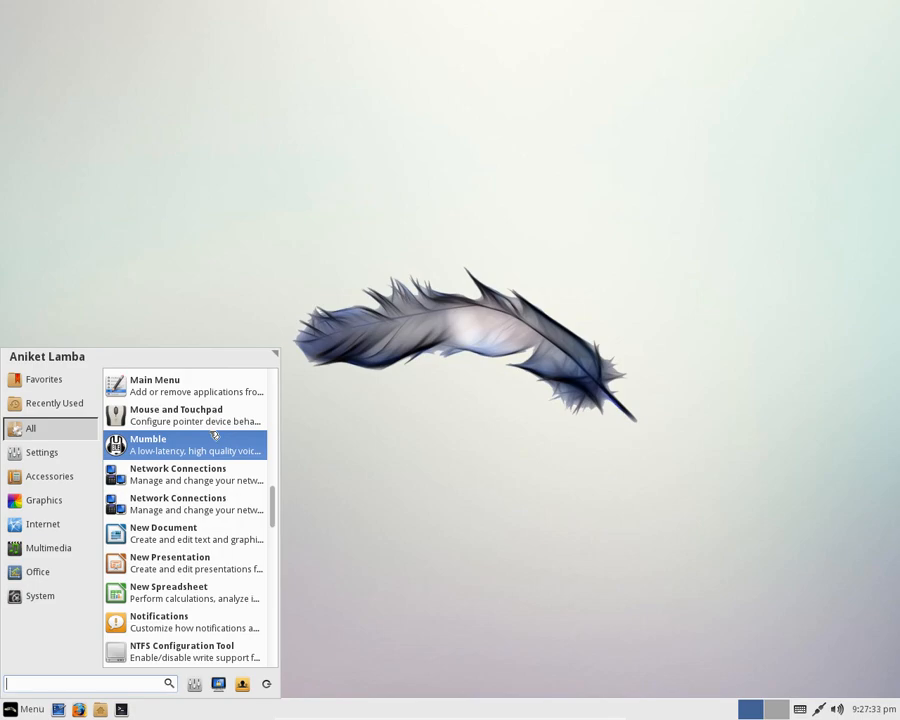
scroll(down, 3)
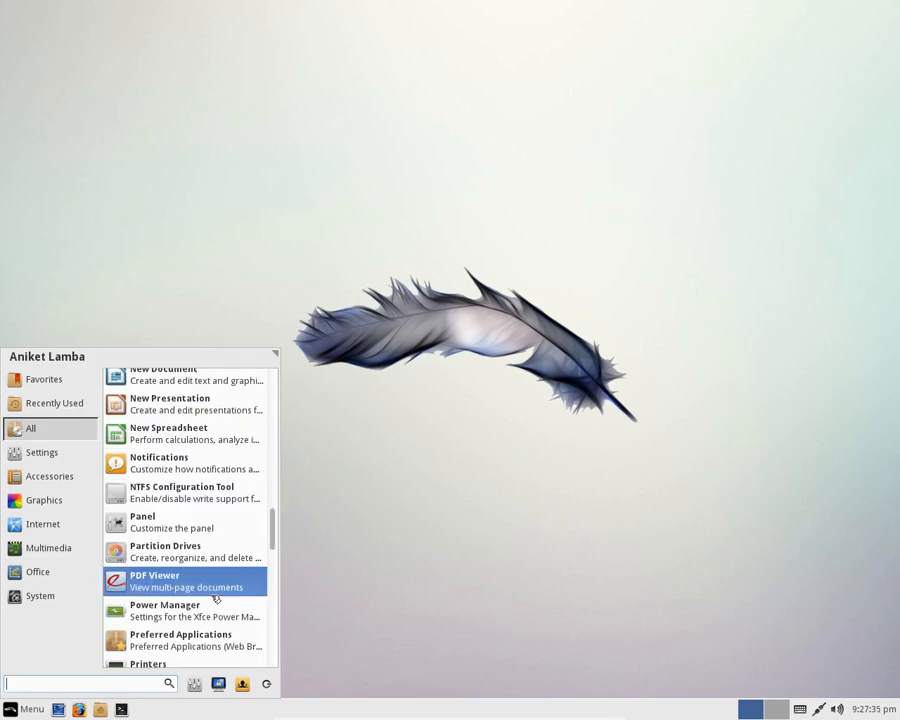
mouse_move(200, 580)
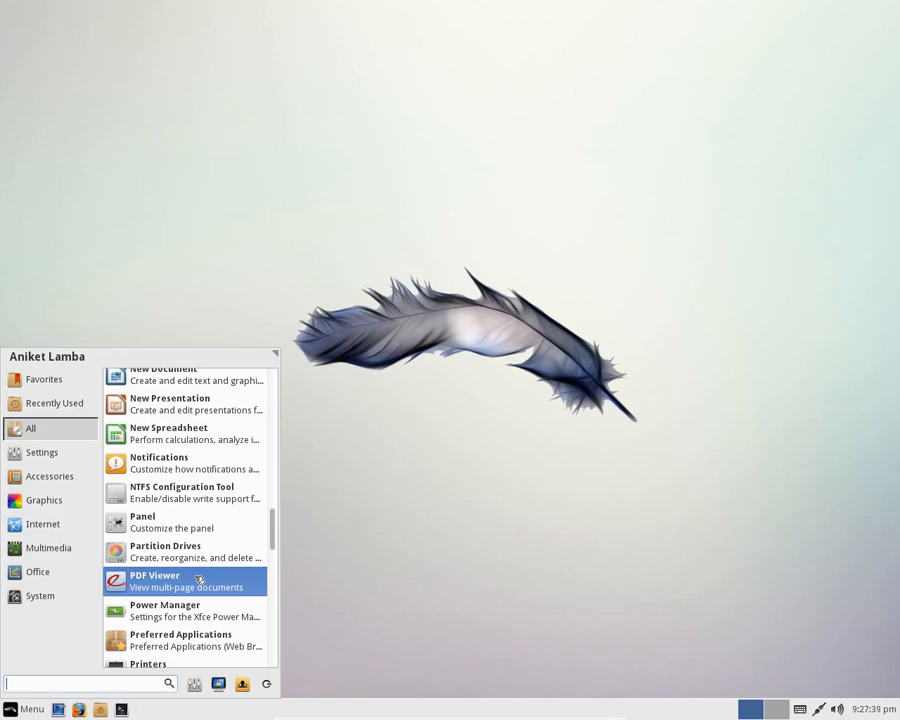
scroll(down, 3)
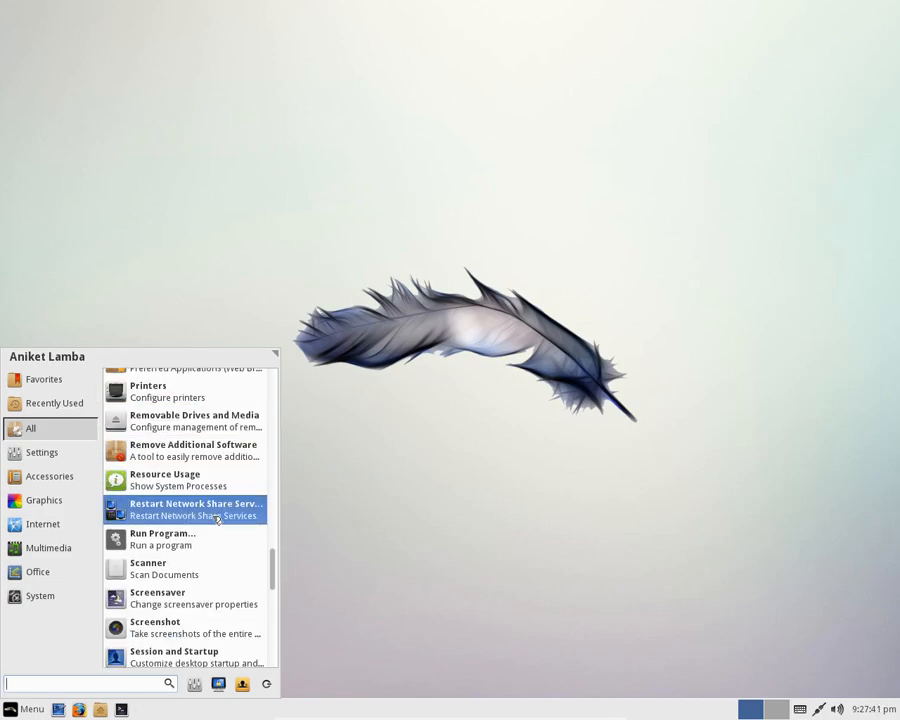
scroll(down, 3)
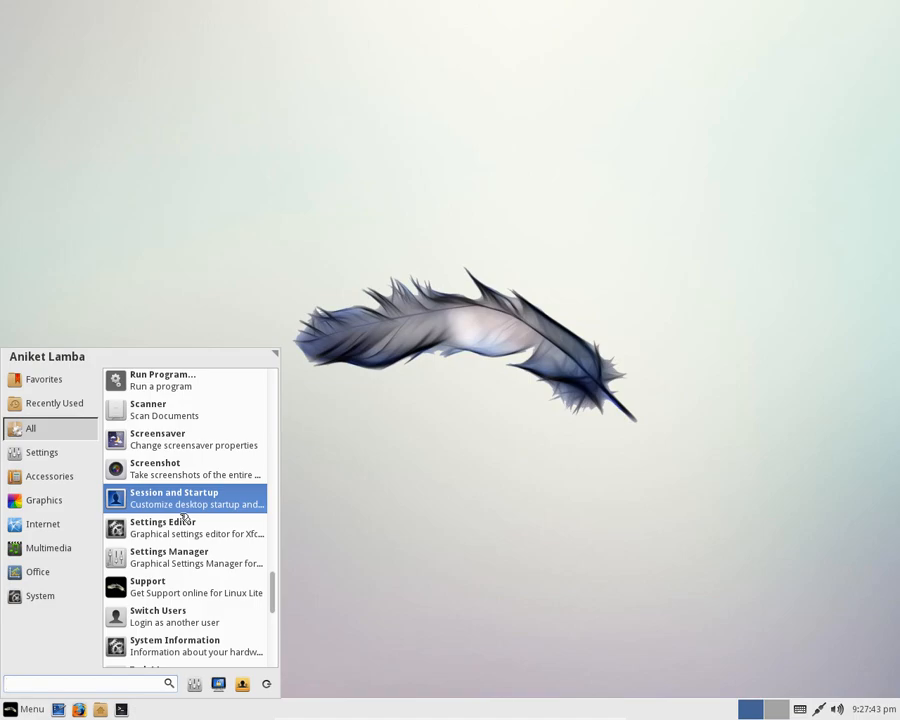
mouse_move(224, 496)
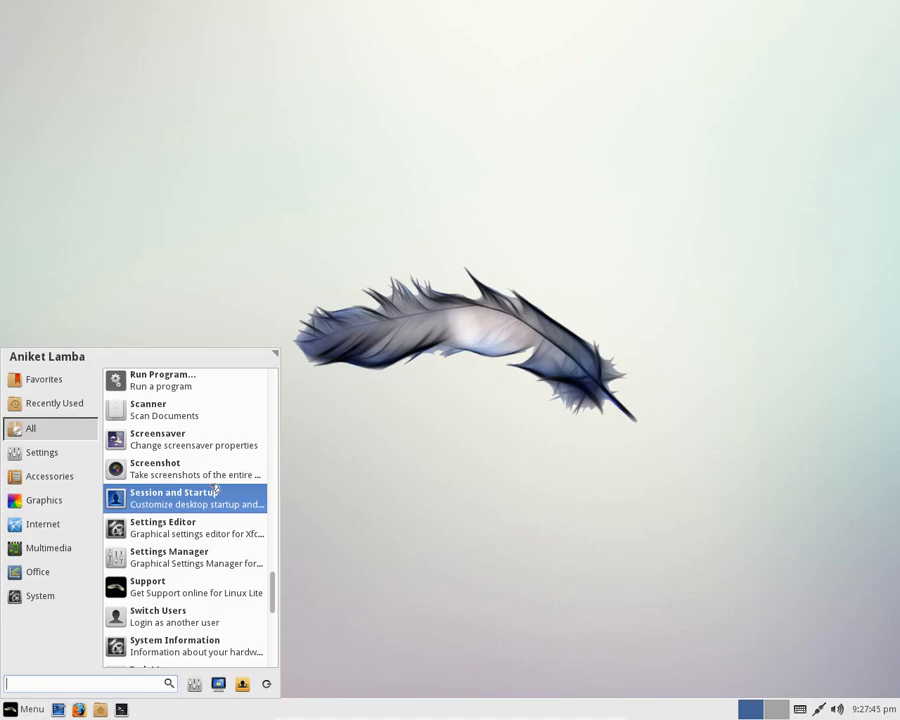
scroll(down, 3)
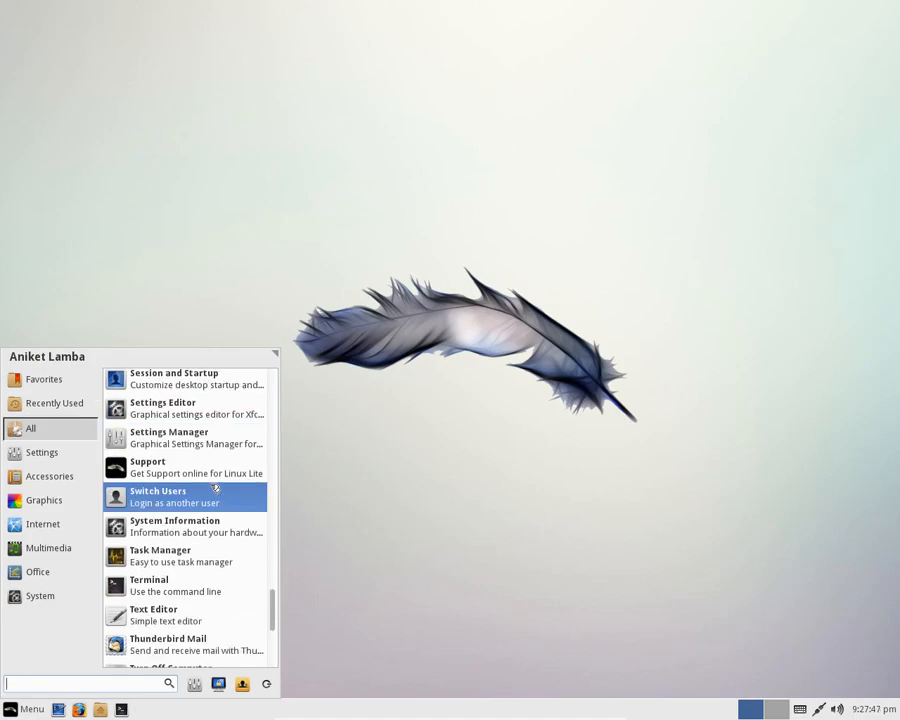
scroll(down, 3)
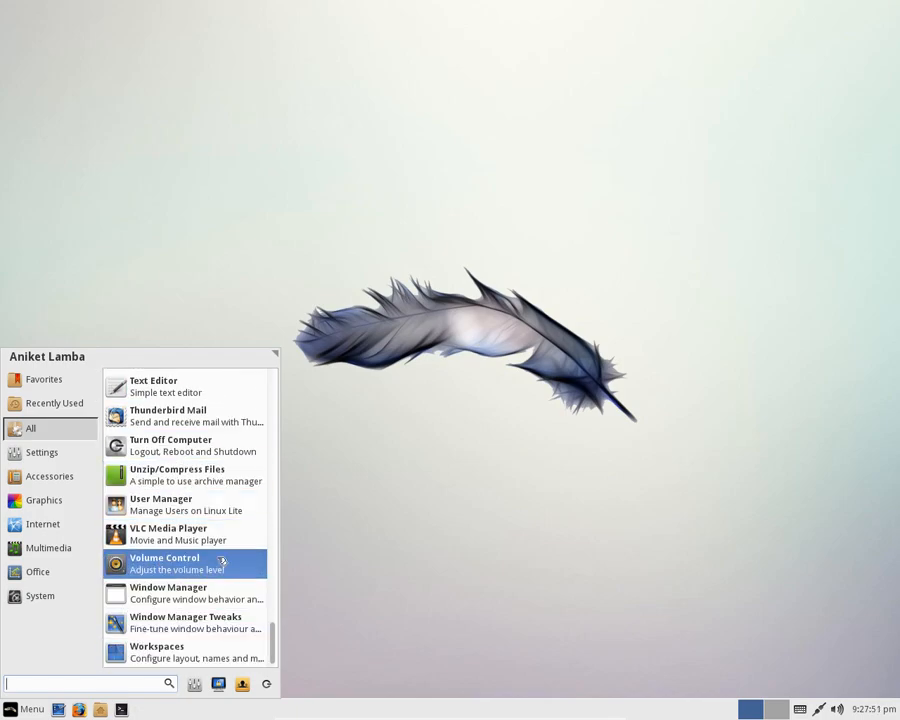
Filter the menu to Settings applications and launch the Terminal
click(40, 452)
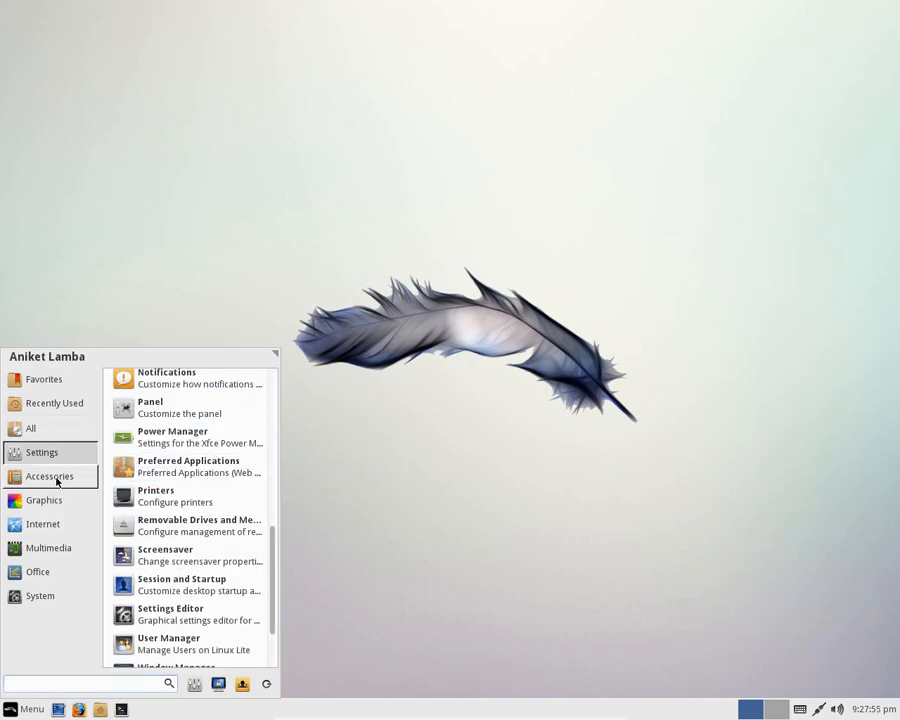
click(44, 500)
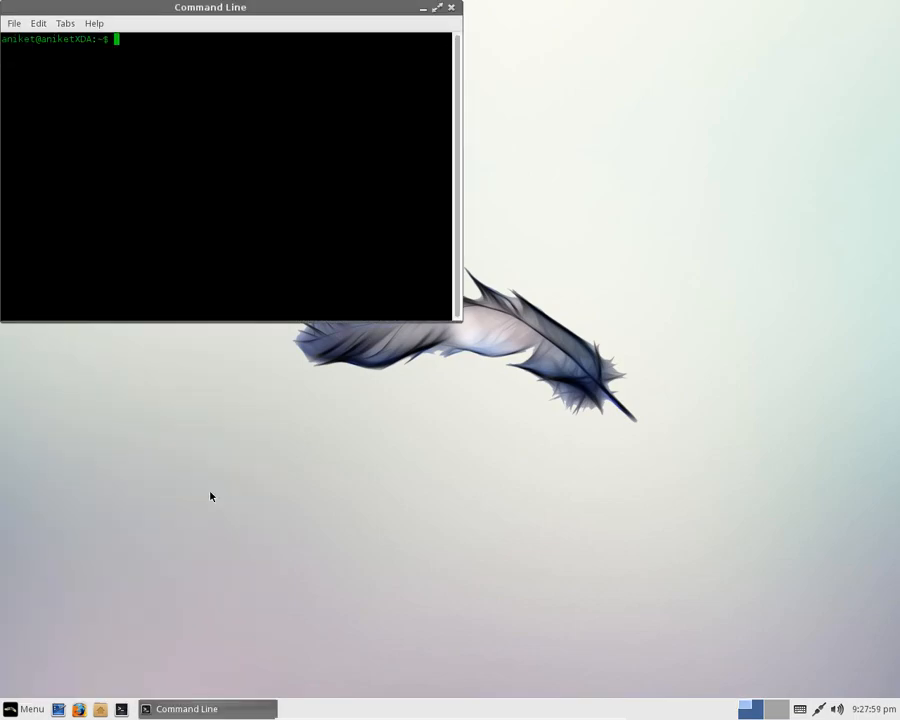
Run 'sudo passwd' to change the password, then run 'top' for a live process list
text(sudo)
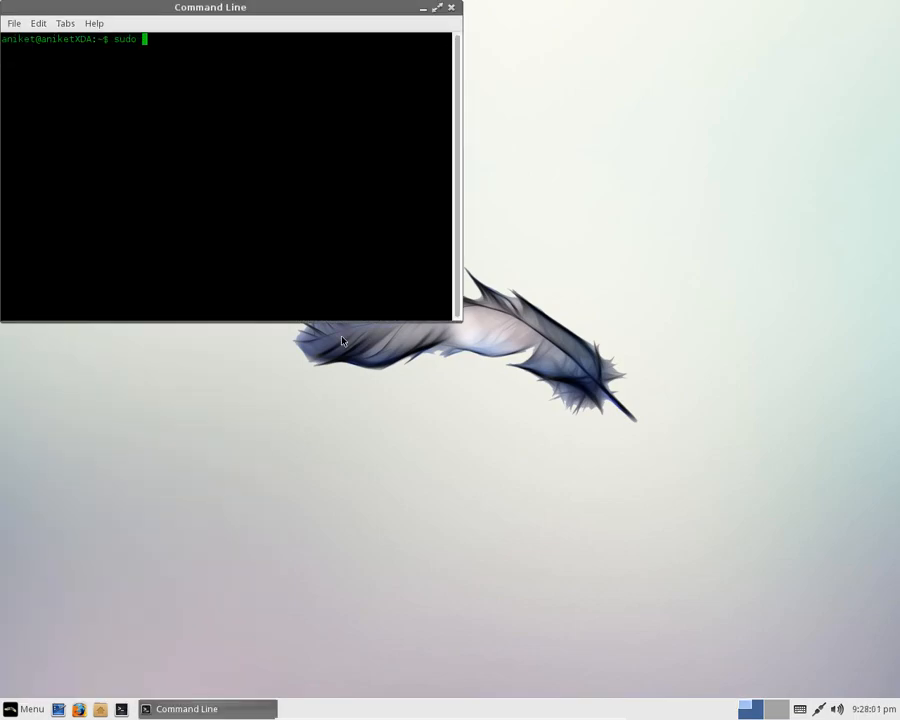
text(passwd)
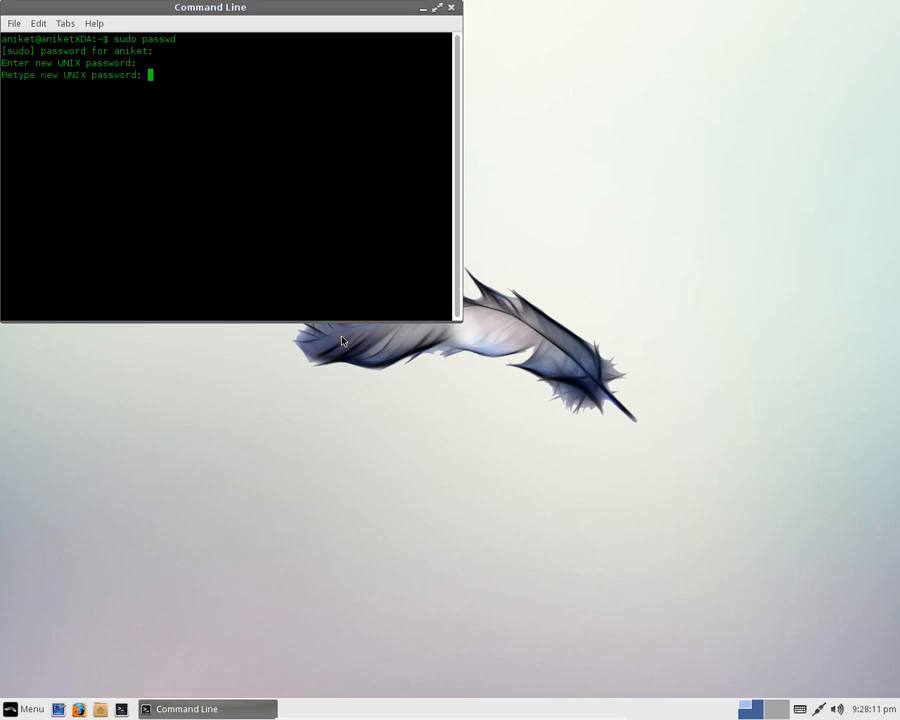
text(top)
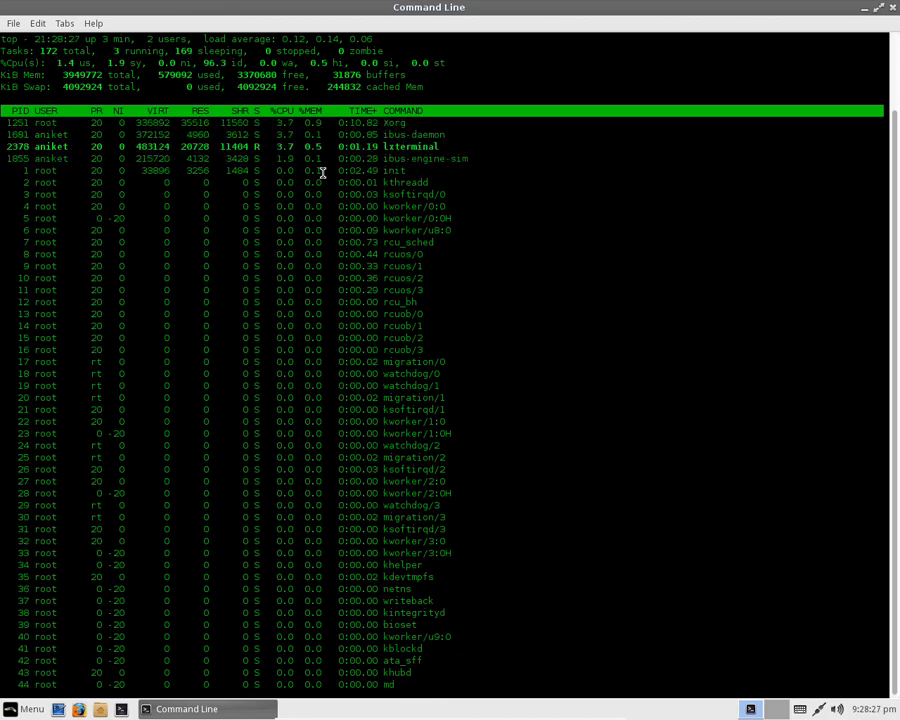
mouse_move(188, 212)
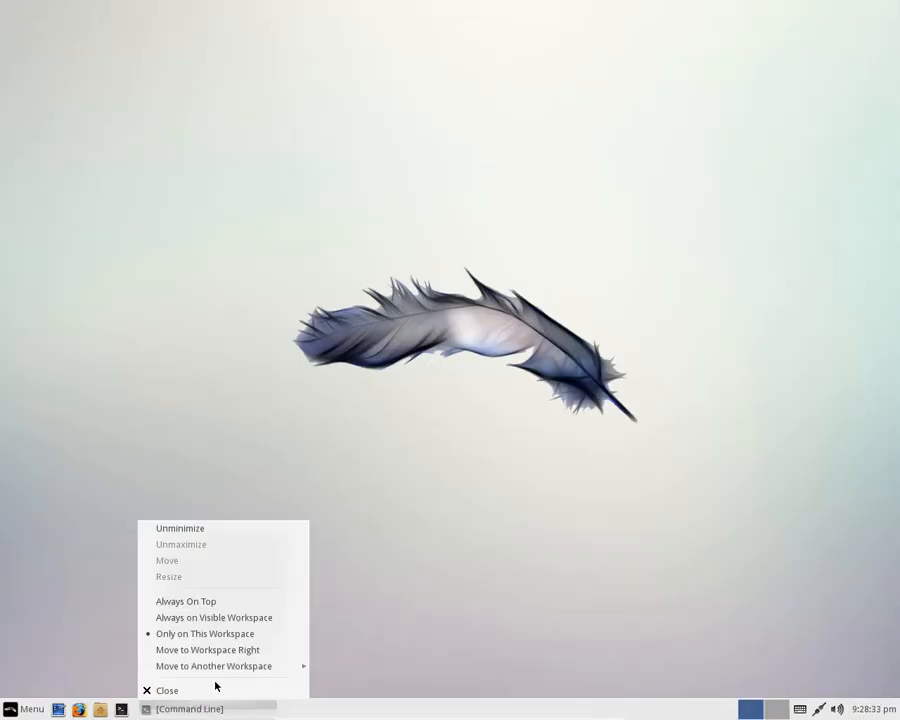
Close the terminal, review running processes in Task Manager, then close it
click(168, 692)
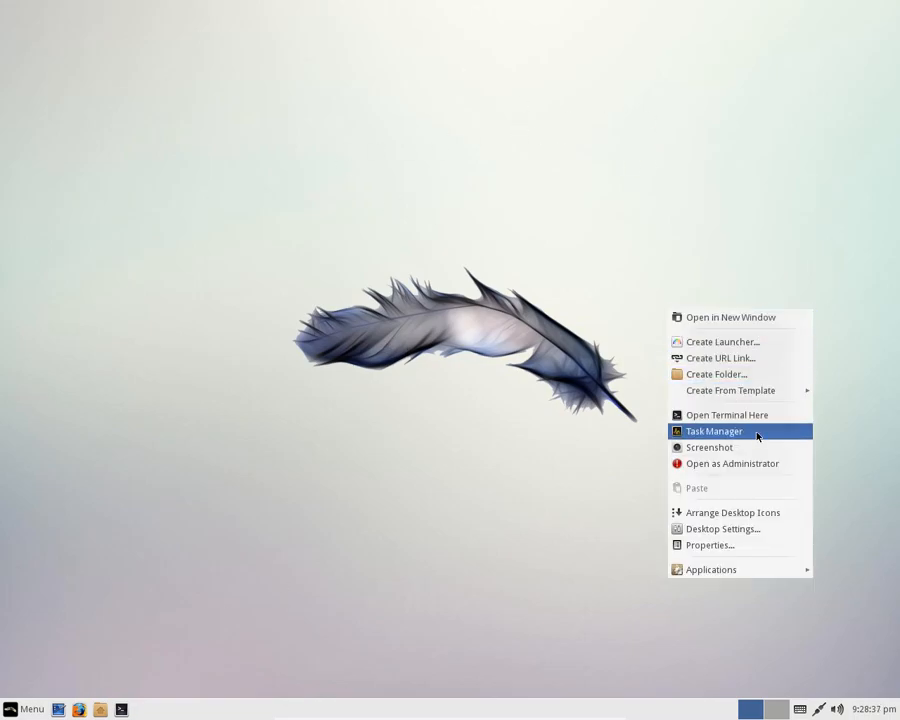
click(712, 432)
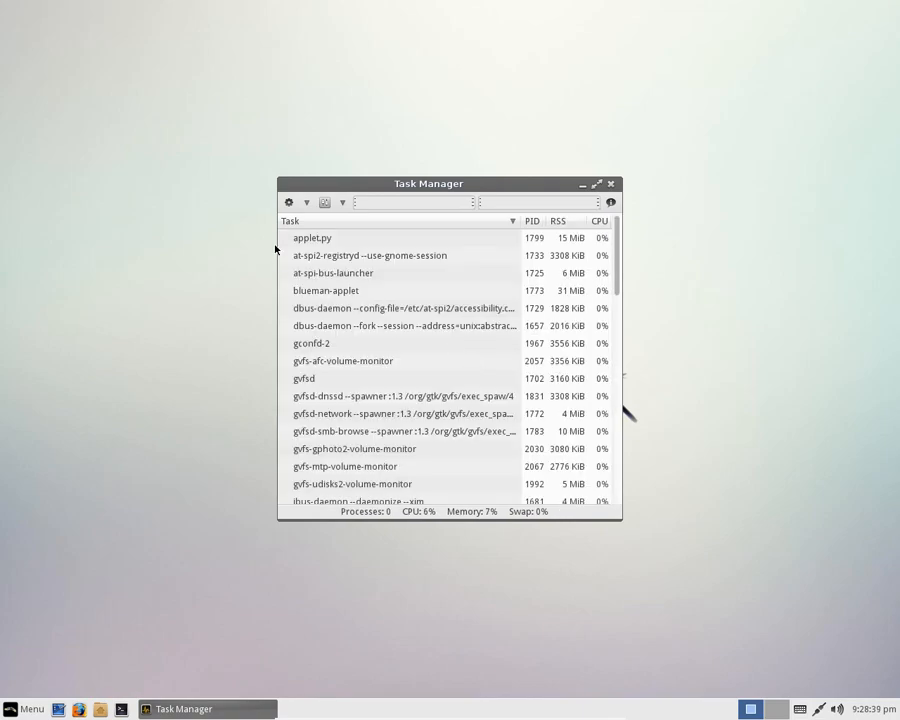
scroll(down, 3)
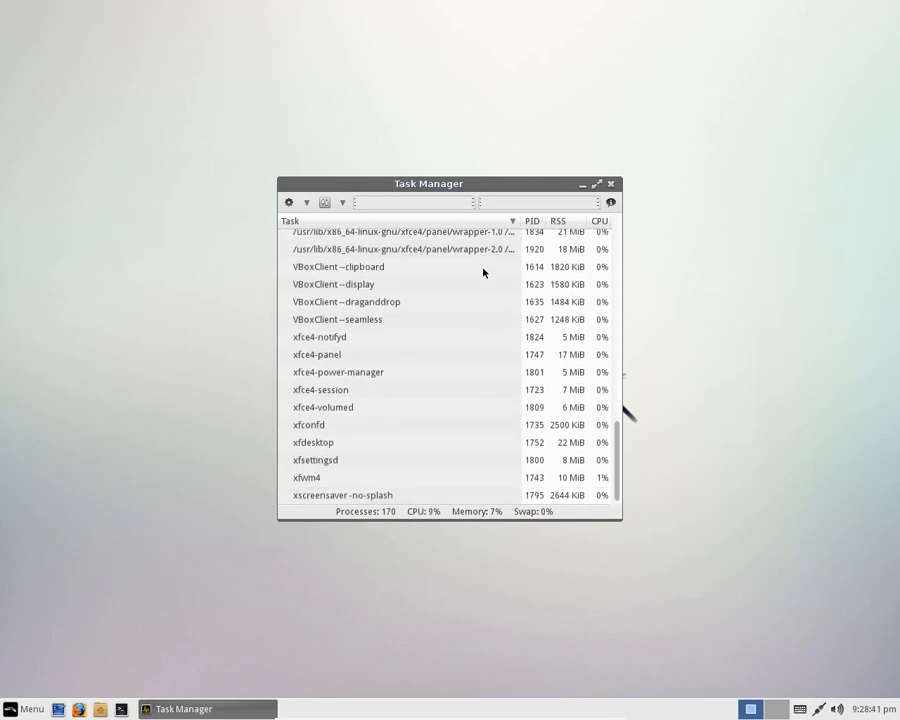
click(610, 184)
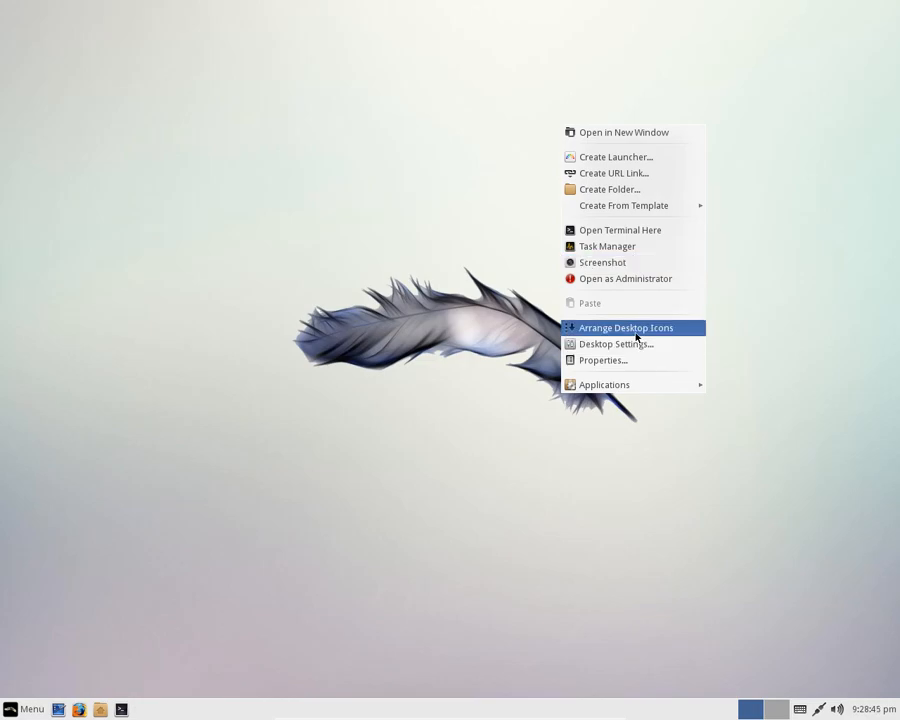
Try the sports car, glass cubes, robots portal and snowy lake wallpapers in Desktop Settings
click(626, 328)
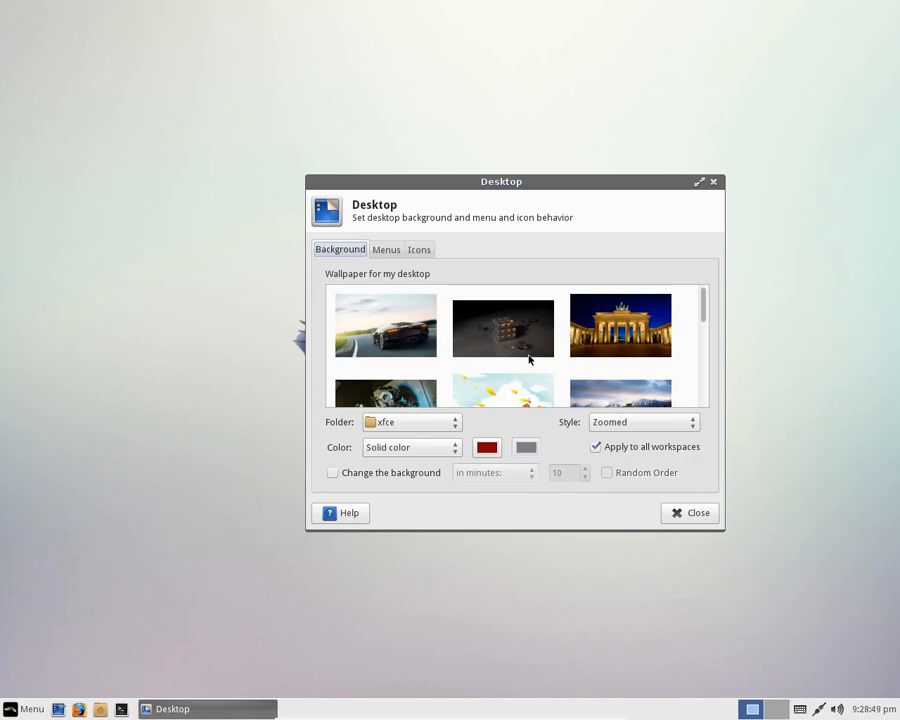
click(384, 324)
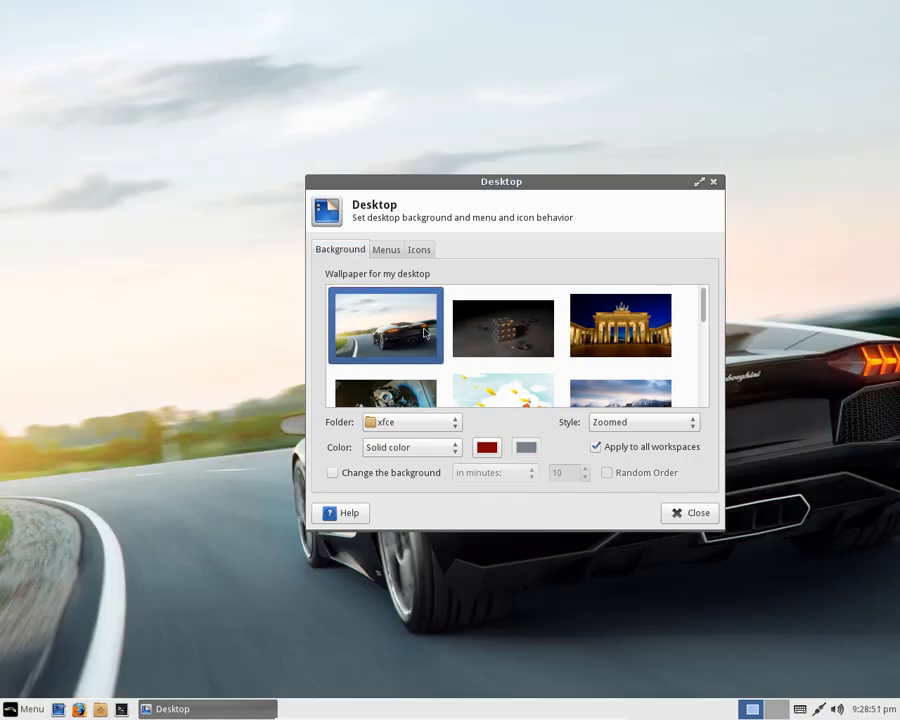
click(620, 326)
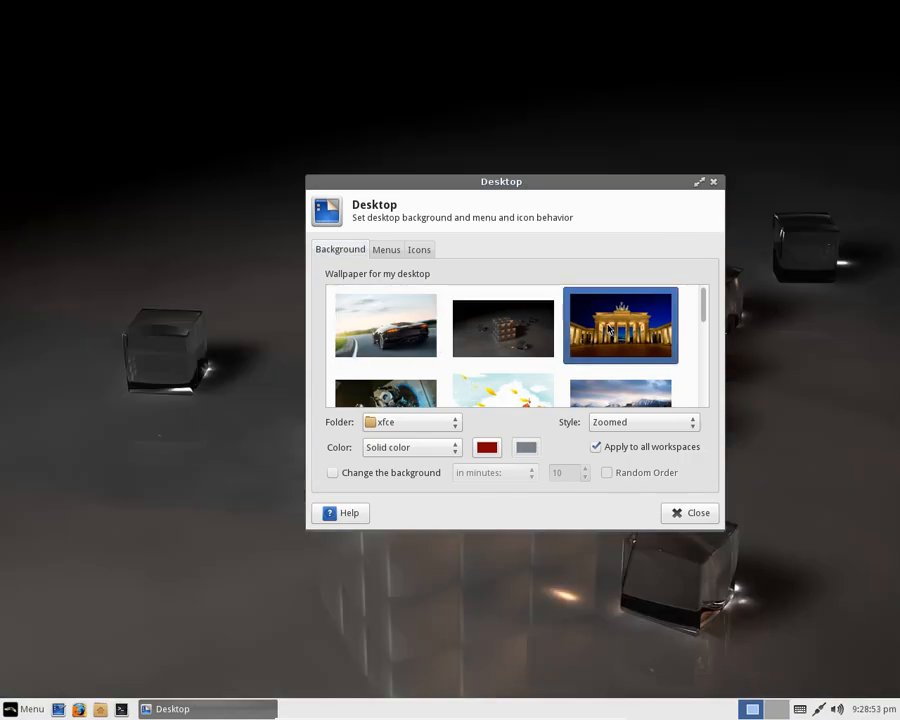
click(384, 368)
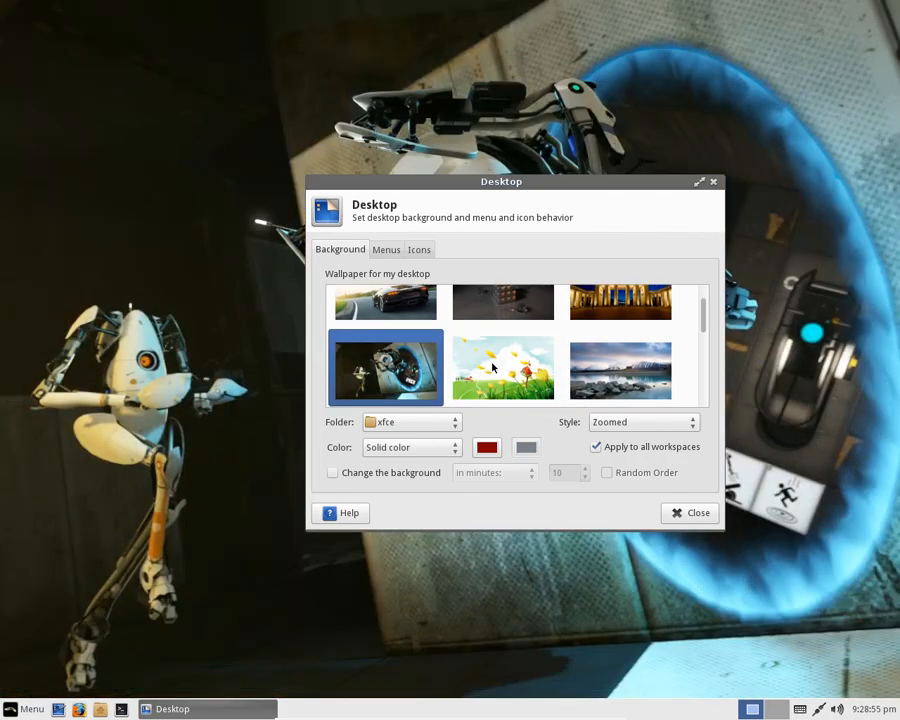
click(504, 368)
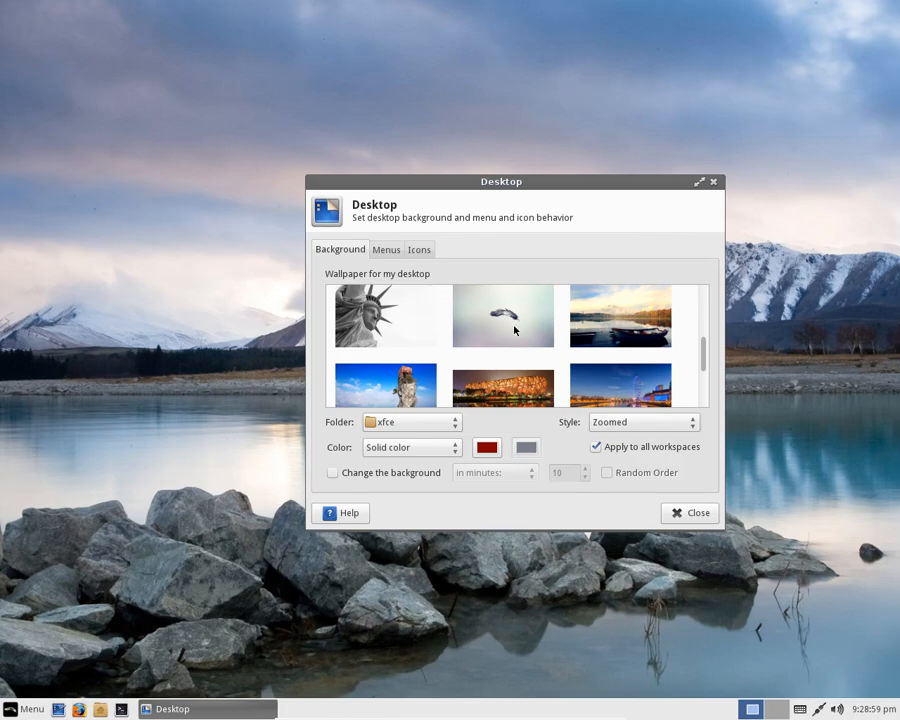
scroll(down, 3)
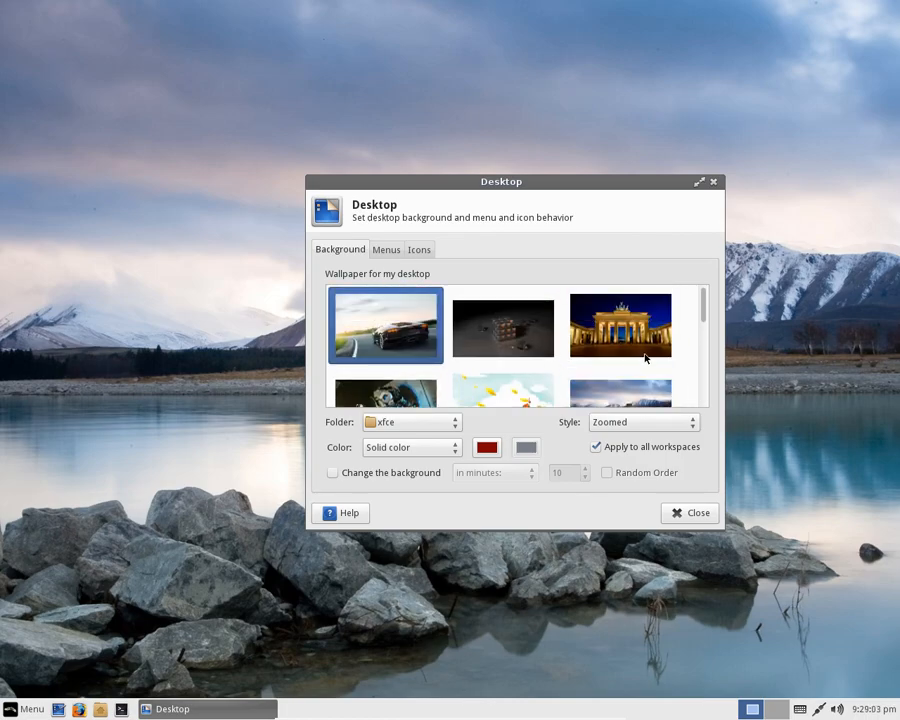
Try more wallpapers, settle on the dark glass cubes image, and close Desktop Settings
click(384, 324)
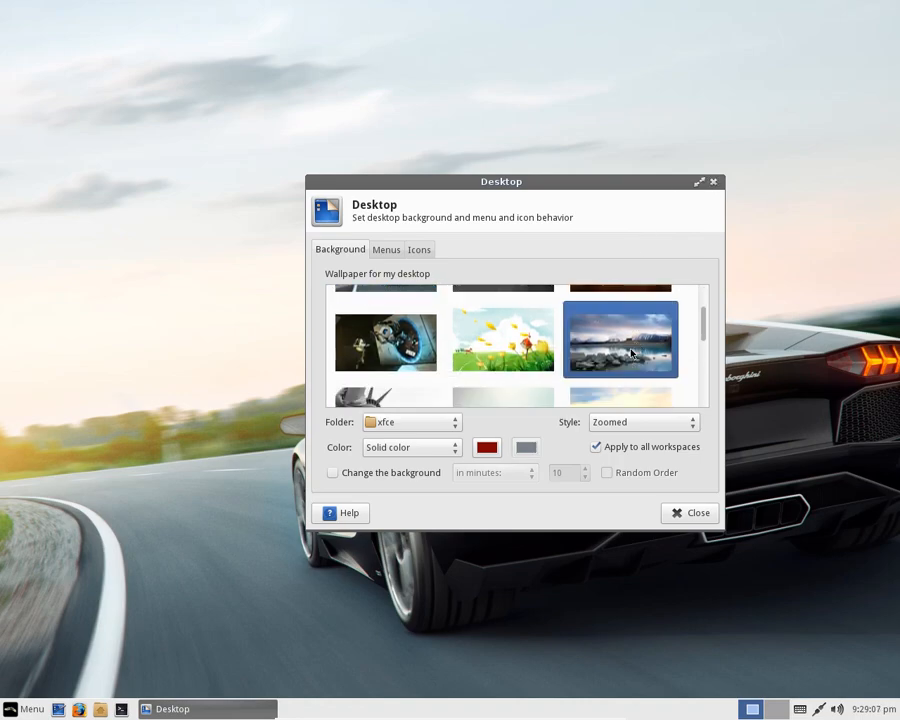
click(620, 366)
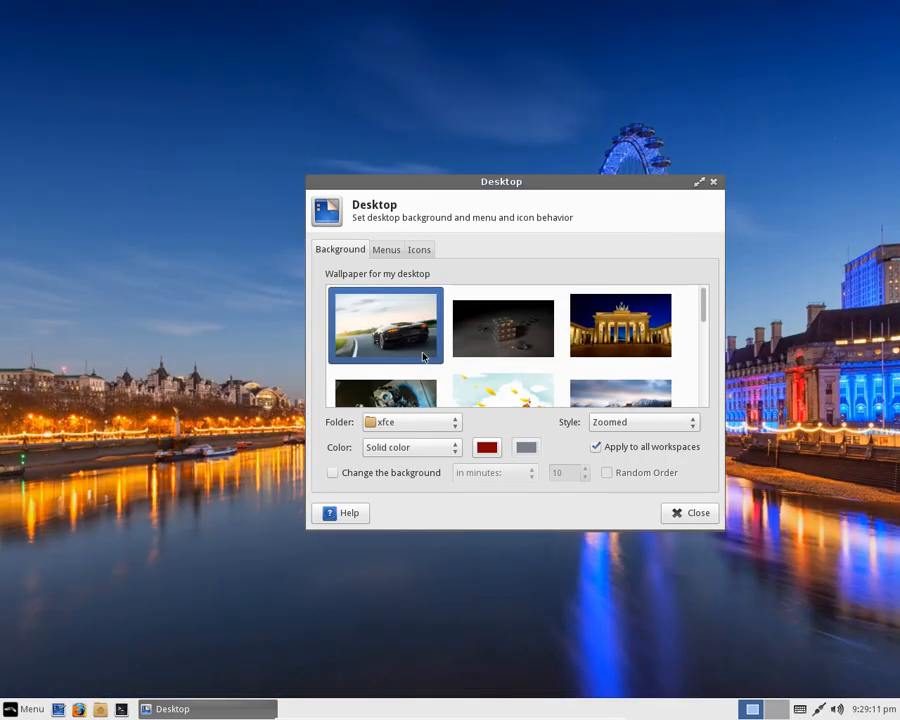
click(384, 324)
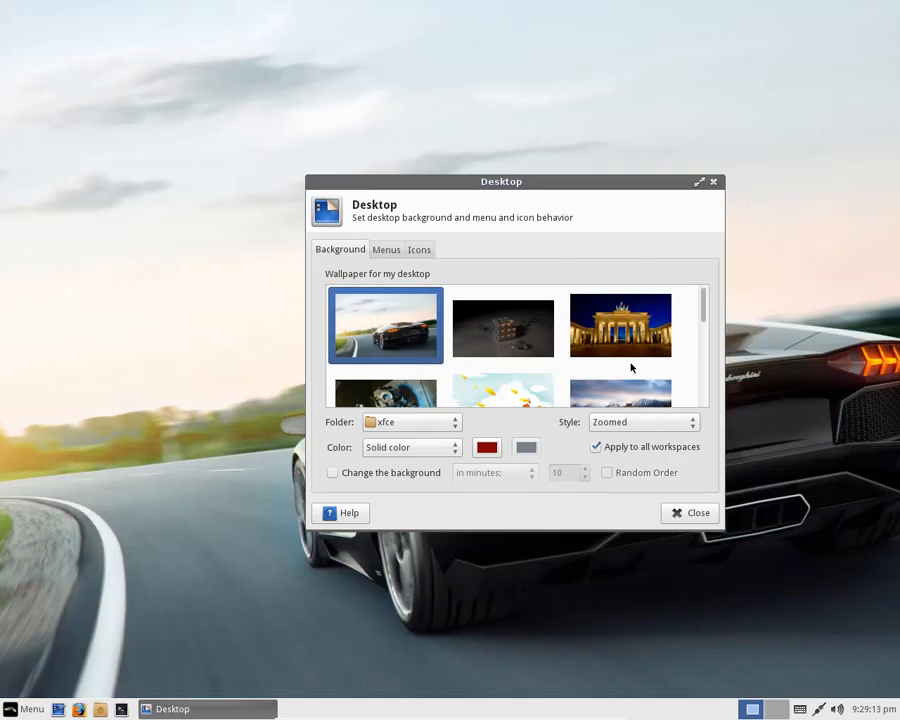
click(618, 326)
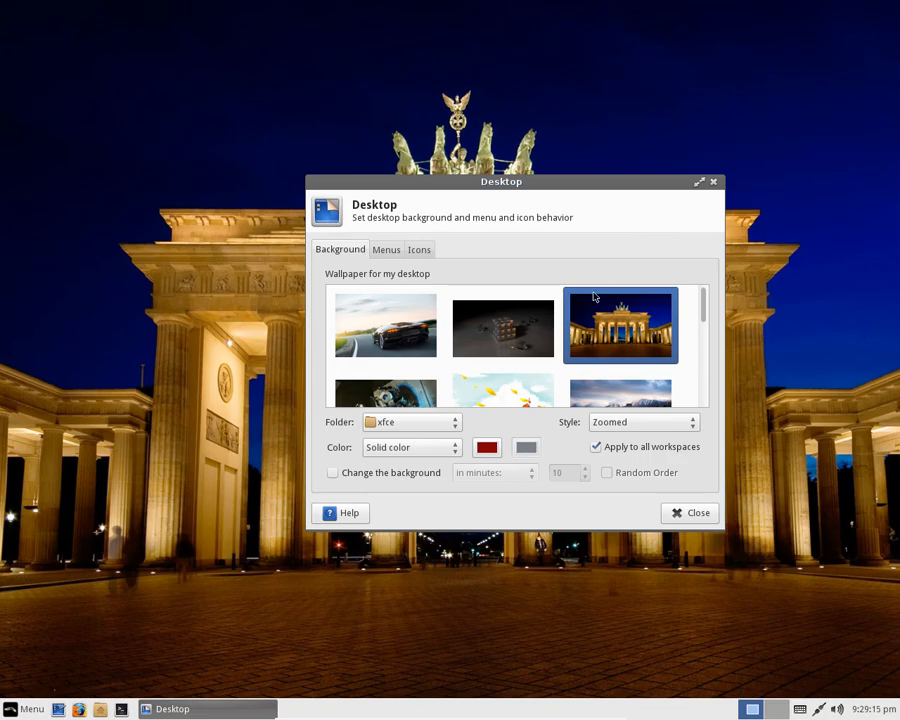
click(502, 326)
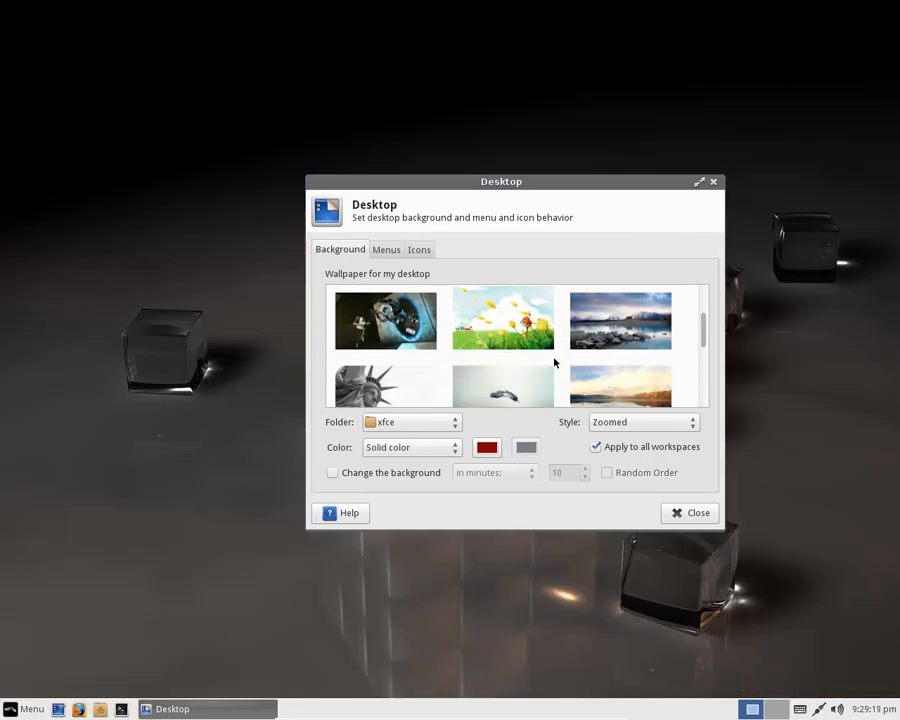
click(688, 512)
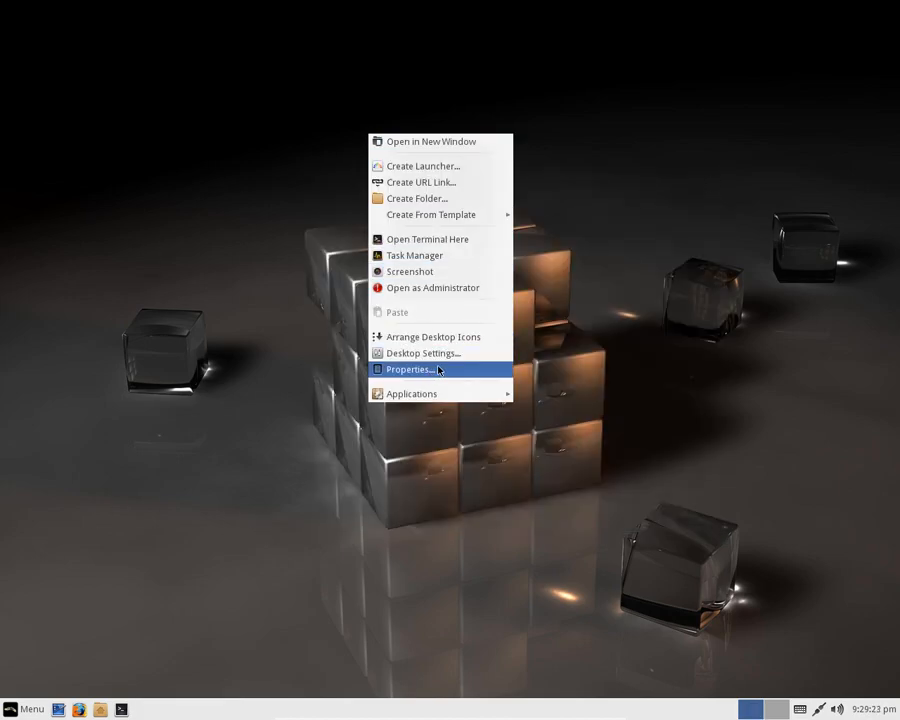
click(408, 368)
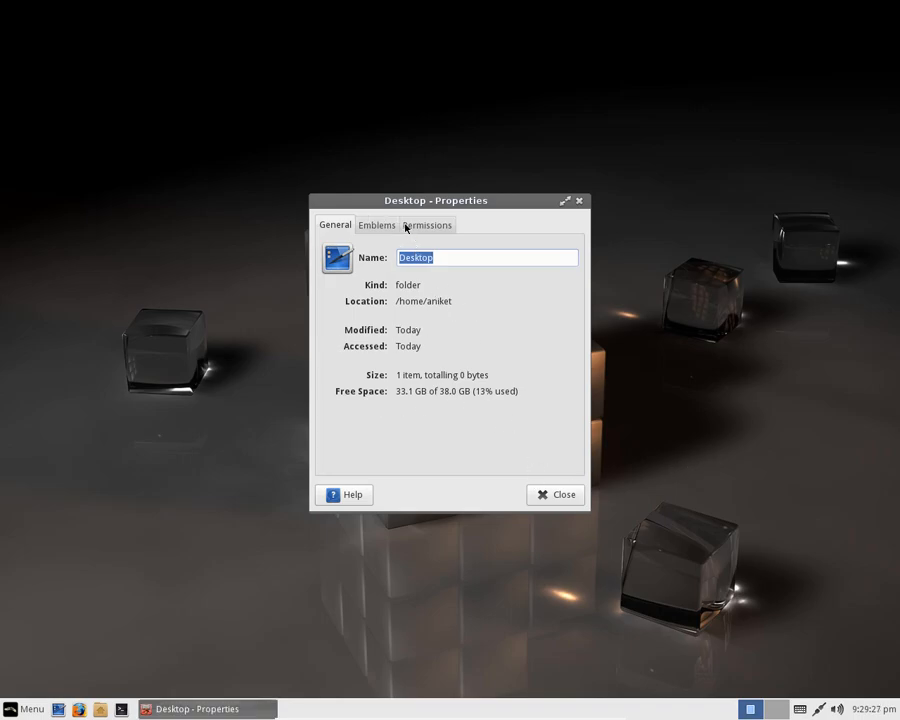
click(556, 494)
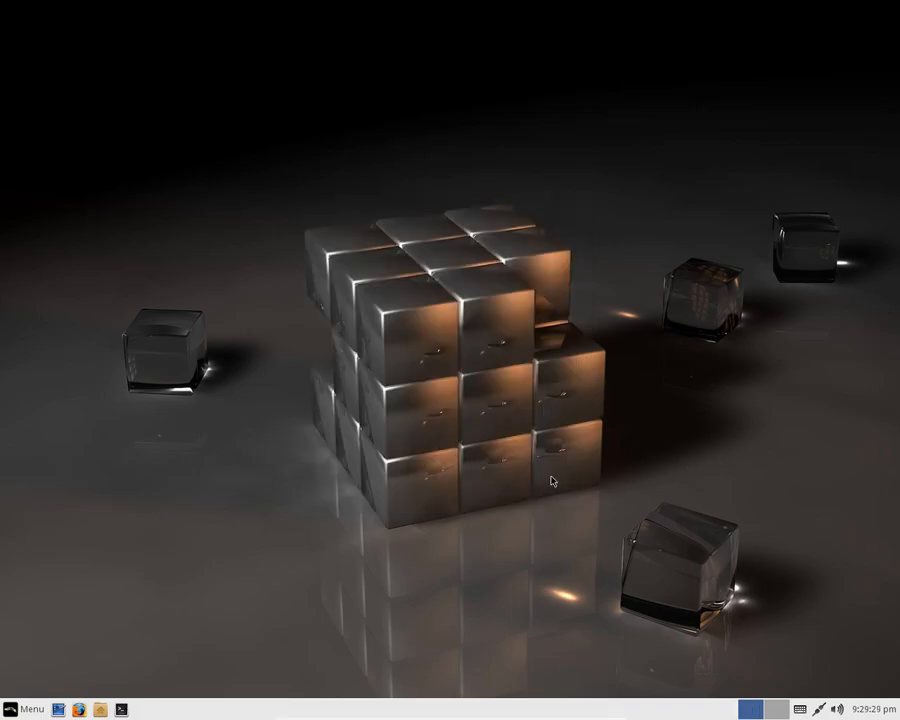
click(30, 708)
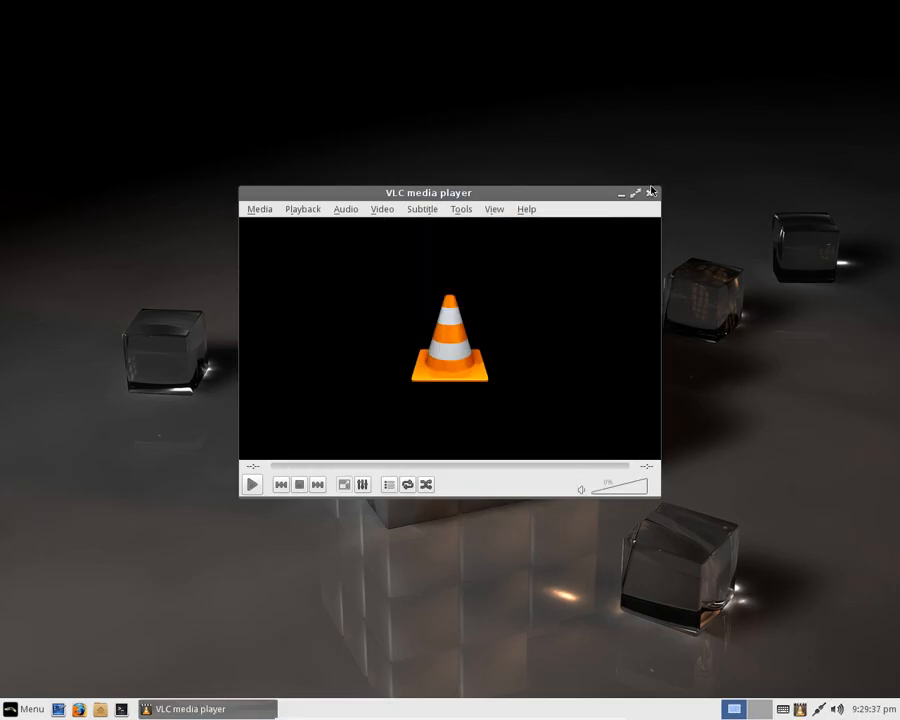
click(16, 708)
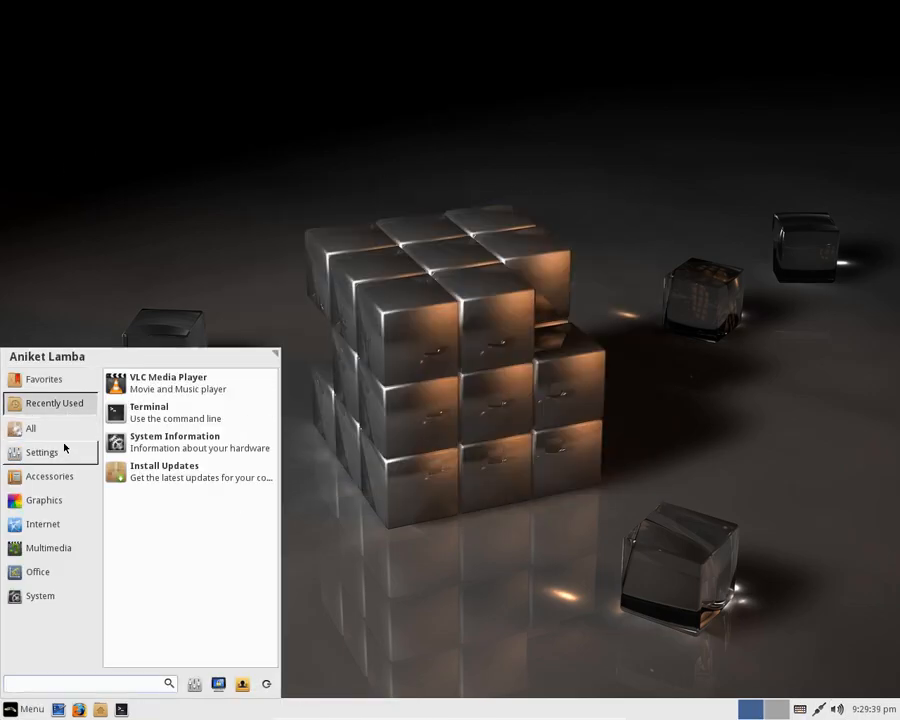
click(30, 428)
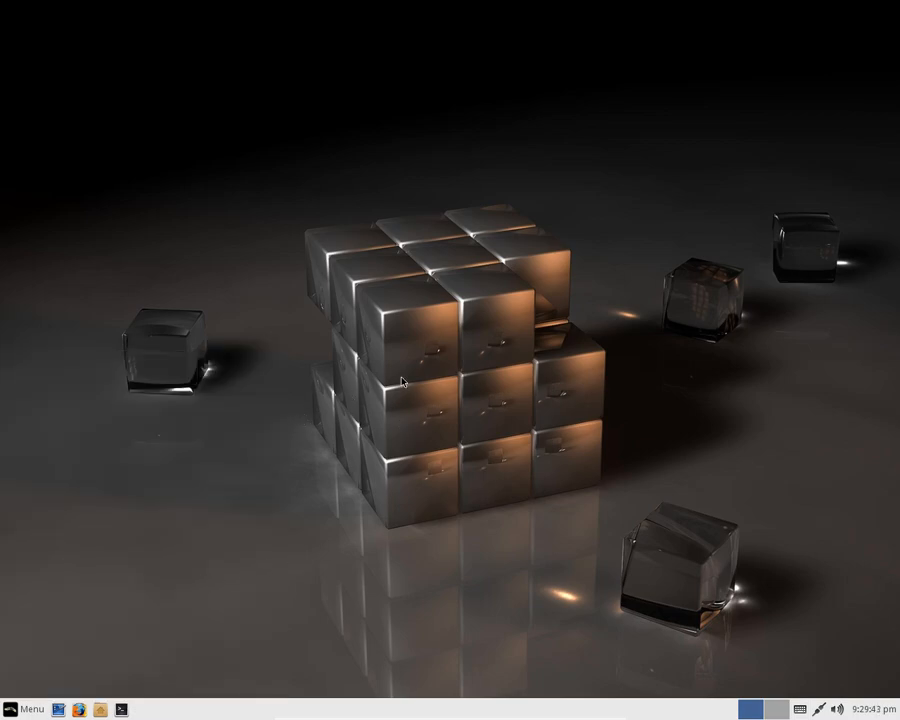
mouse_move(272, 472)
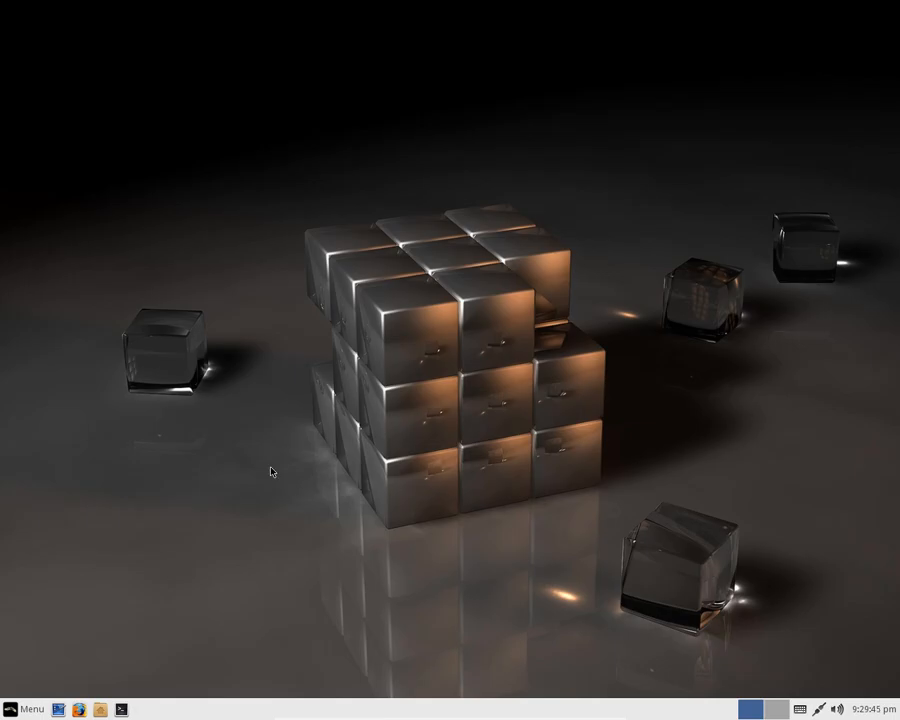
click(80, 708)
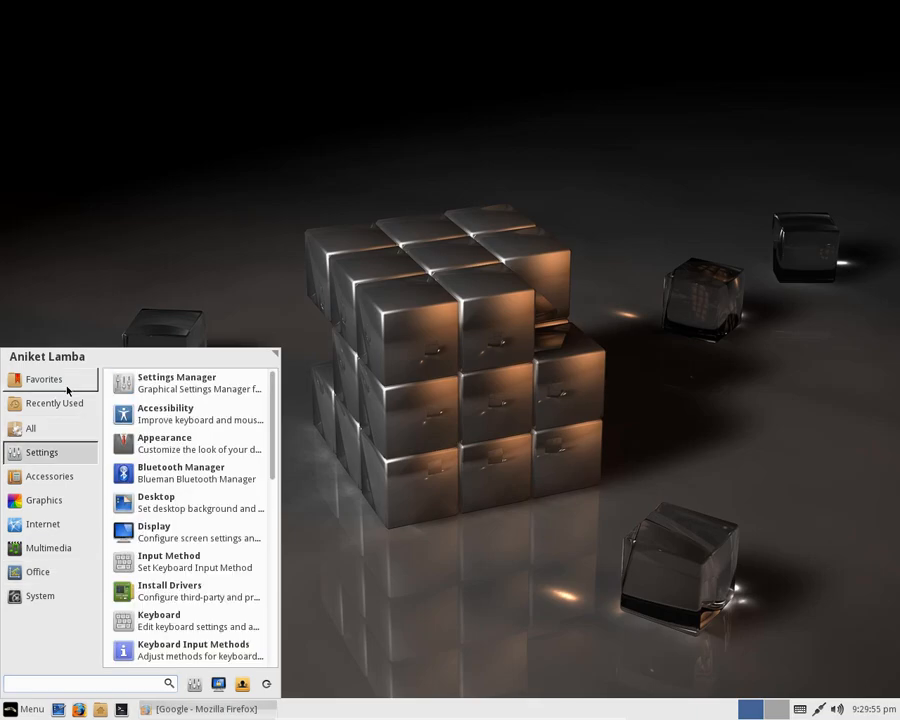
Switch to Firefox's Linux Lite help manual and read down through its Support and Menus sections
click(32, 428)
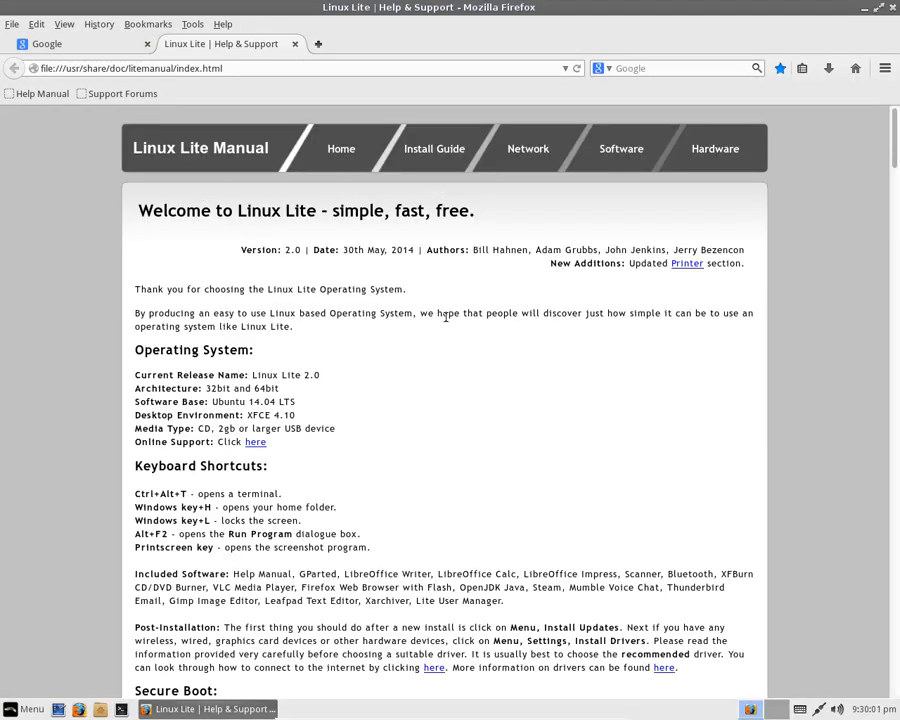
scroll(down, 3)
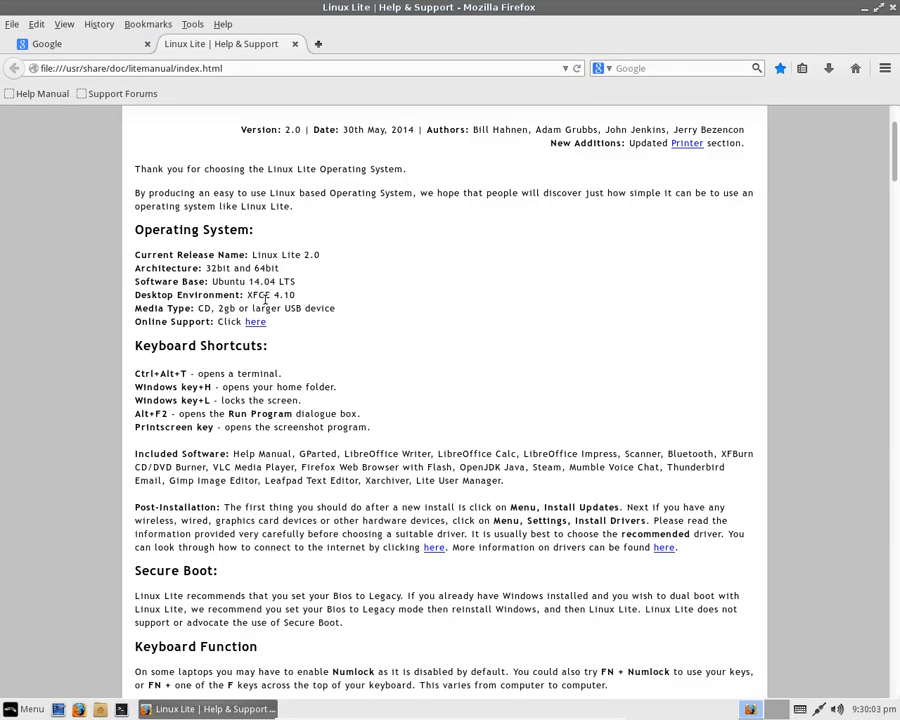
mouse_move(308, 300)
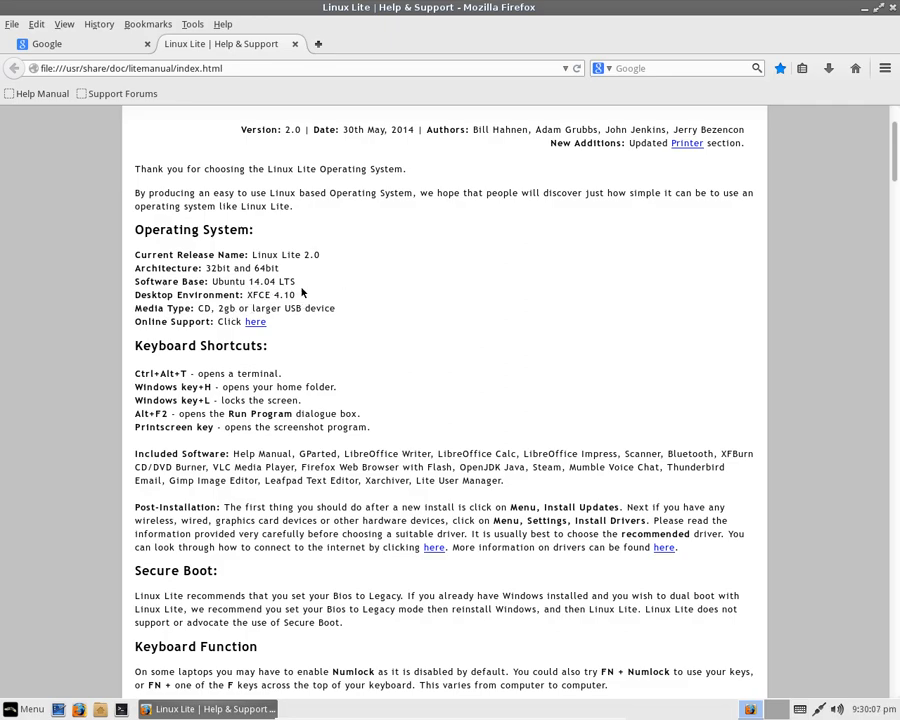
mouse_move(368, 286)
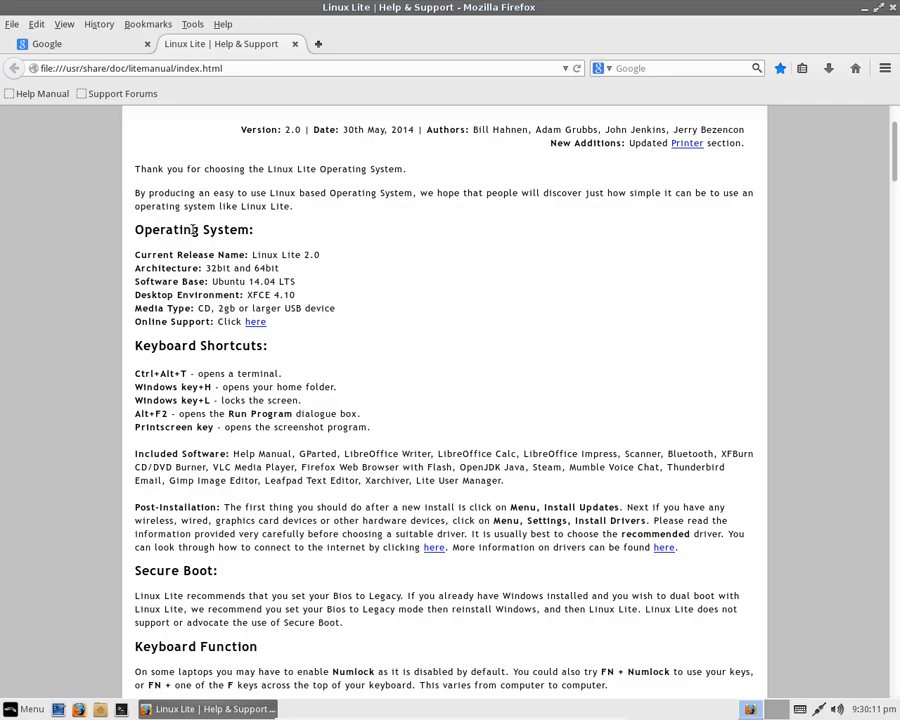
mouse_move(338, 360)
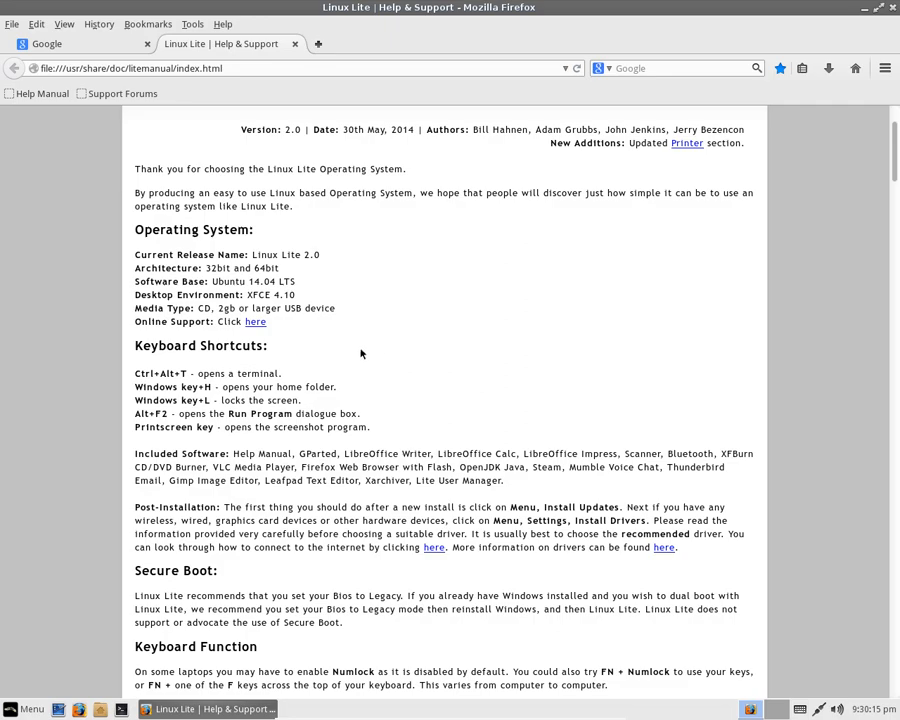
scroll(down, 3)
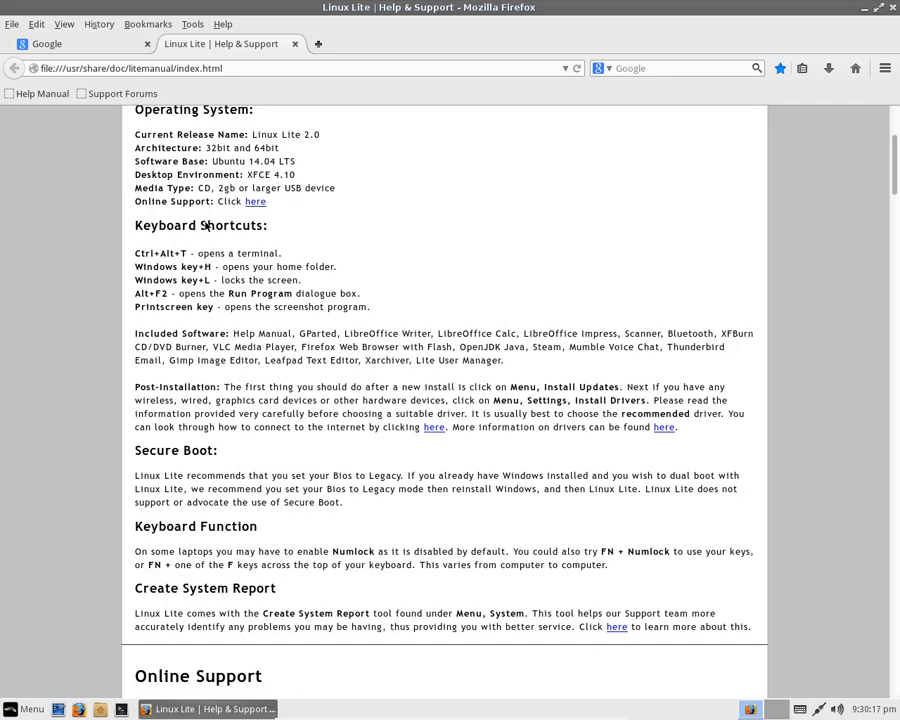
scroll(down, 3)
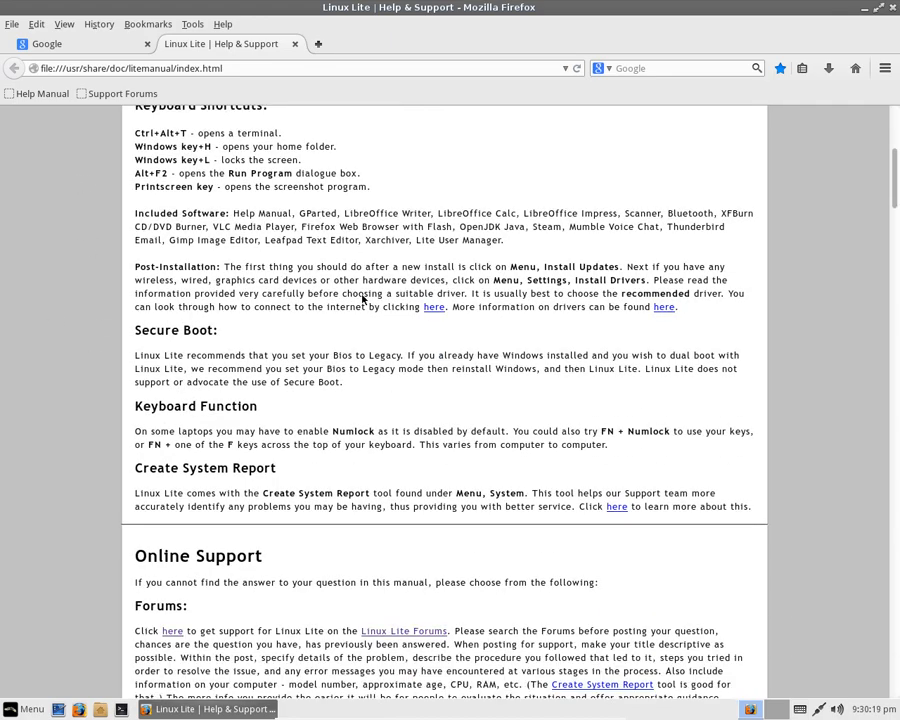
scroll(down, 3)
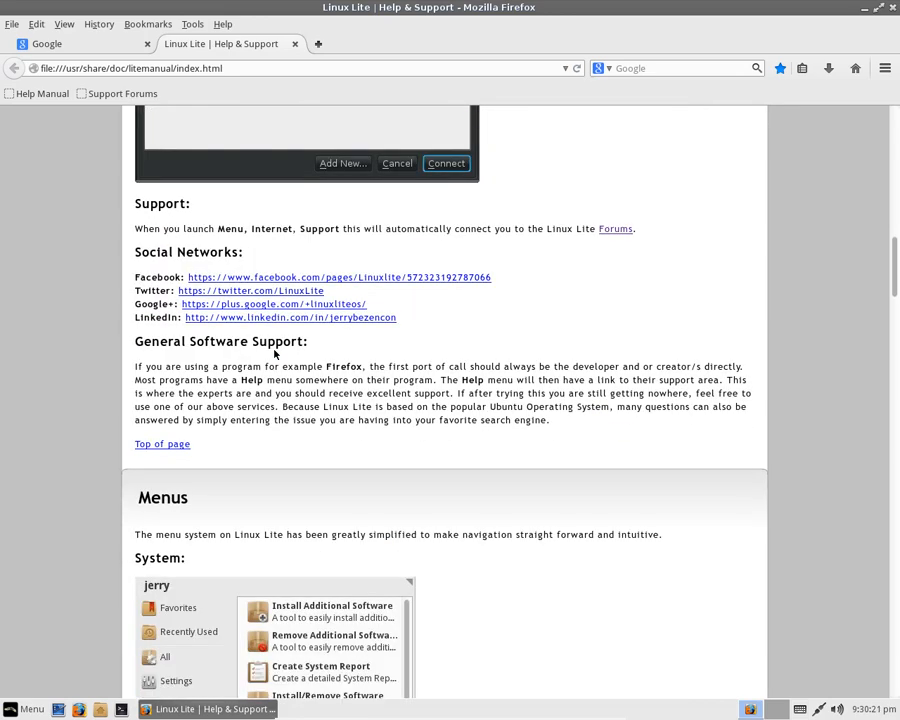
scroll(down, 3)
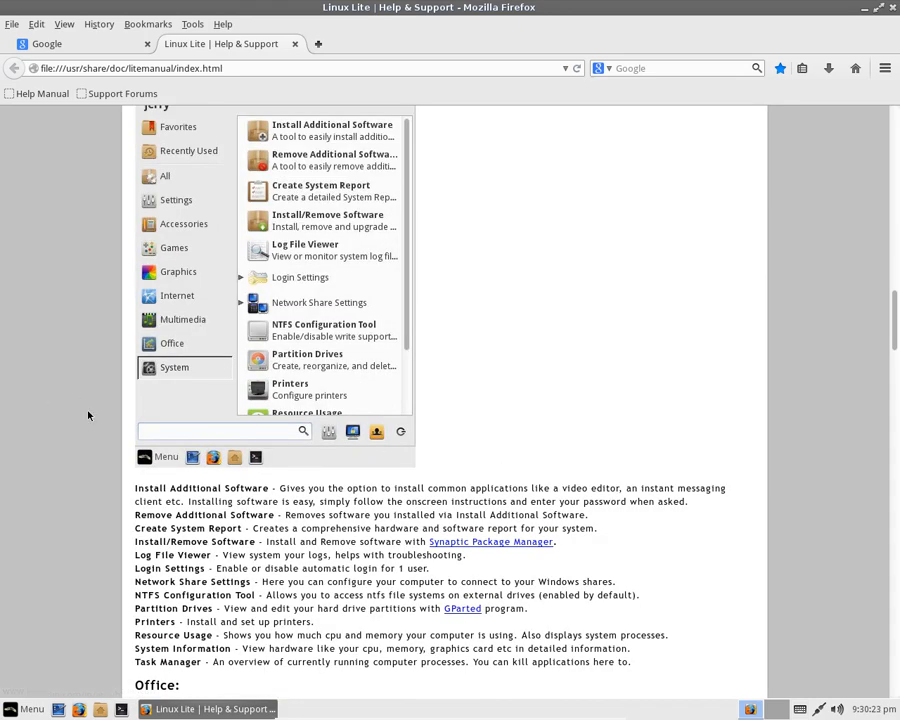
mouse_move(380, 696)
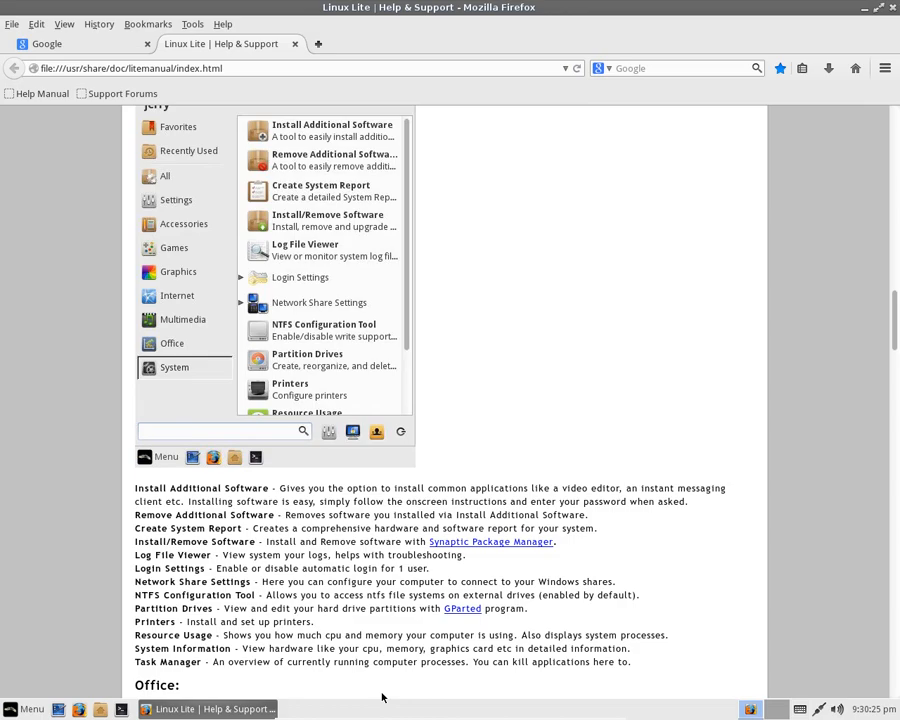
Continue down the manual to its Office, Internet and Graphics menu descriptions
scroll(down, 3)
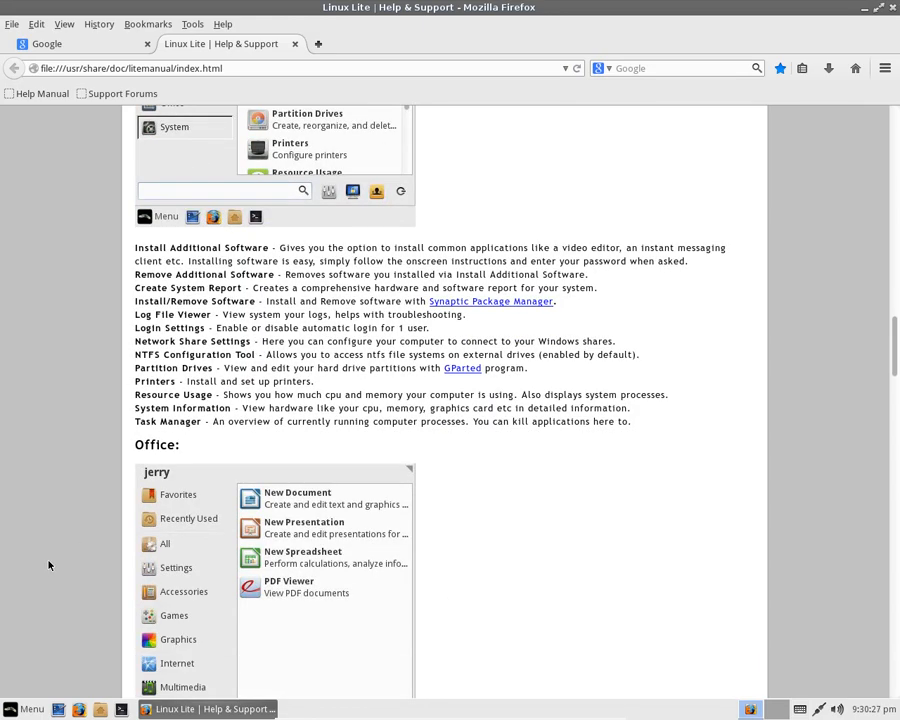
scroll(down, 3)
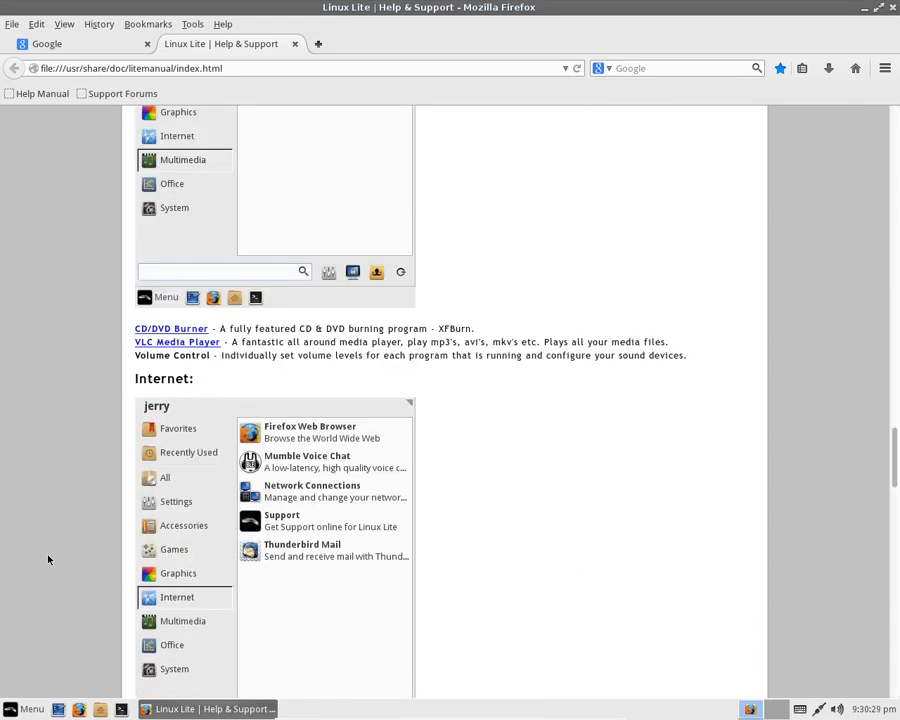
scroll(down, 3)
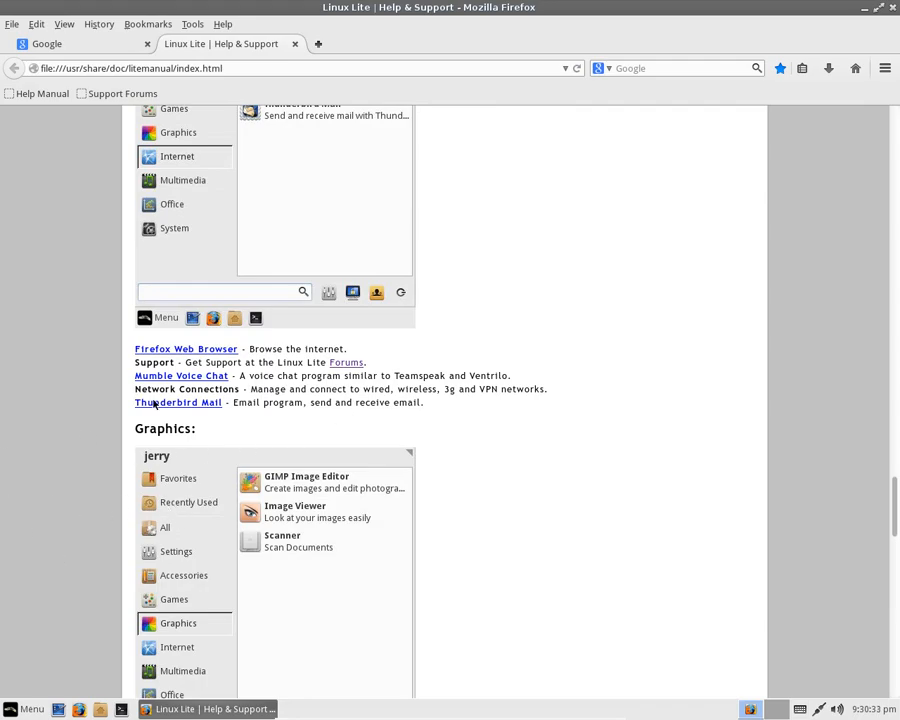
scroll(down, 3)
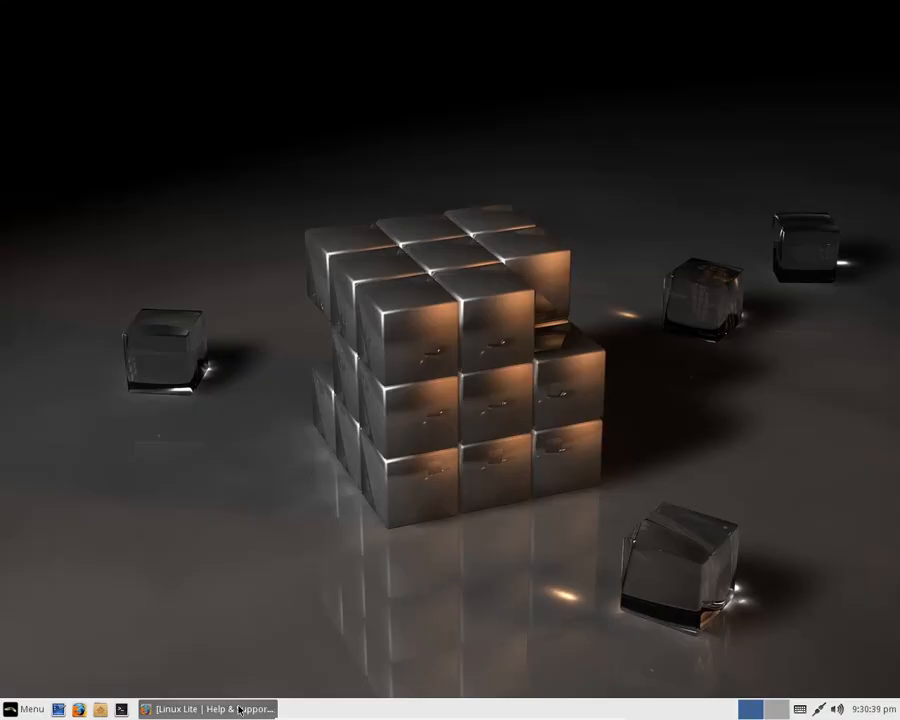
Close the Help & Support tab and Firefox, then bring up the Whisker Menu's System tools
click(210, 708)
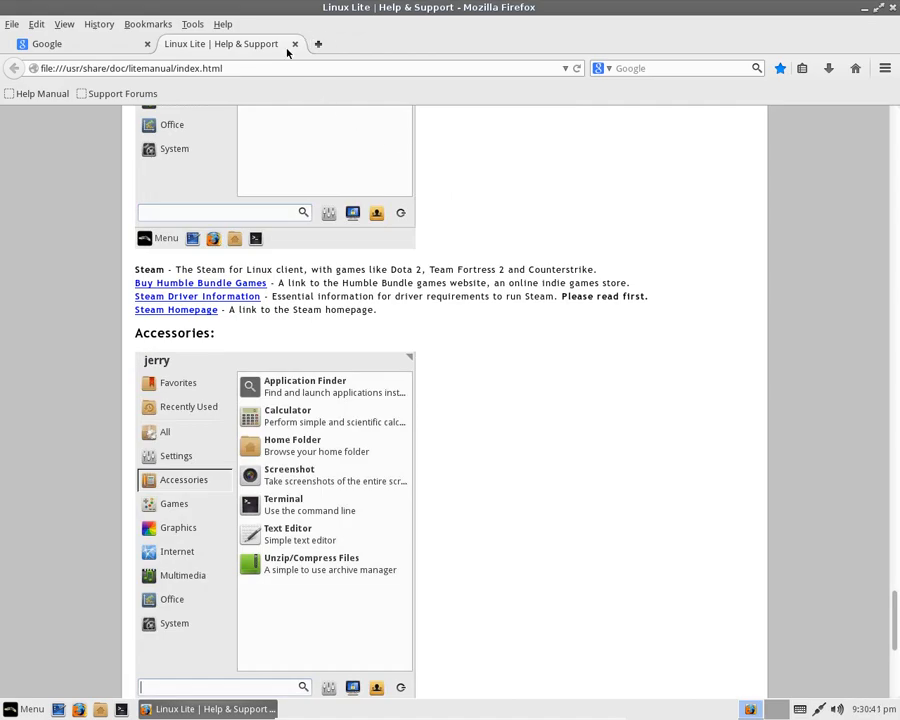
click(296, 44)
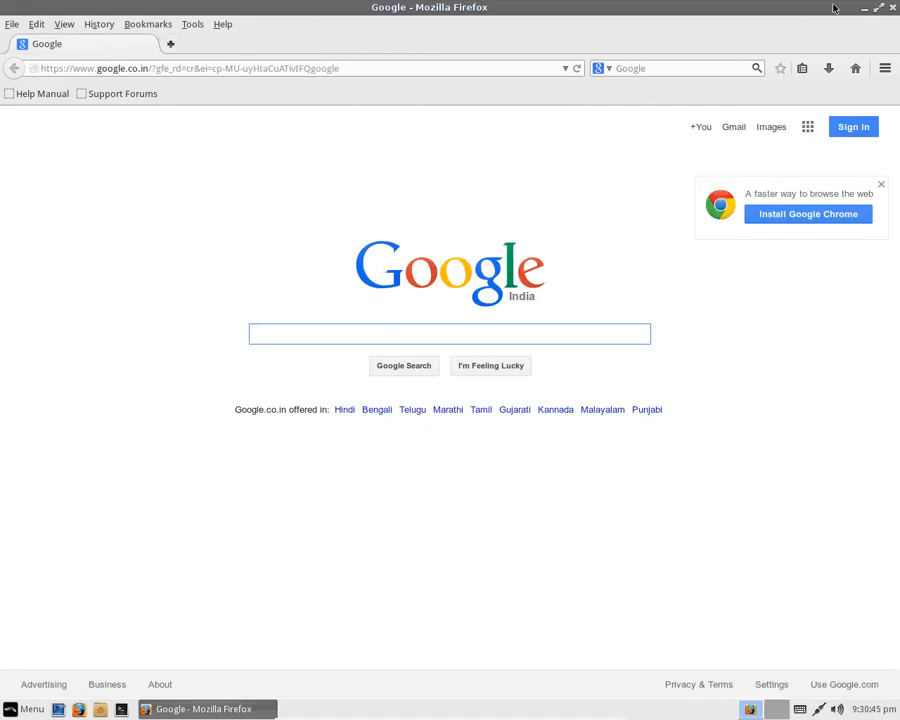
click(888, 8)
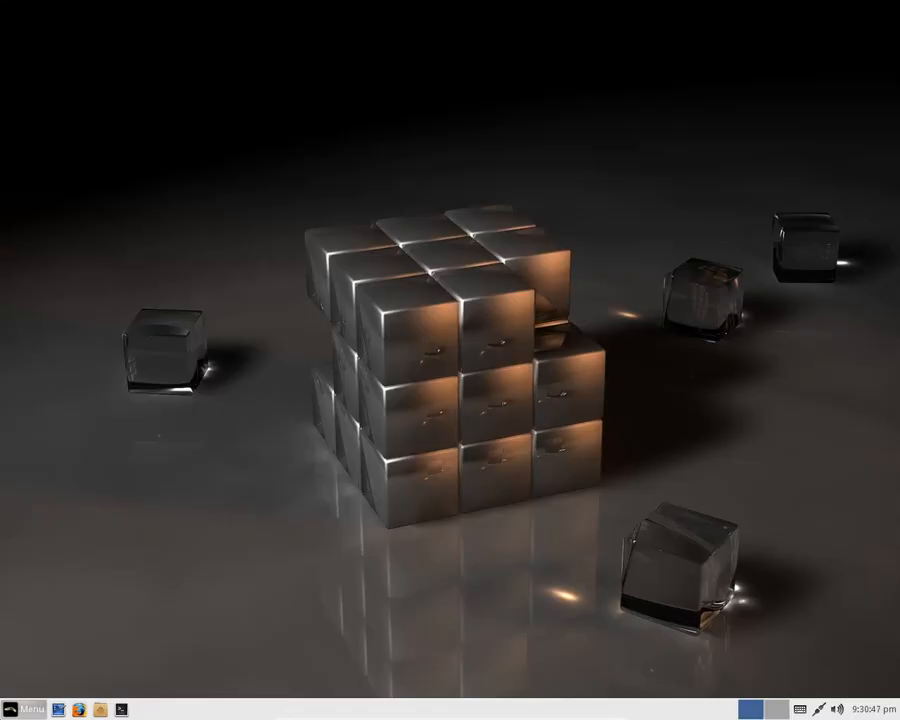
click(32, 706)
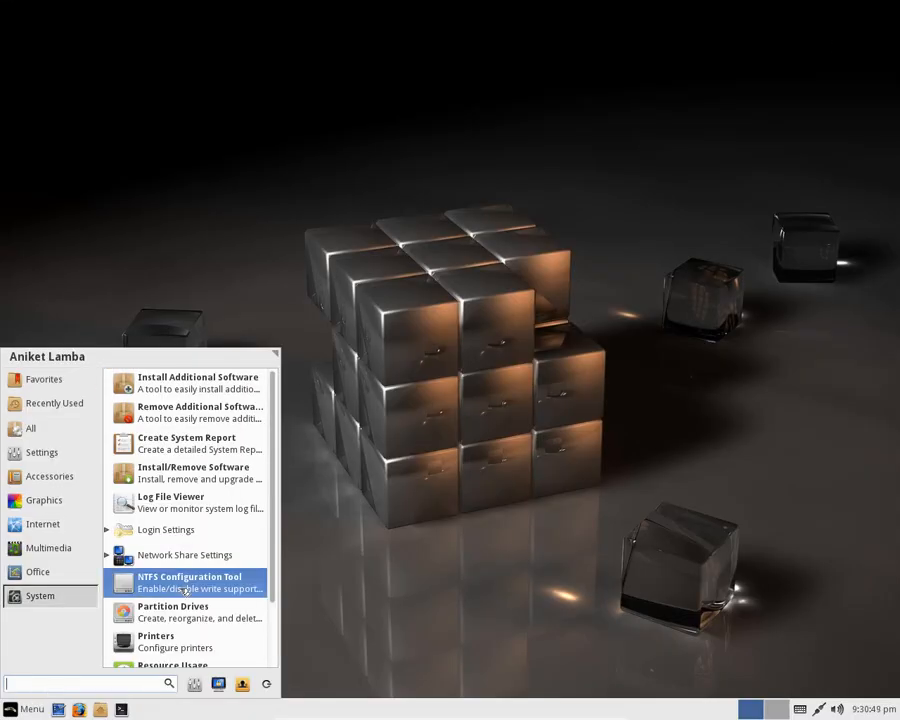
Launch Partition Drives, authenticate with the password, view /dev/sda in GParted, then close it
click(172, 612)
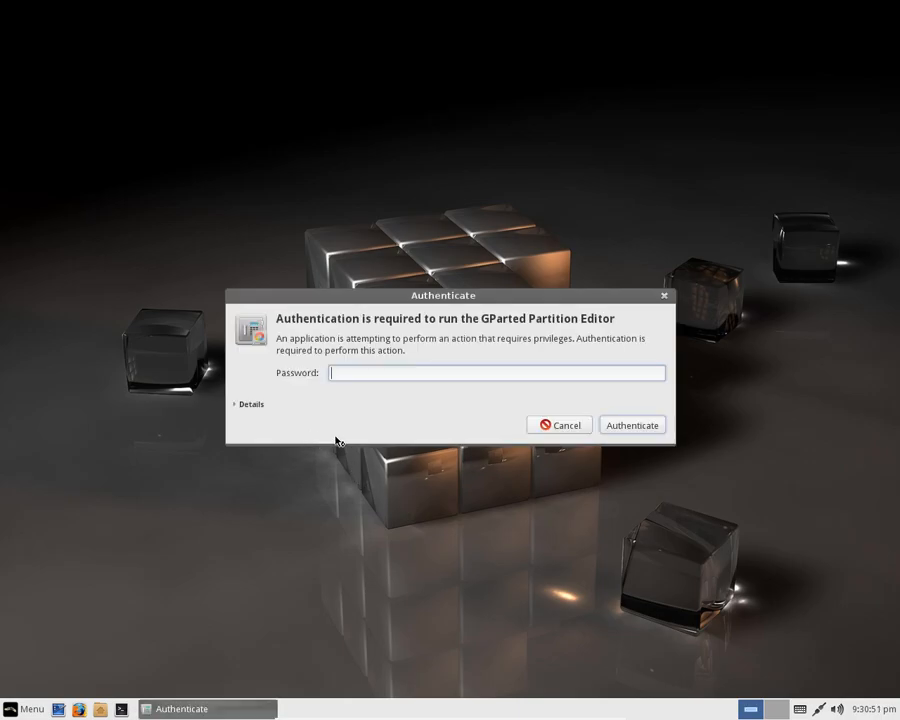
text(***)
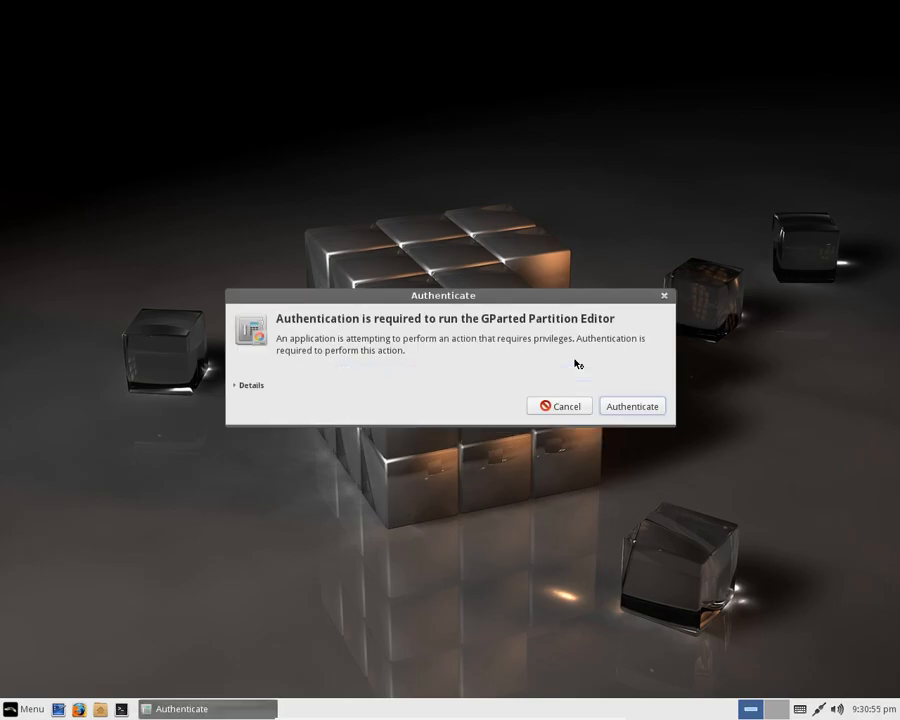
click(632, 404)
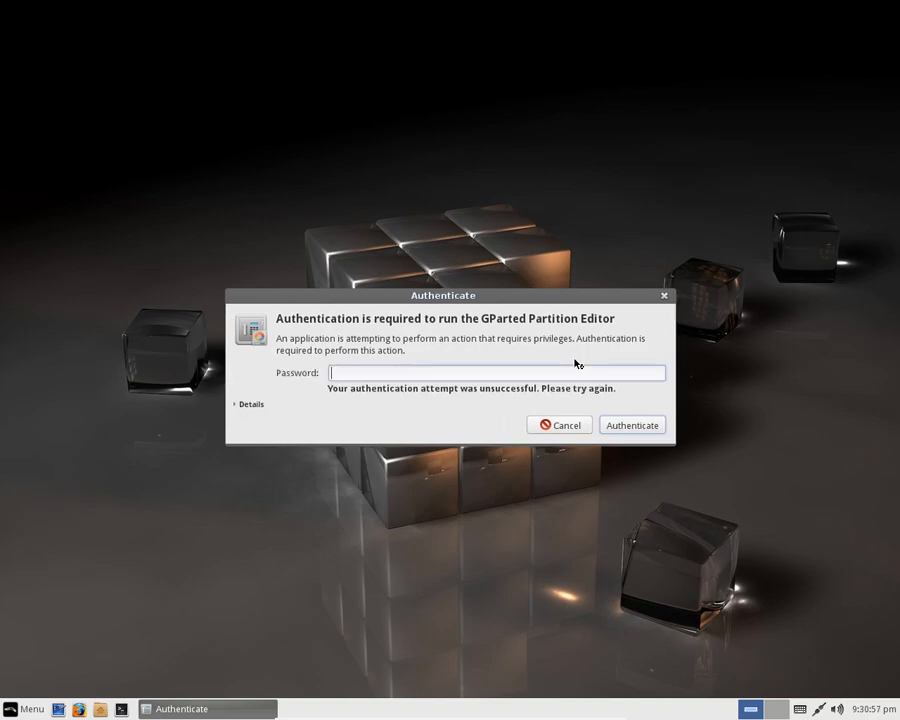
click(560, 424)
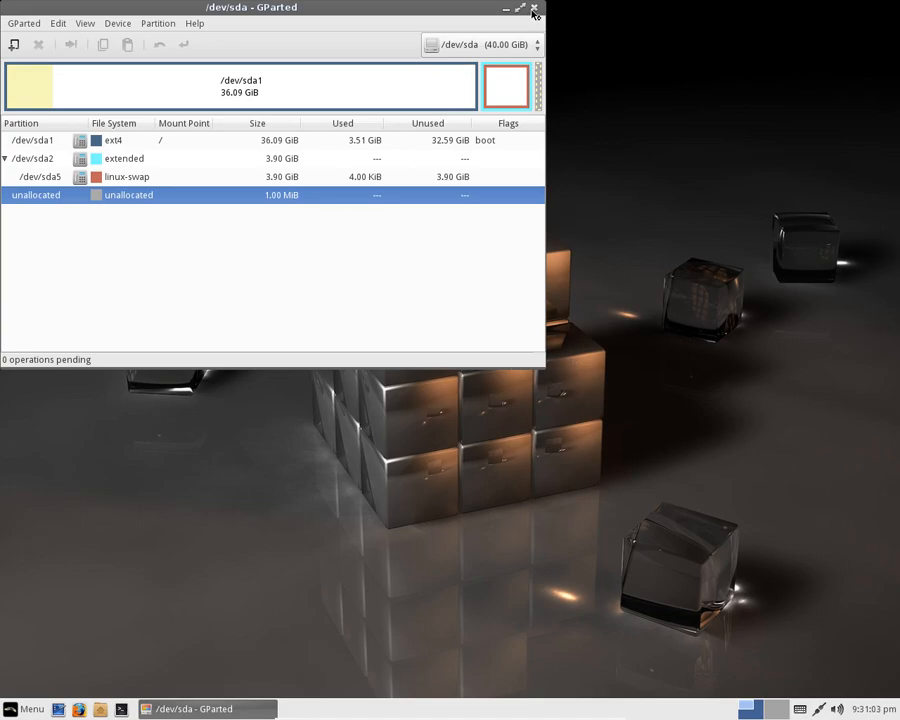
click(26, 708)
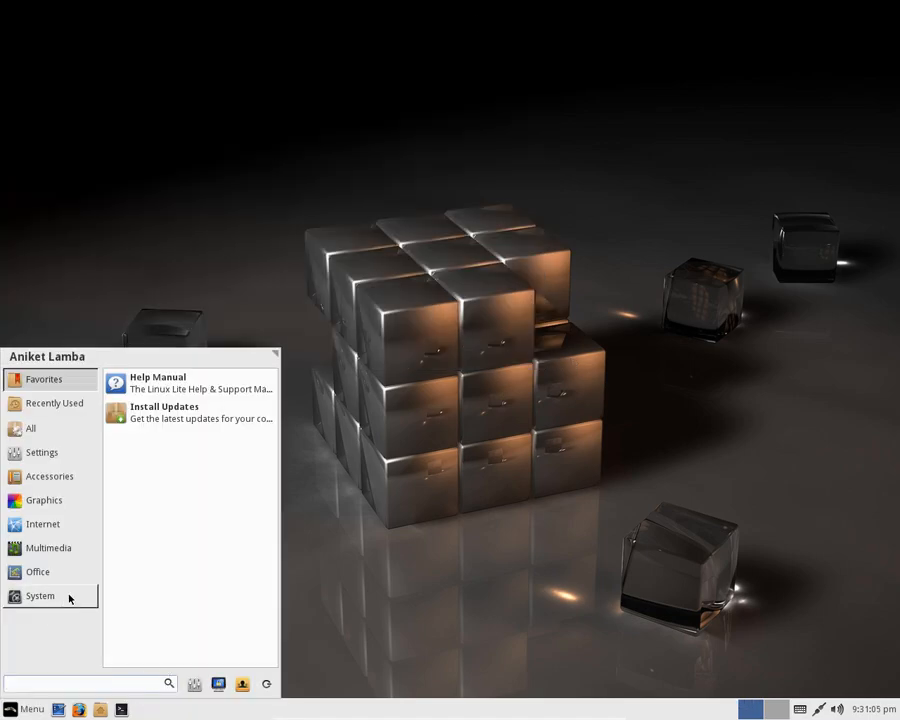
Browse the System, Internet, Graphics and Favorites categories of the Whisker Menu
click(40, 596)
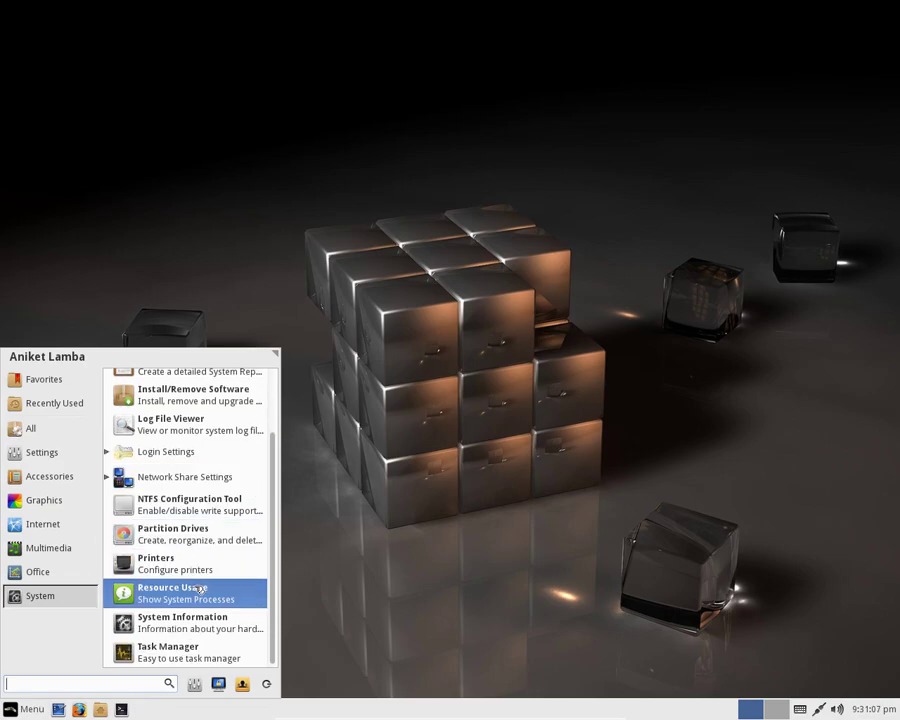
click(42, 524)
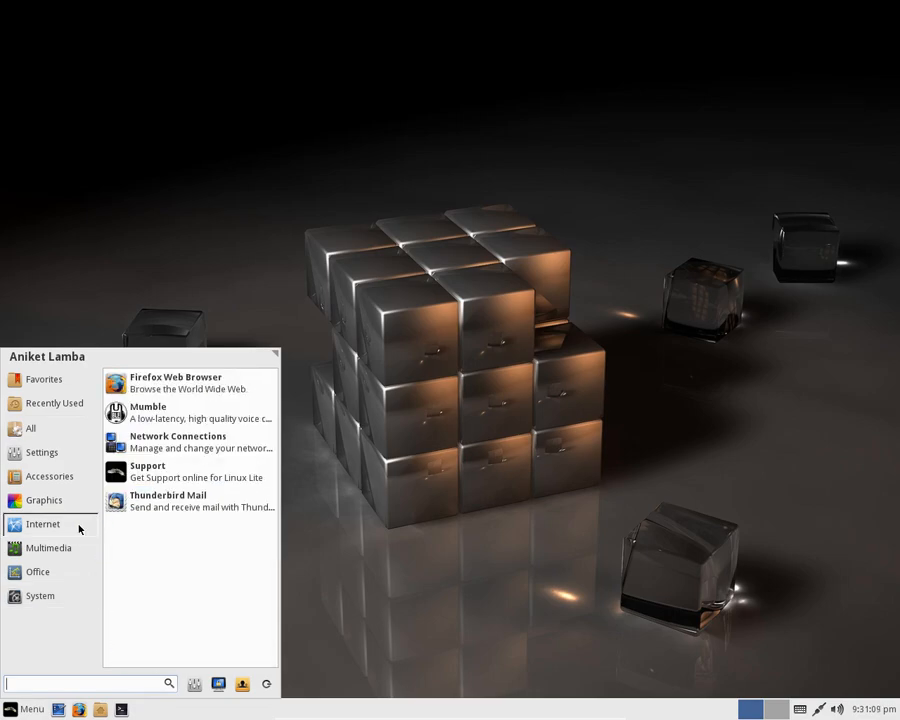
click(44, 500)
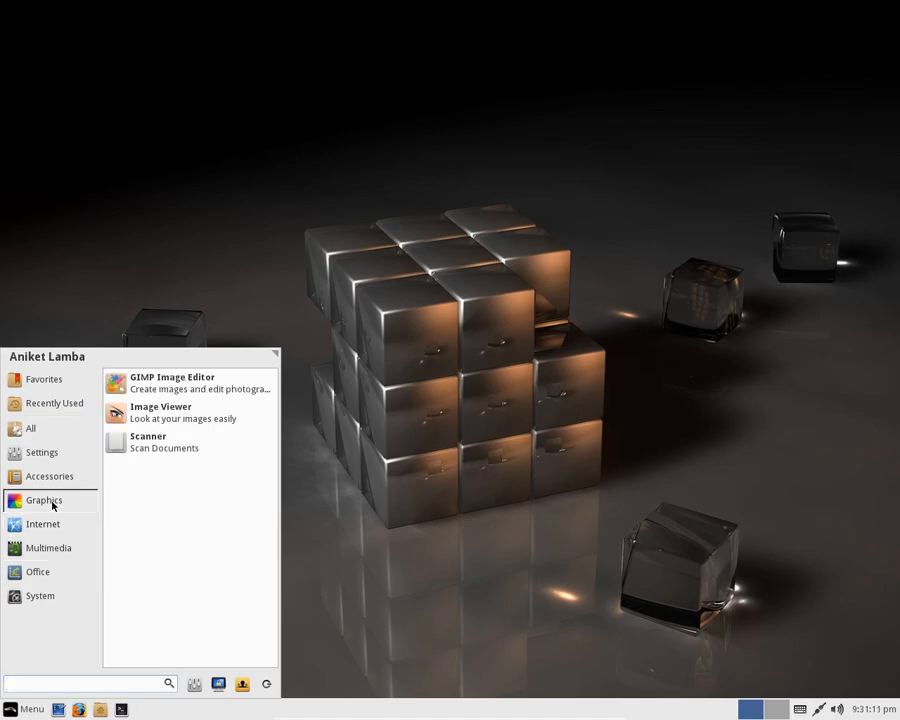
click(44, 380)
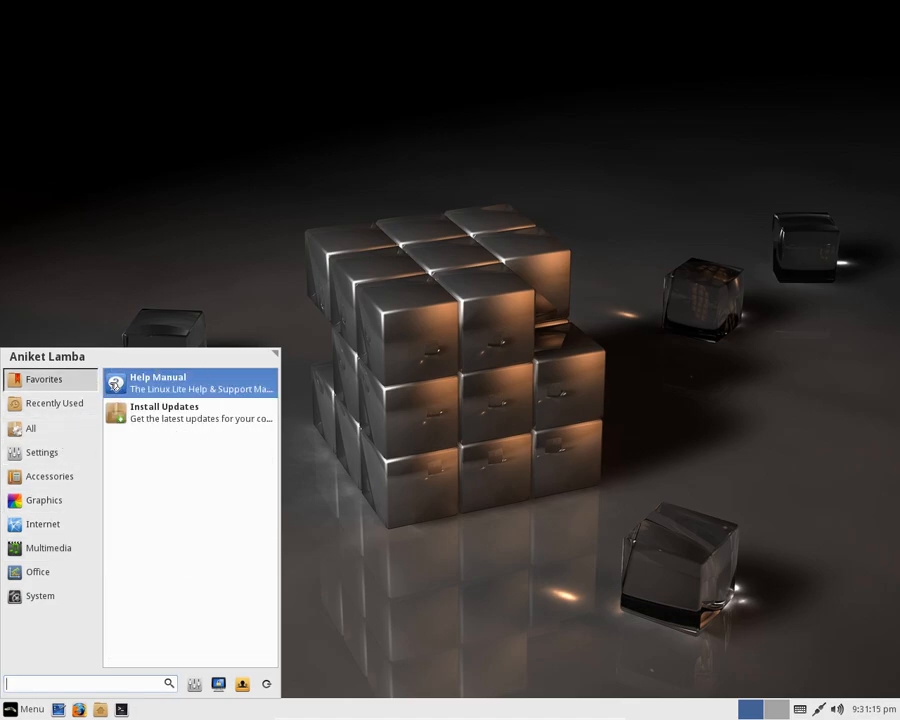
Scroll through the All applications list, then show the Accessories applications
click(32, 428)
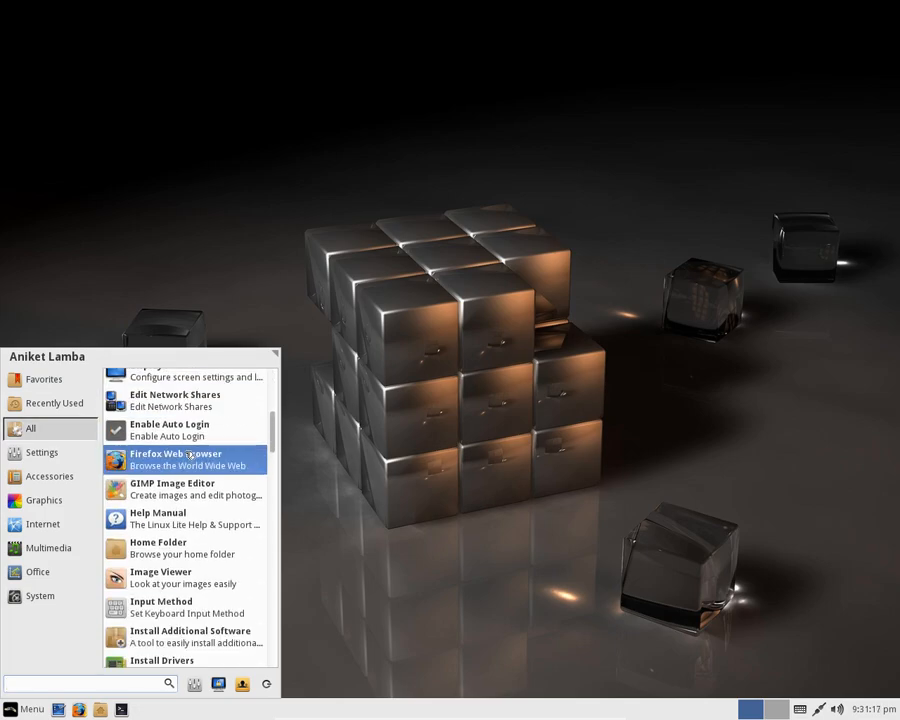
scroll(down, 3)
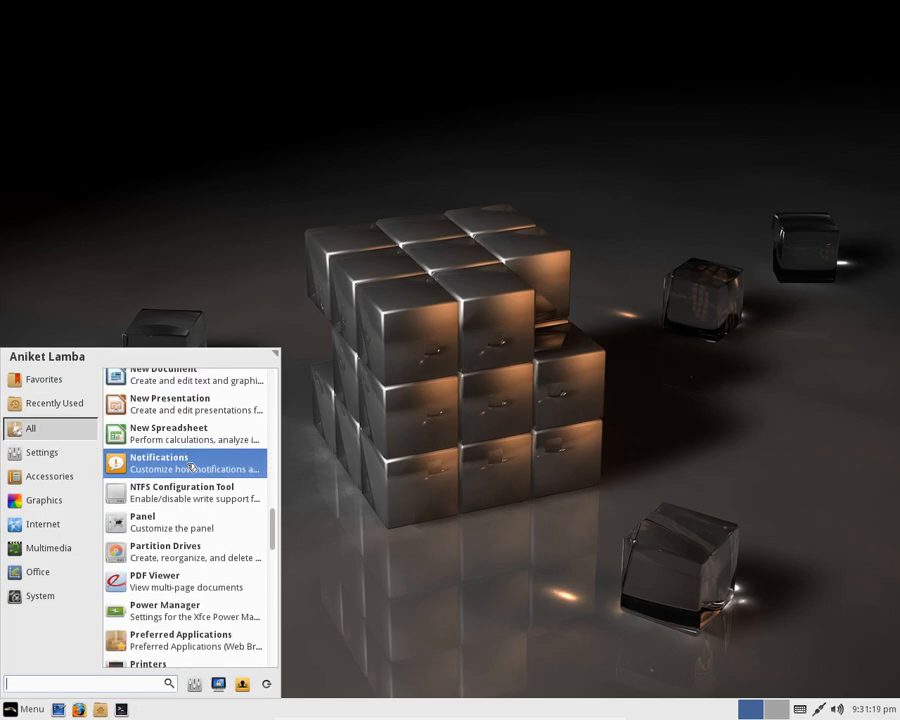
scroll(down, 3)
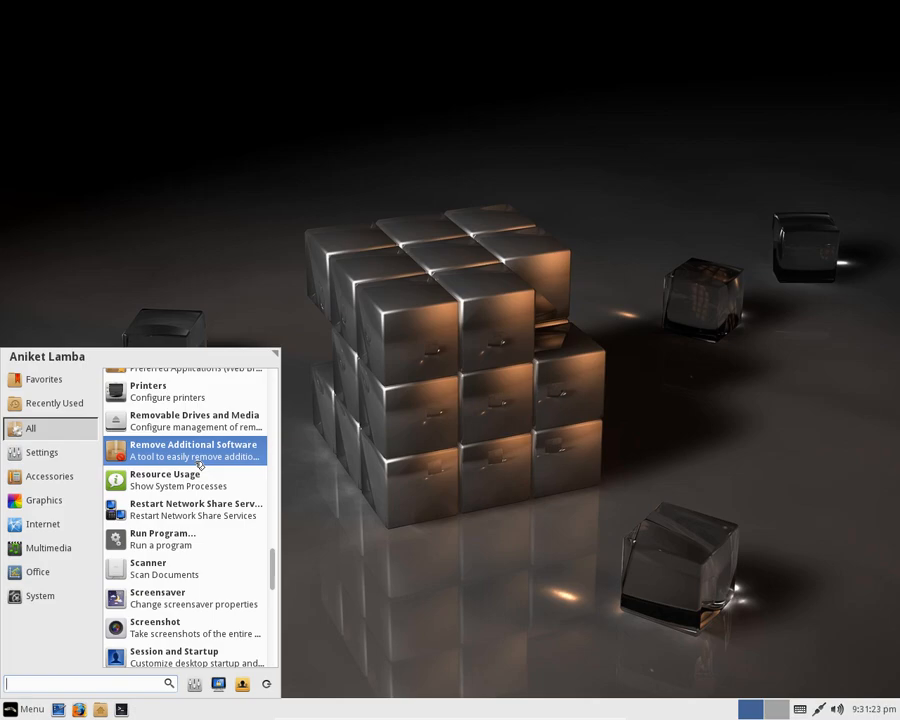
scroll(down, 3)
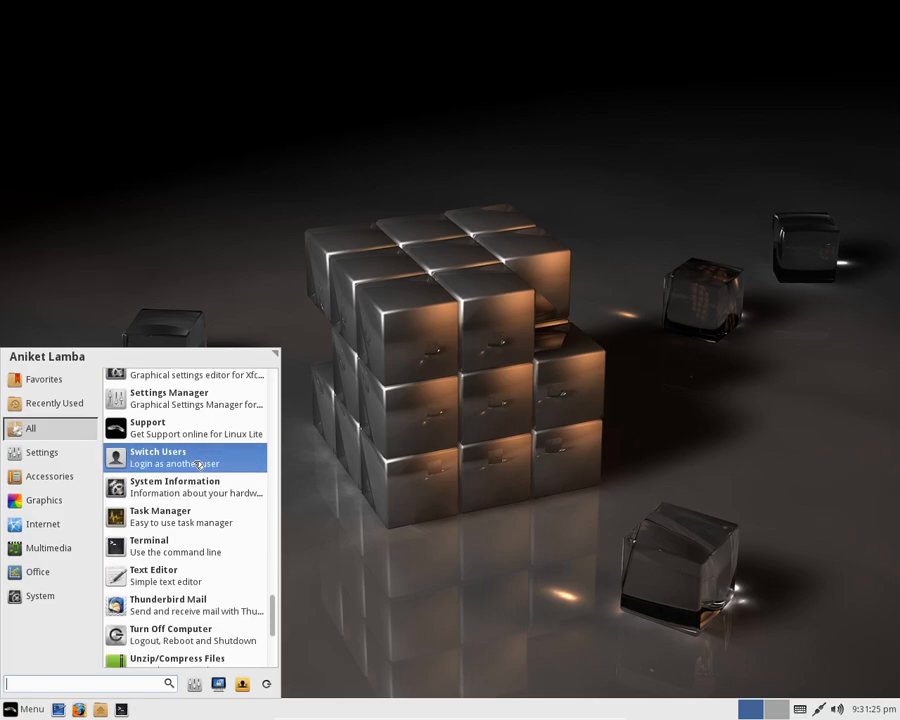
scroll(down, 3)
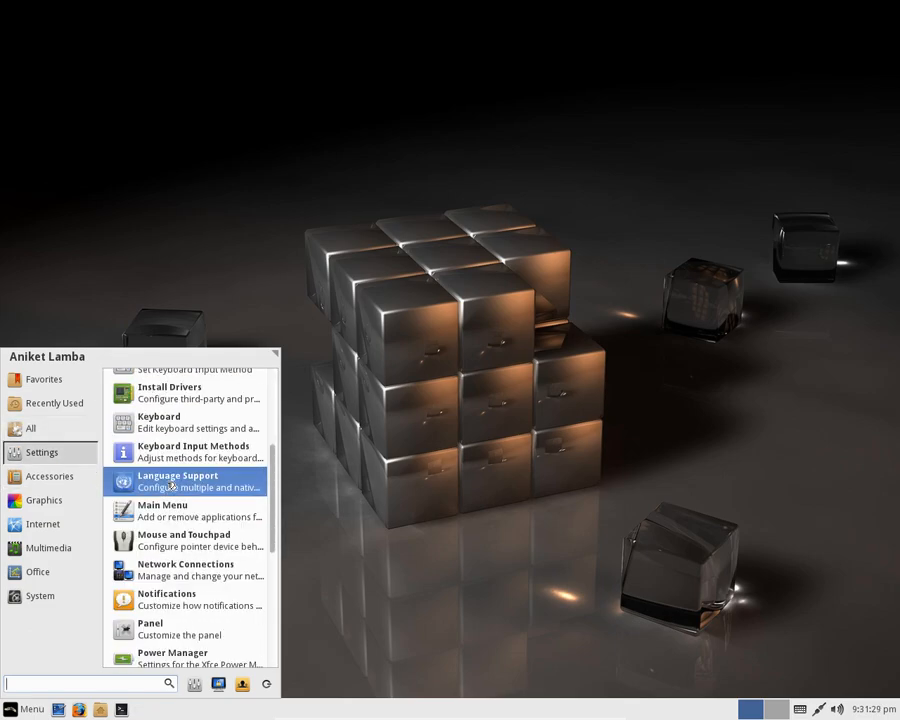
scroll(down, 3)
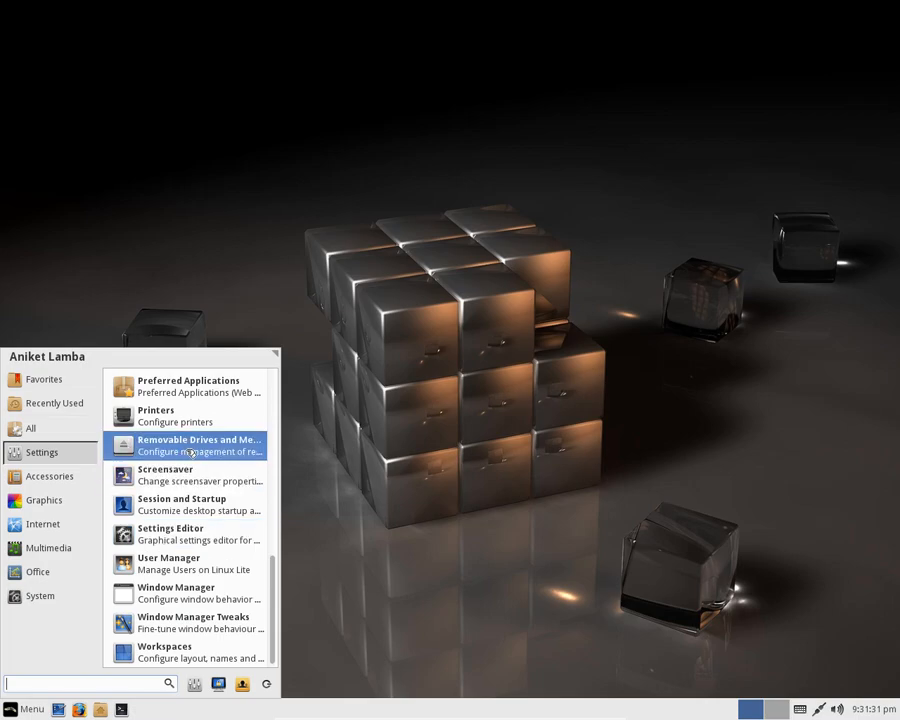
click(48, 476)
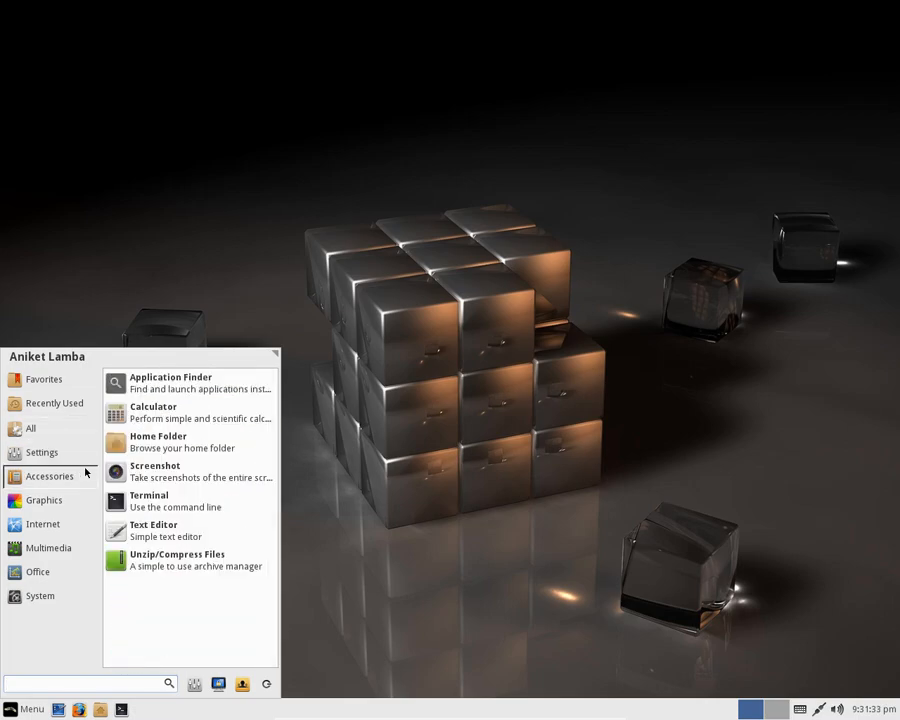
mouse_move(156, 442)
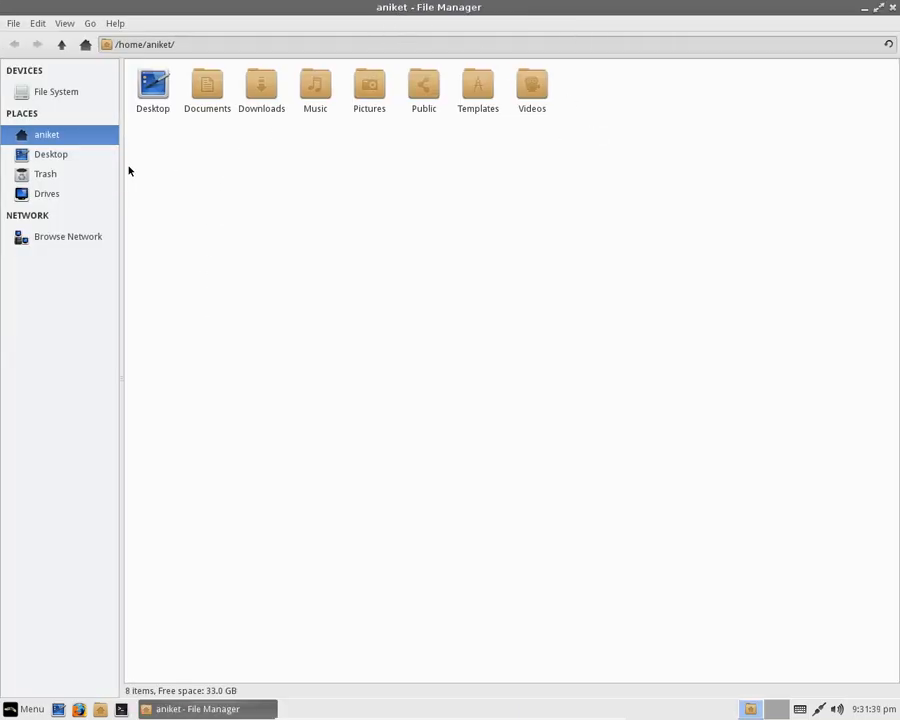
mouse_move(268, 128)
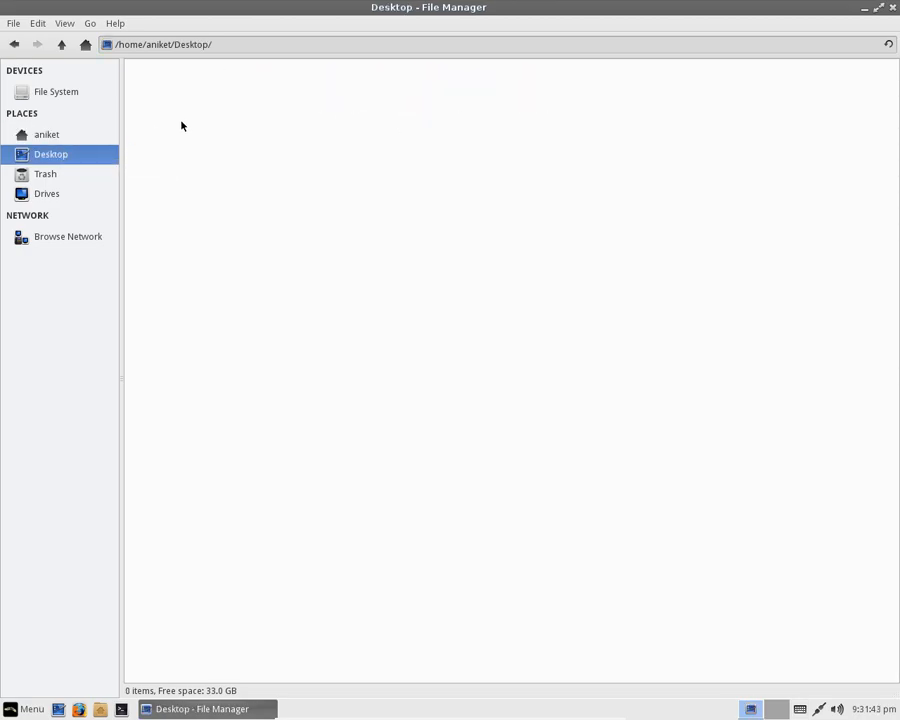
Visit the File System root in Thunar, then return to the home folder
click(56, 92)
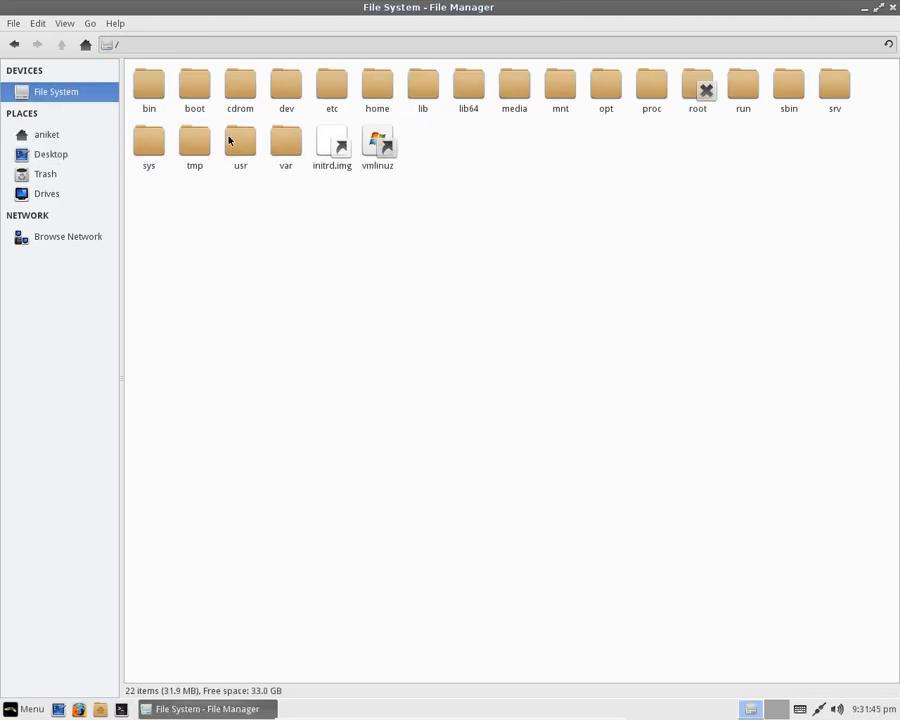
mouse_move(68, 128)
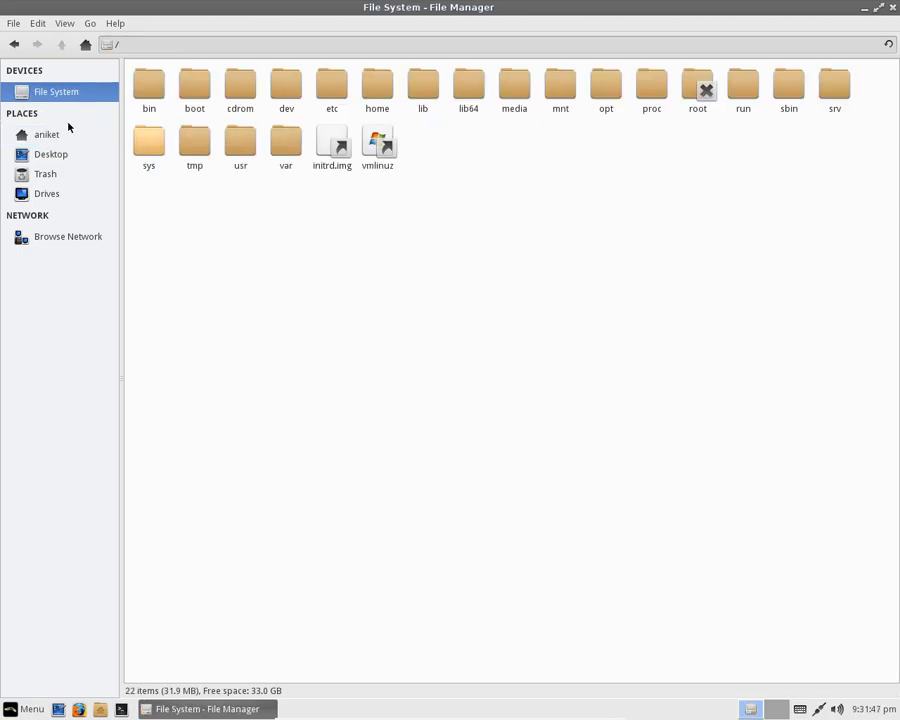
click(46, 134)
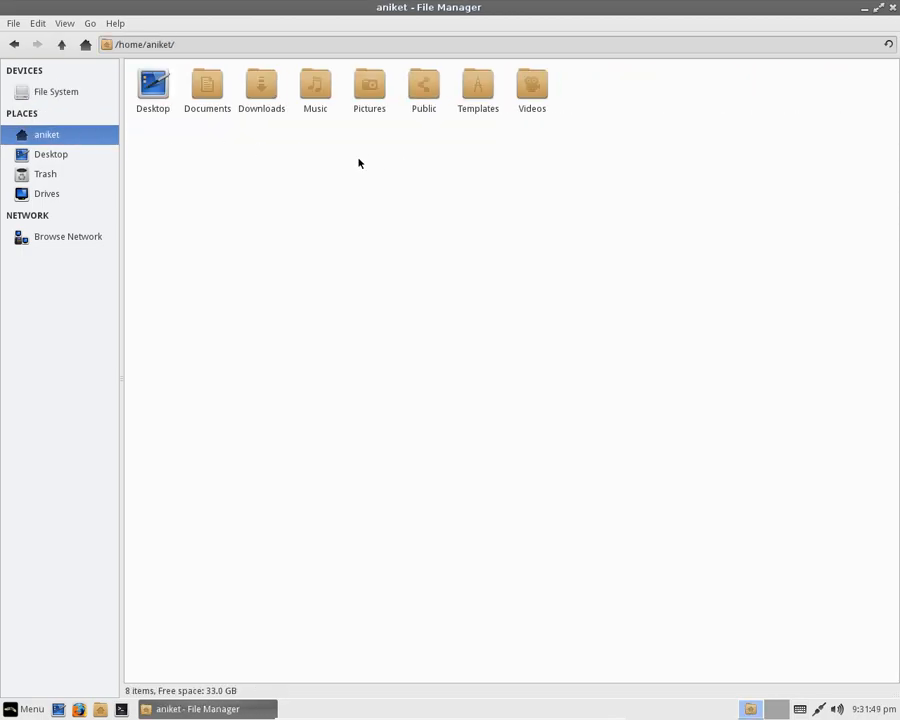
mouse_move(72, 192)
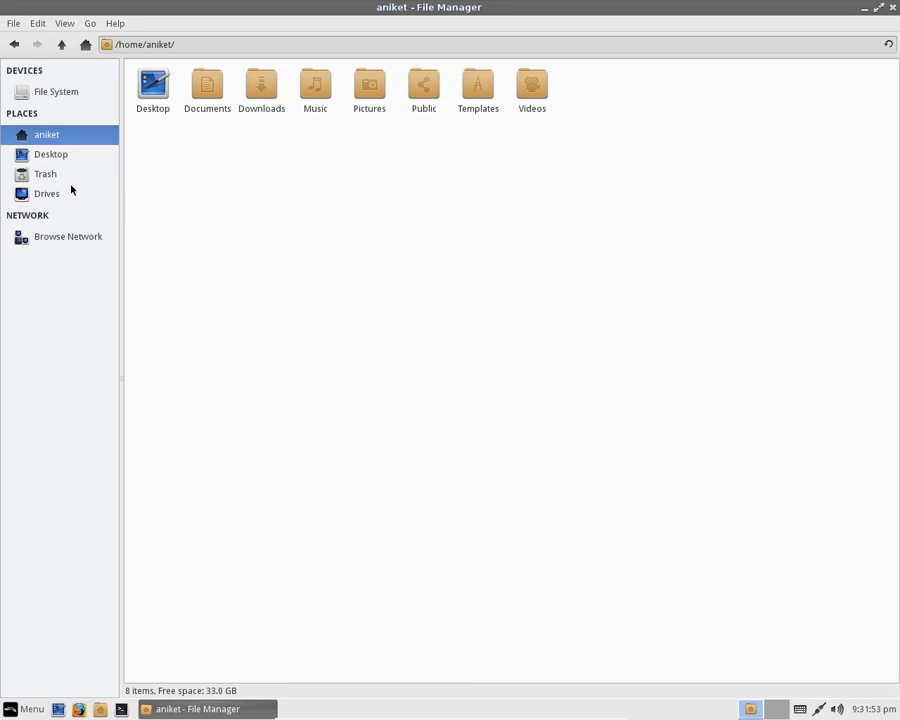